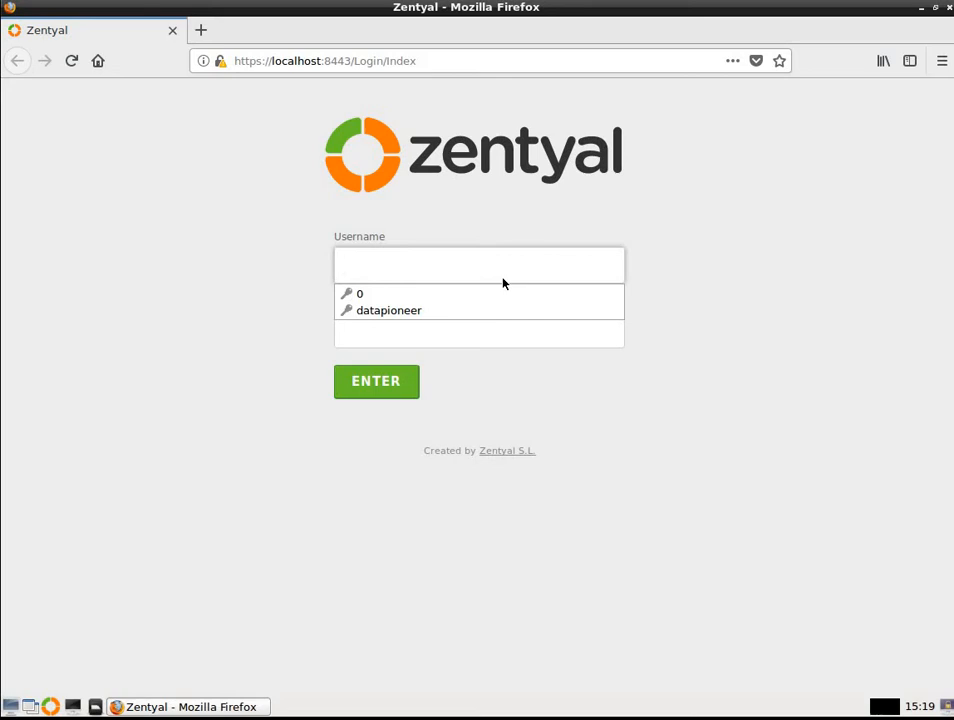
# Enter the administrator login name and password and submit the sign-in form
pyautogui.click(478, 264)
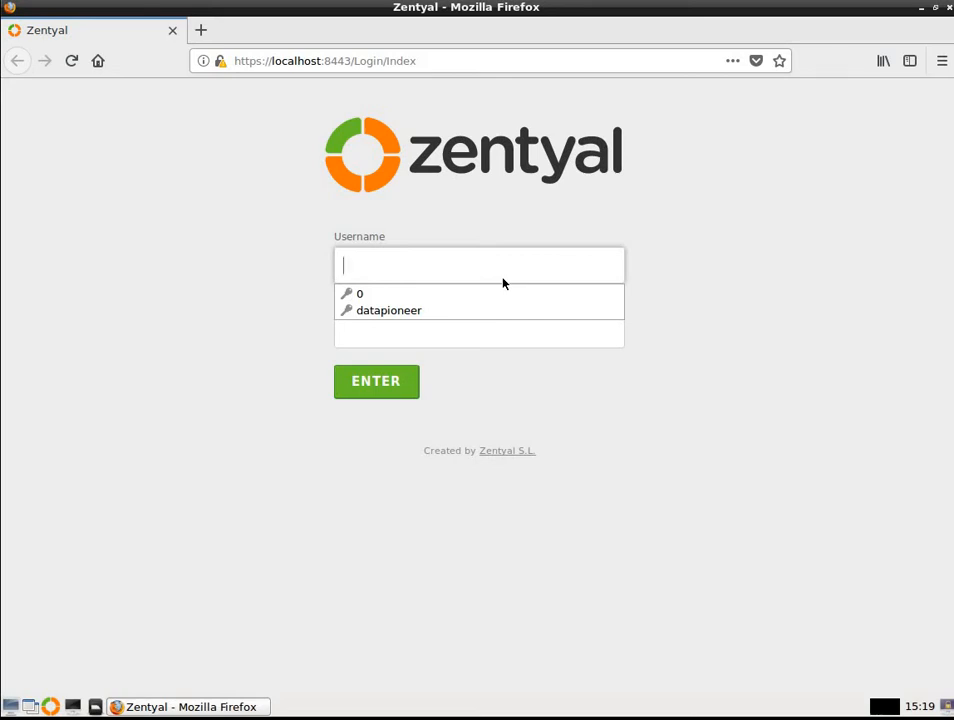
pyautogui.moveTo(685, 312)
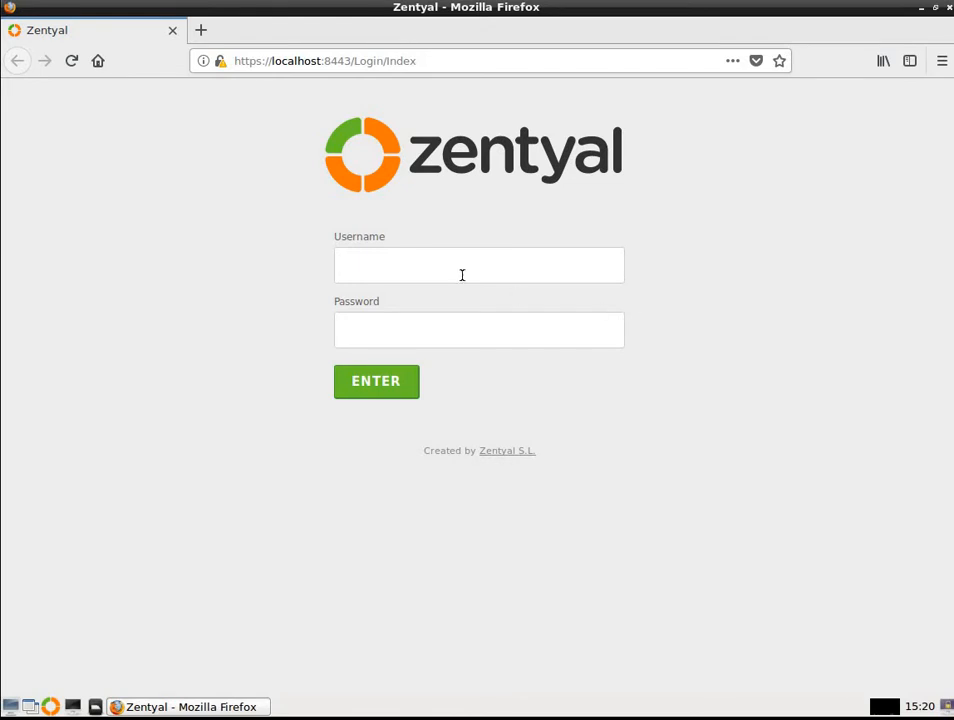
pyautogui.moveTo(175, 393)
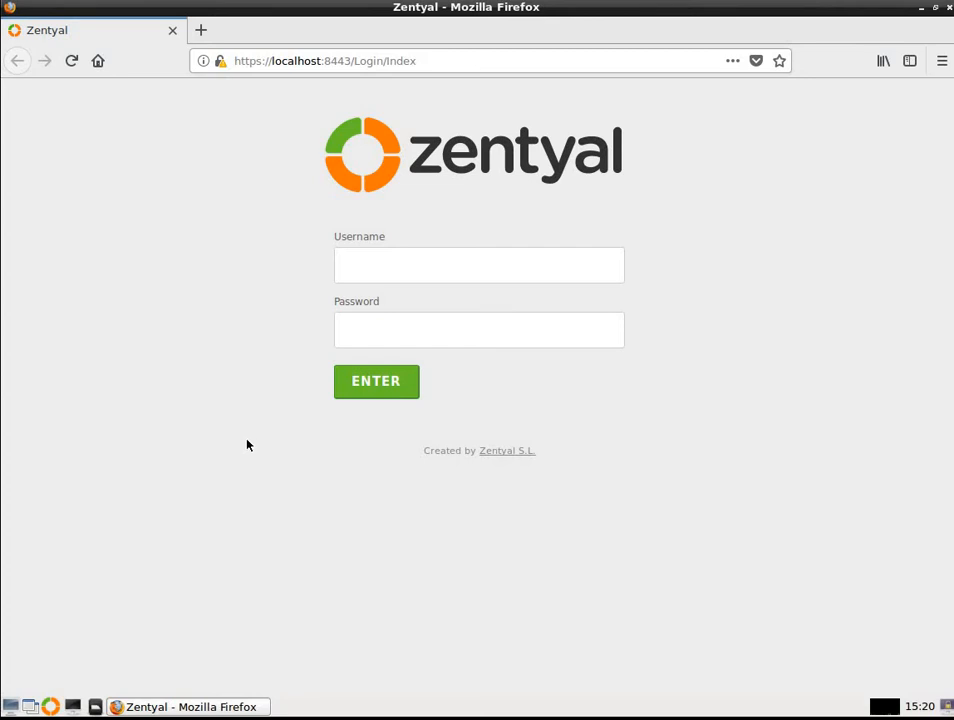
pyautogui.moveTo(175, 423)
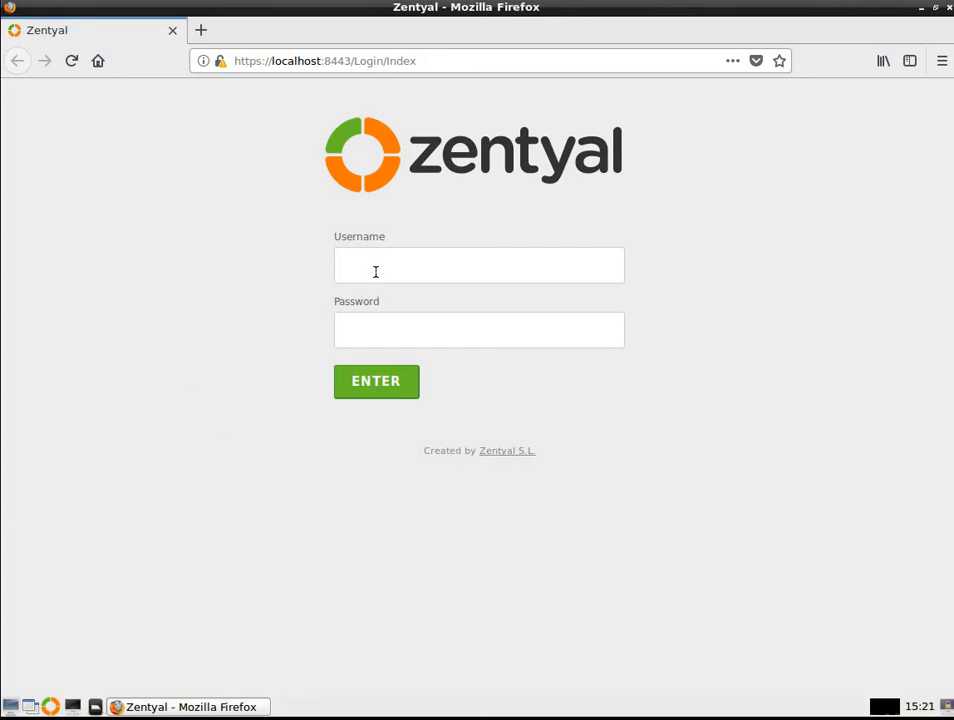
pyautogui.click(478, 264)
pyautogui.write('datapioneer')
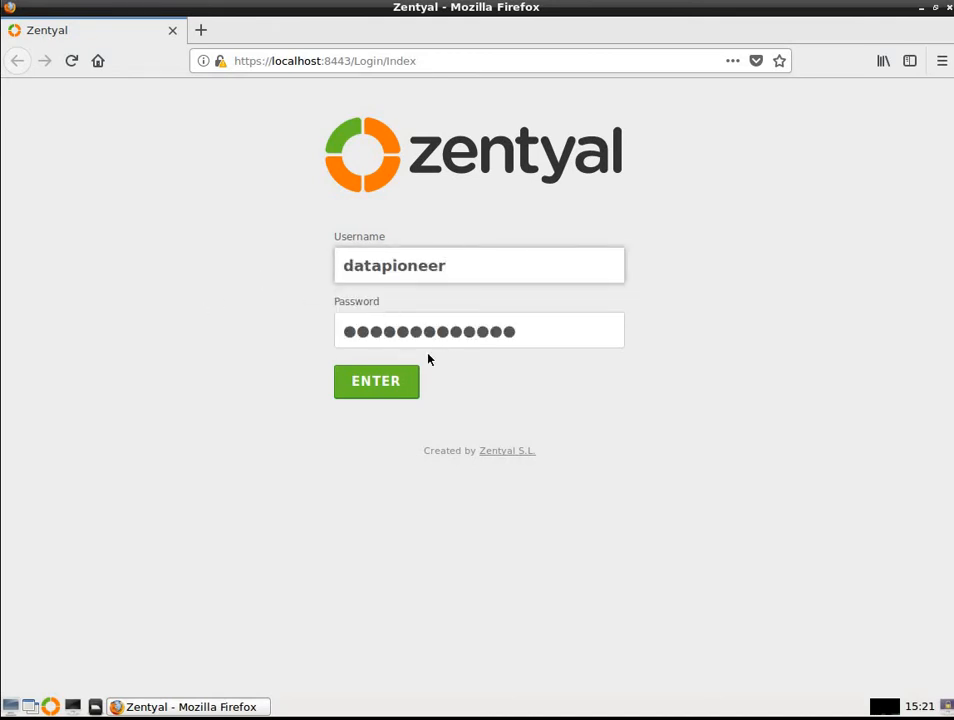
pyautogui.click(376, 381)
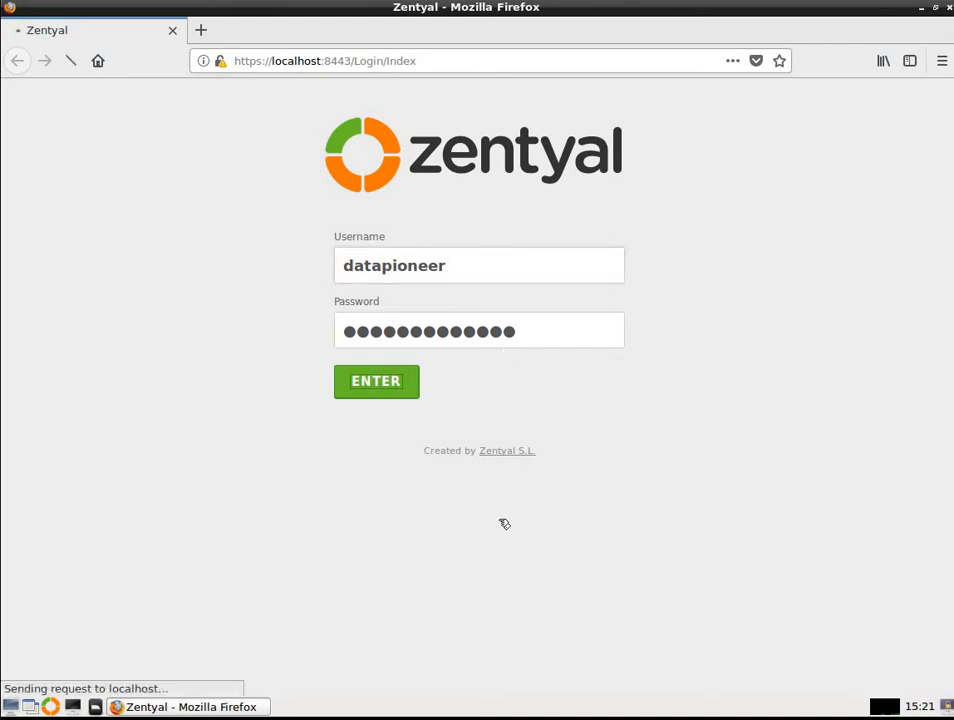
pyautogui.click(376, 381)
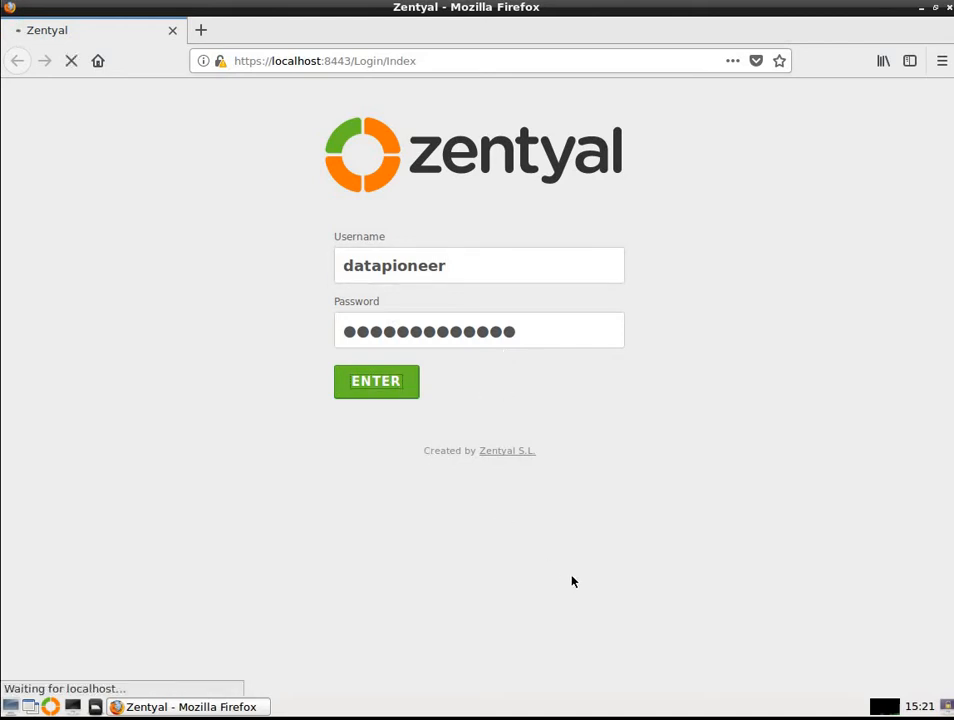
# Let sign-in complete so the Dashboard loads with system information, interfaces and module status
pyautogui.click(376, 381)
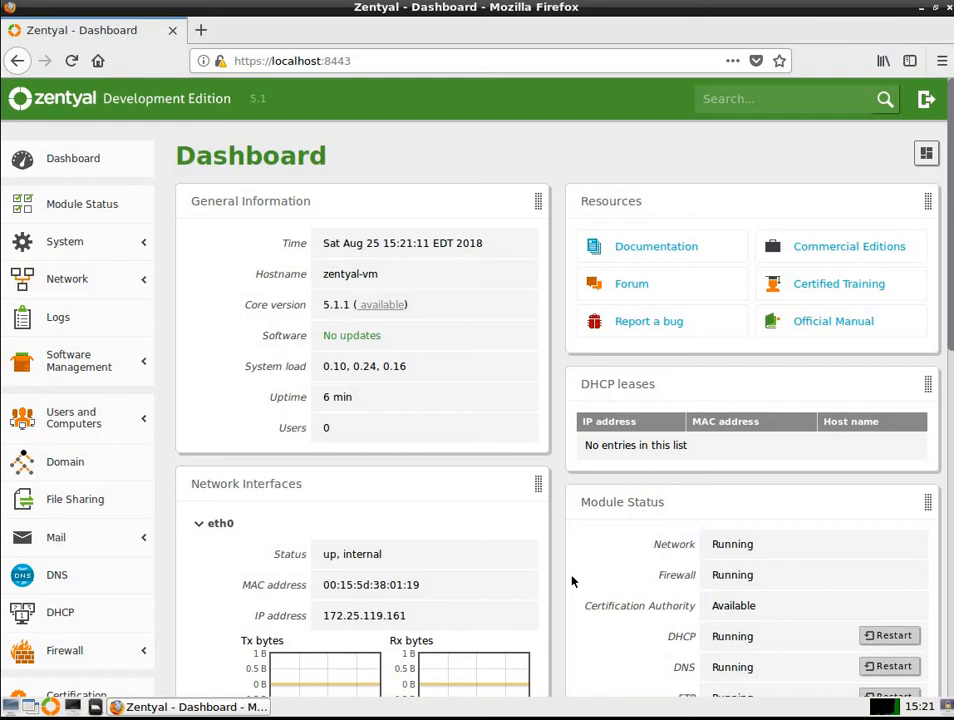
pyautogui.moveTo(474, 419)
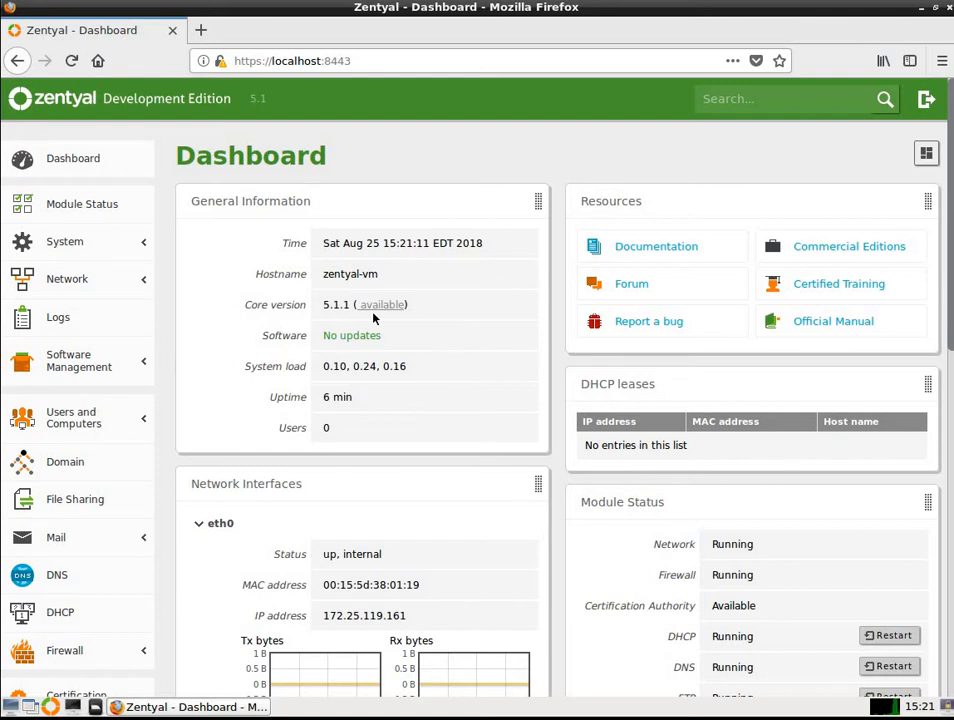
pyautogui.moveTo(408, 258)
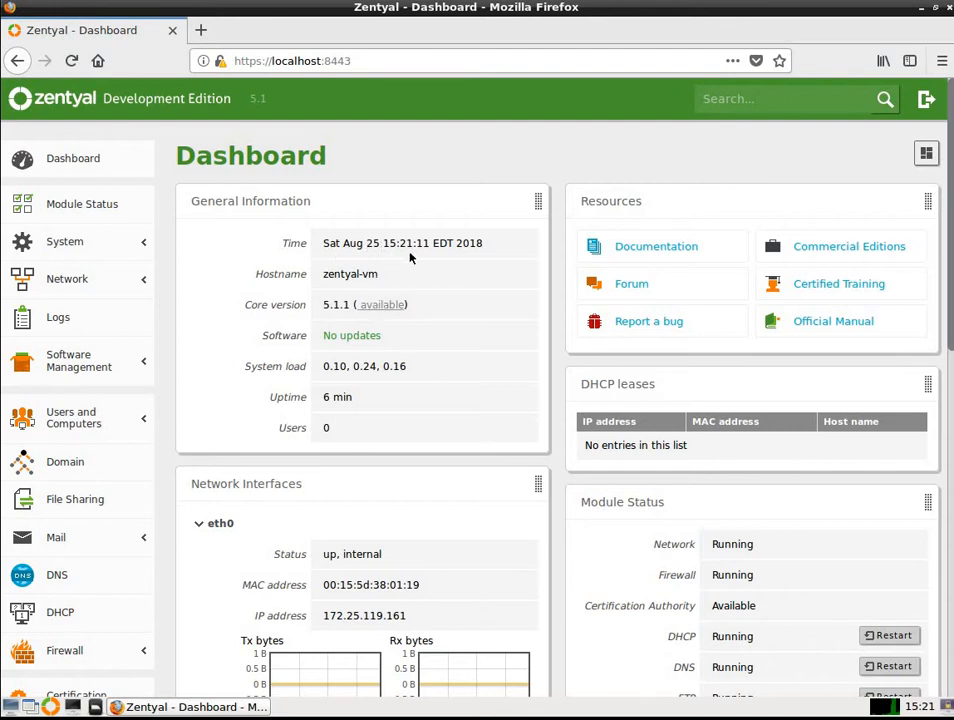
pyautogui.moveTo(419, 271)
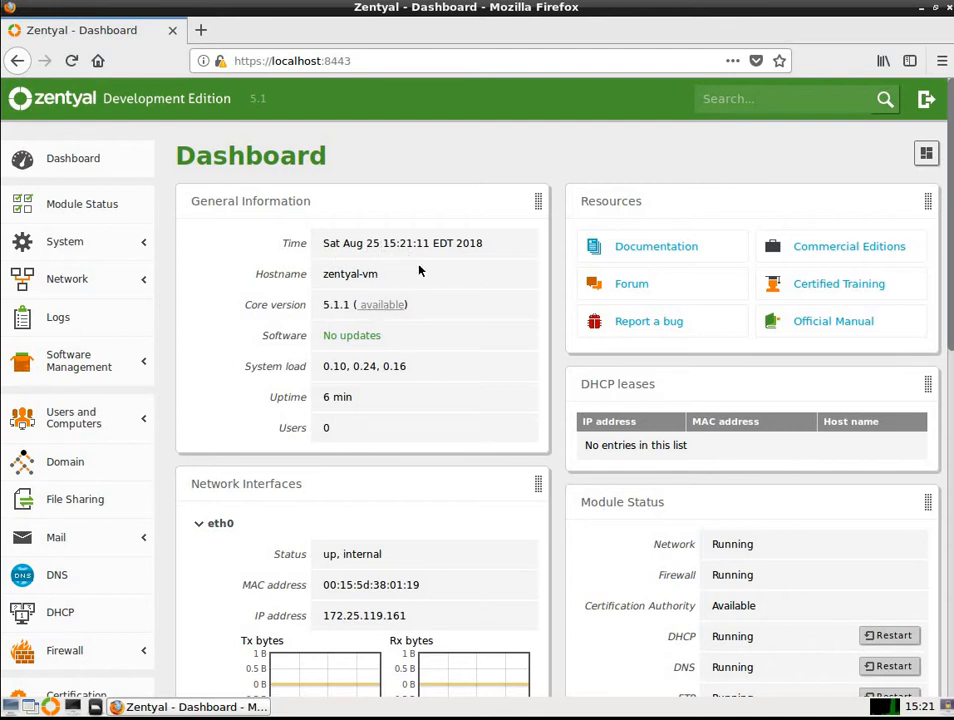
pyautogui.moveTo(456, 256)
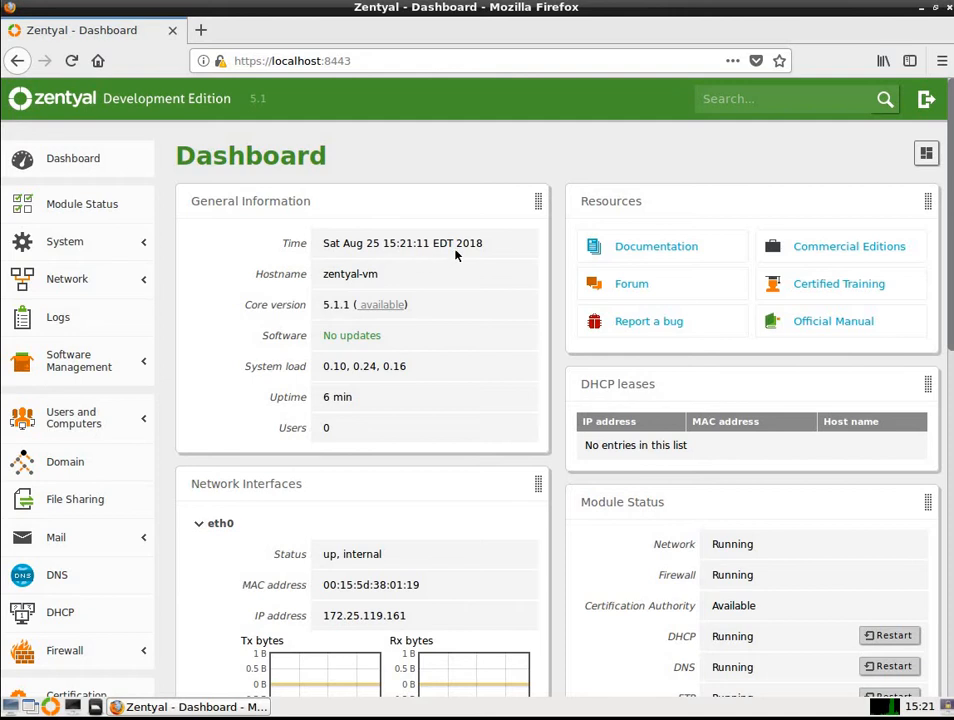
pyautogui.moveTo(305, 300)
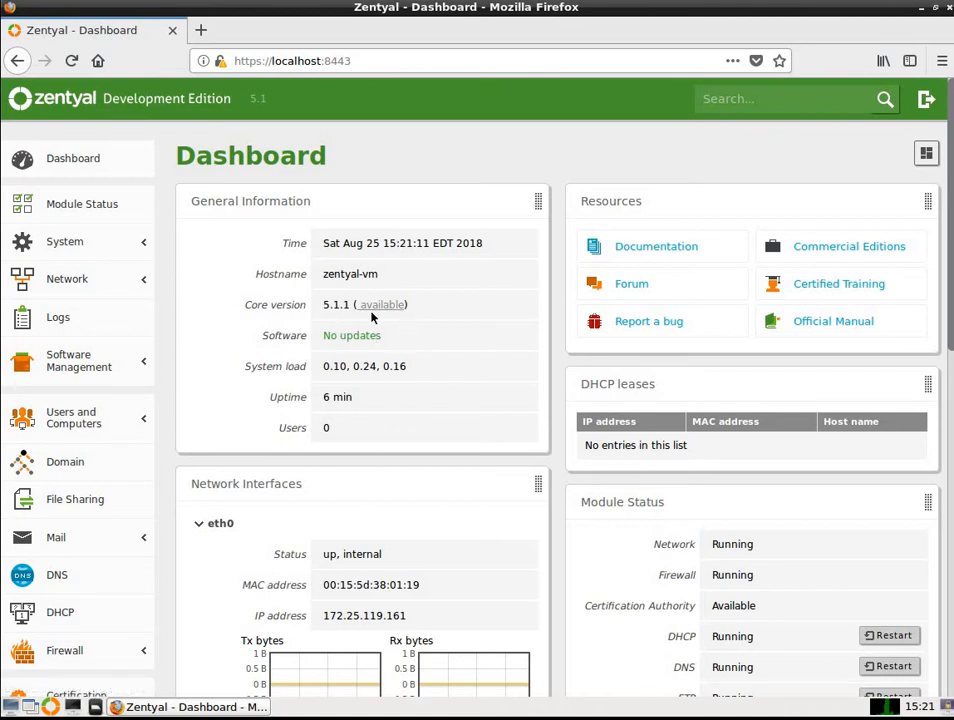
pyautogui.moveTo(379, 360)
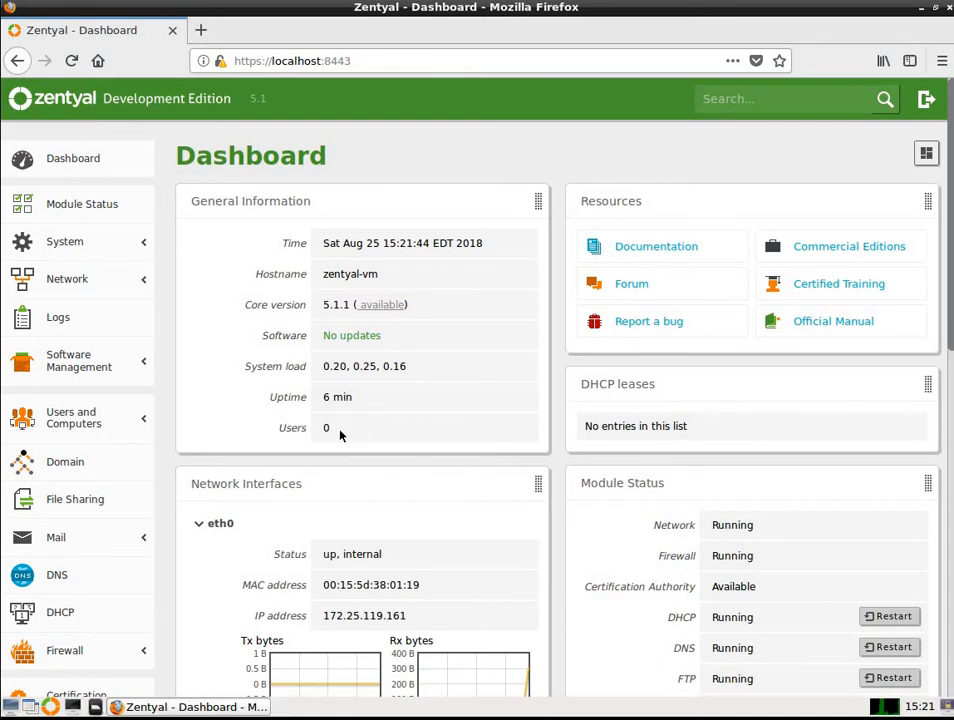
pyautogui.moveTo(398, 460)
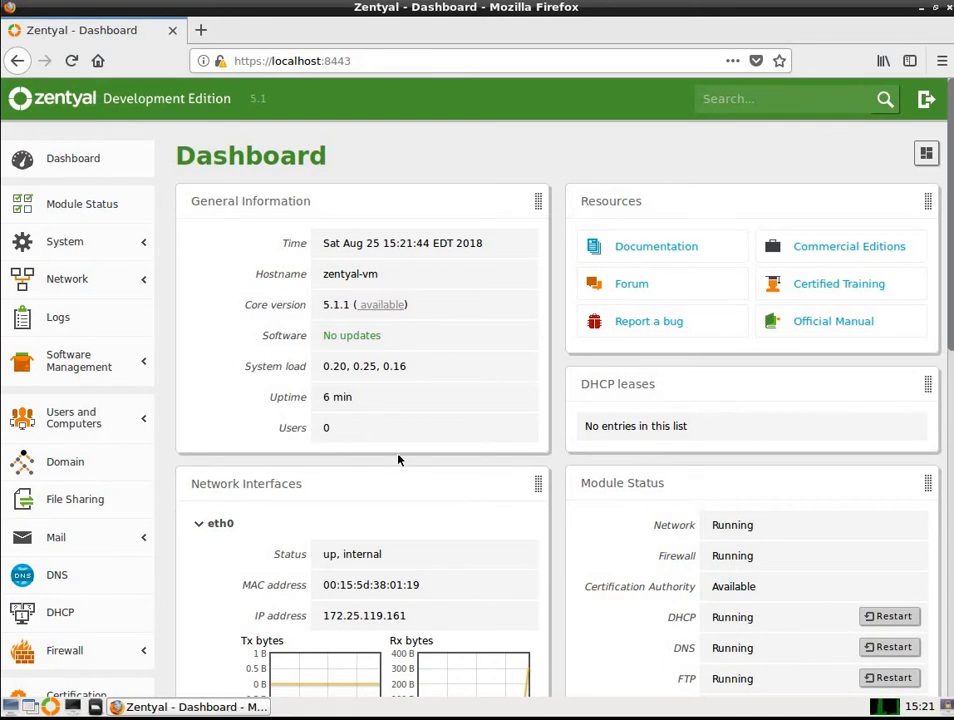
pyautogui.scroll(-3)
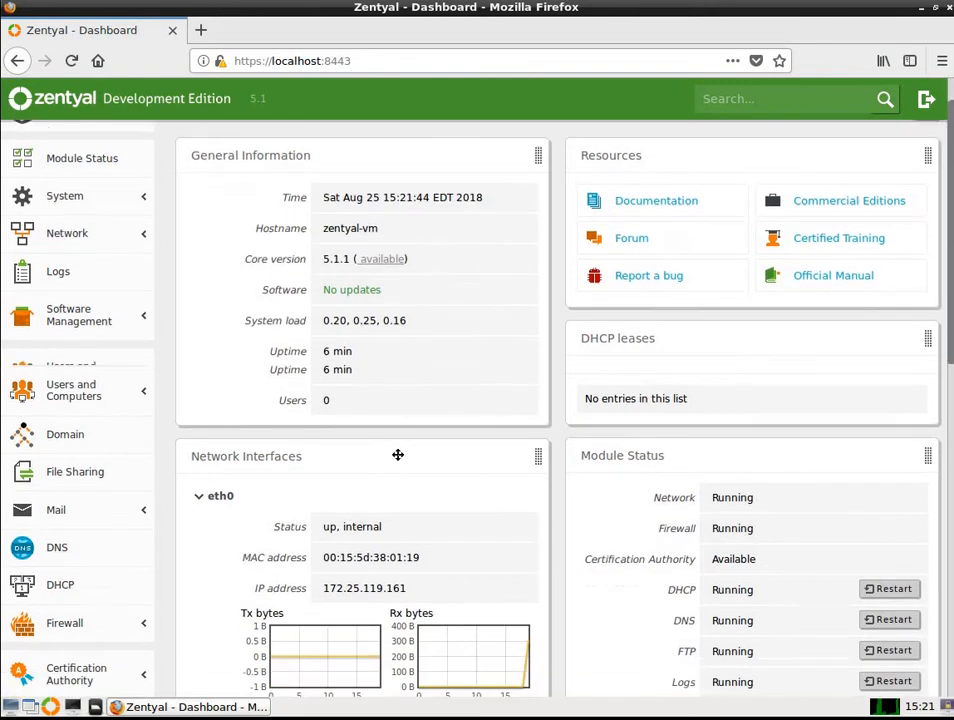
pyautogui.scroll(-3)
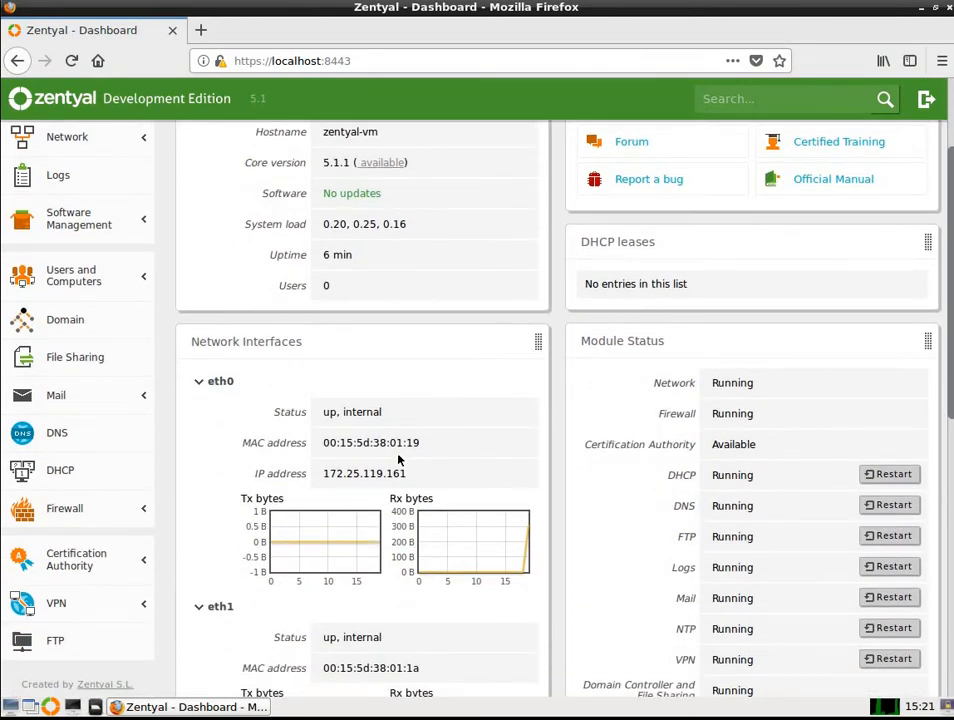
pyautogui.moveTo(343, 461)
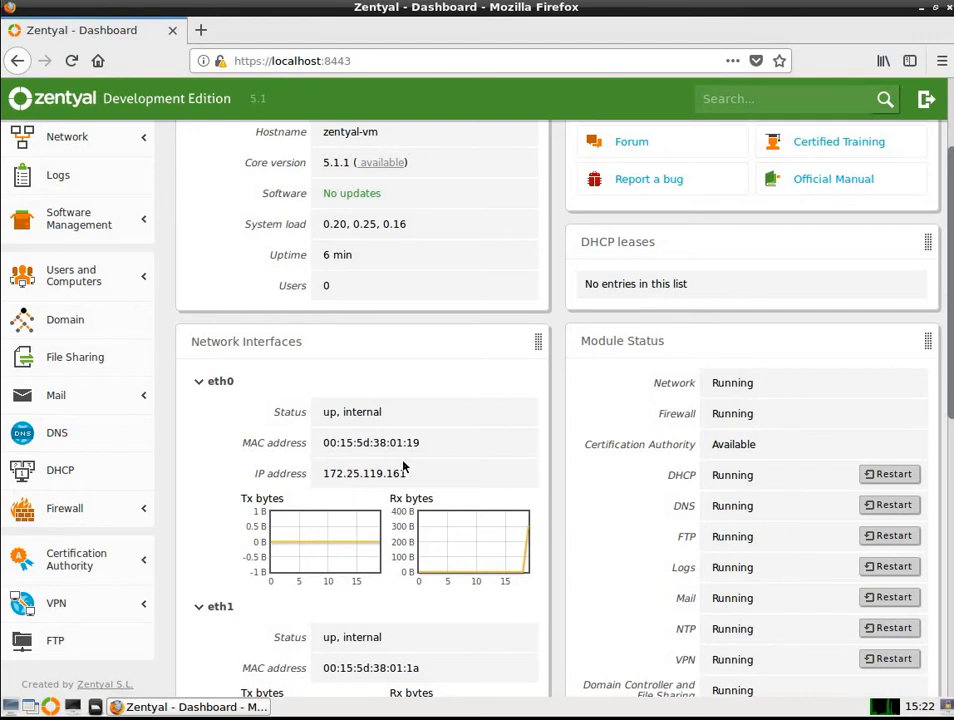
pyautogui.moveTo(414, 471)
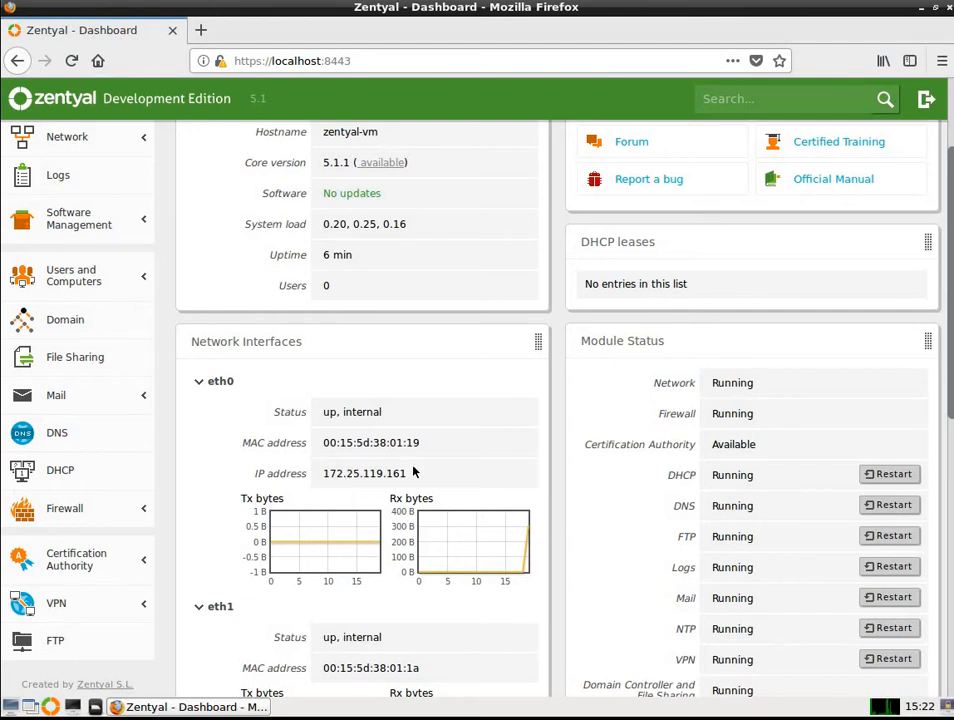
pyautogui.scroll(-3)
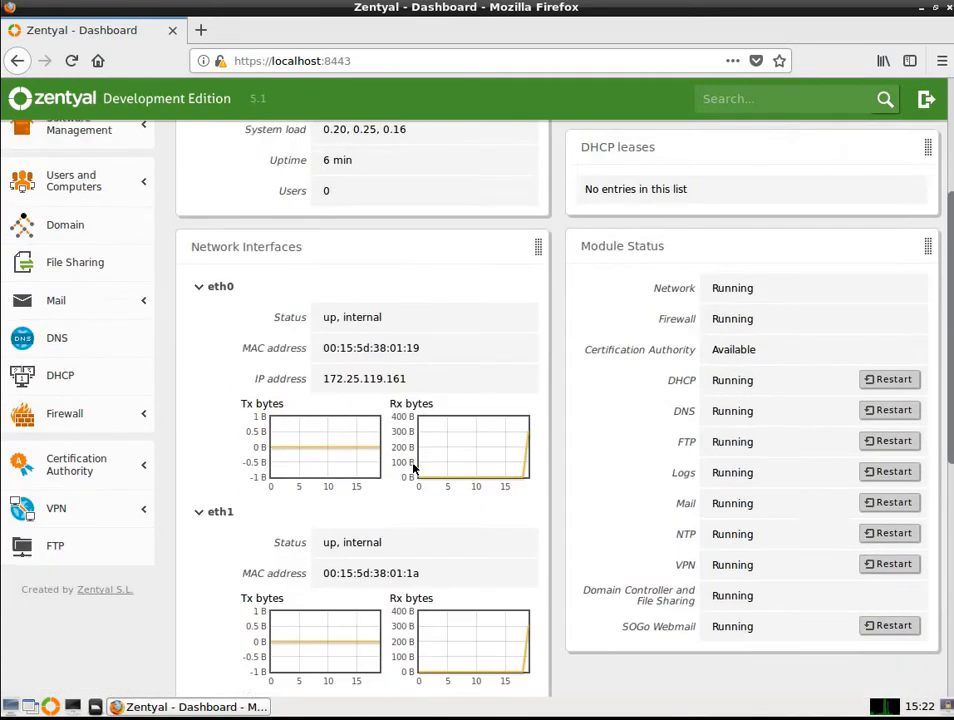
pyautogui.scroll(-3)
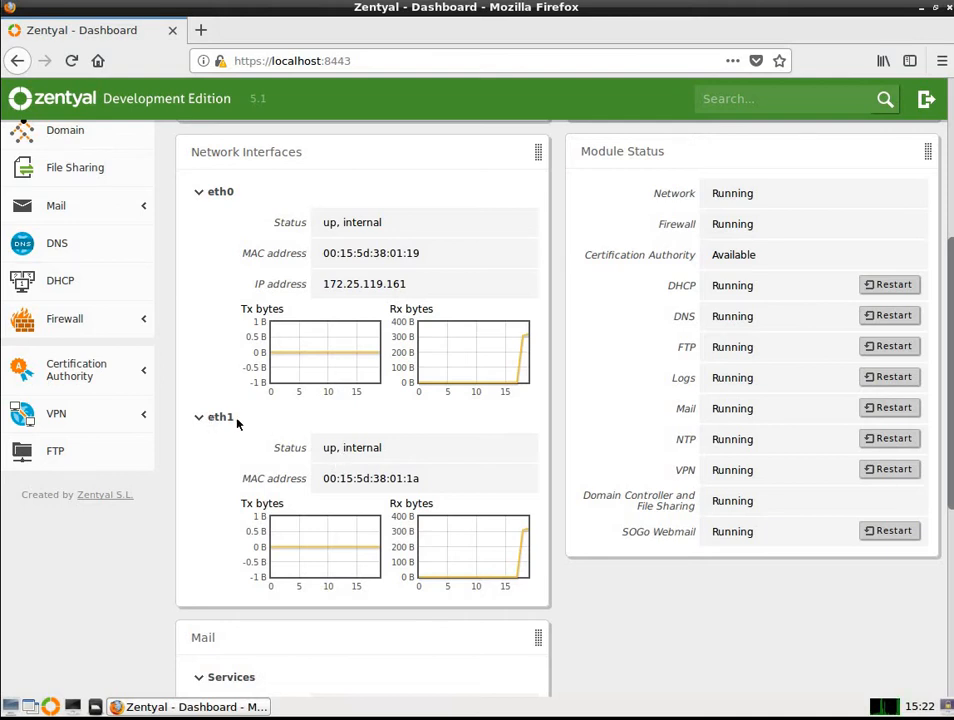
pyautogui.scroll(-3)
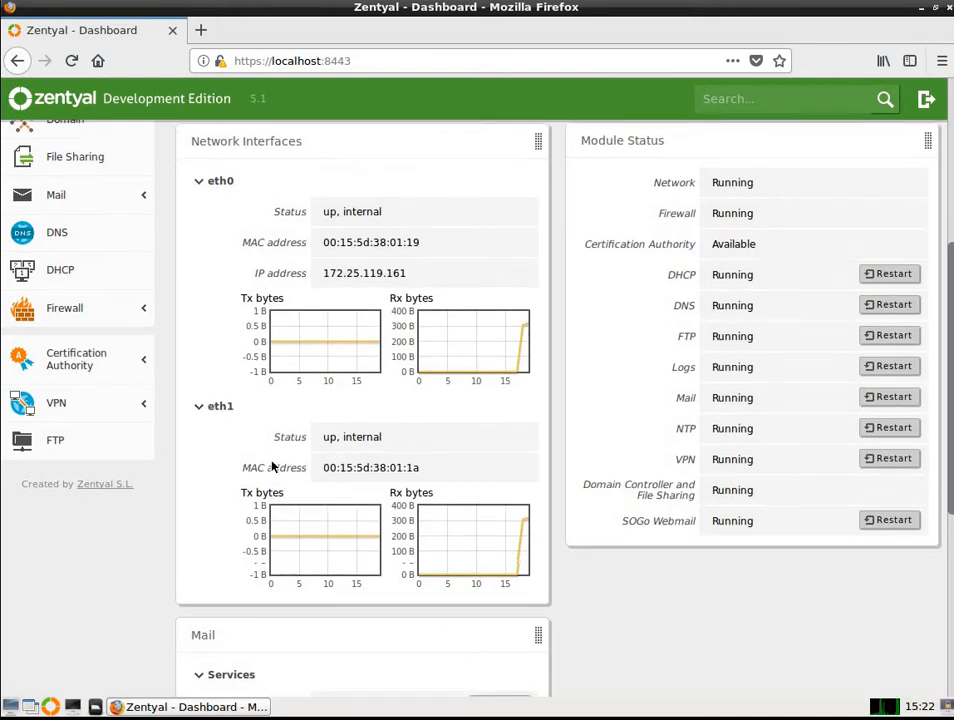
pyautogui.scroll(-3)
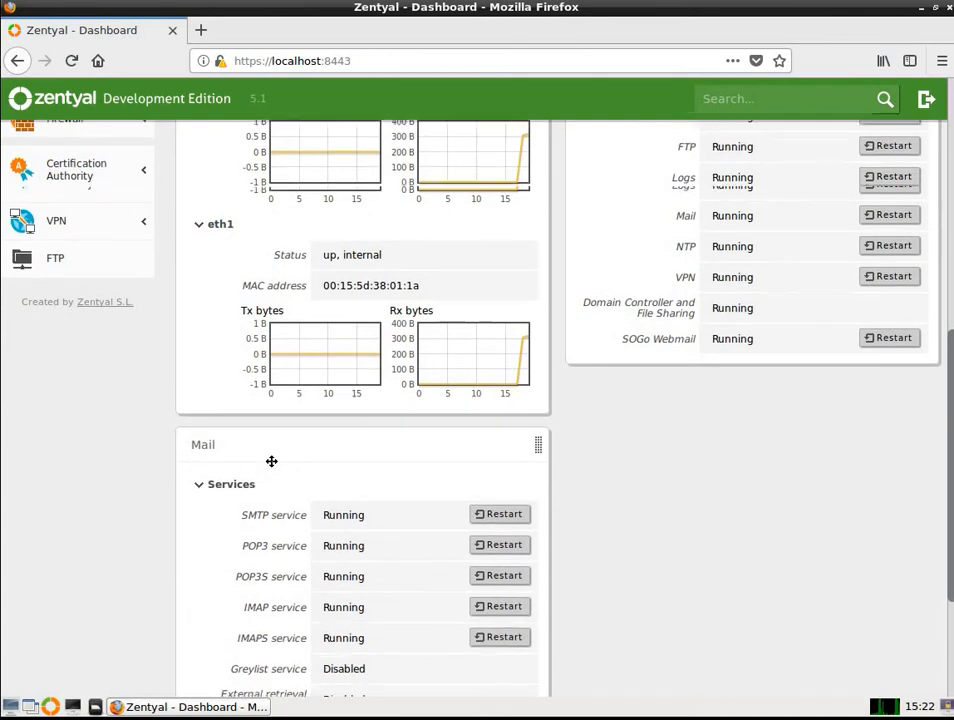
pyautogui.scroll(-3)
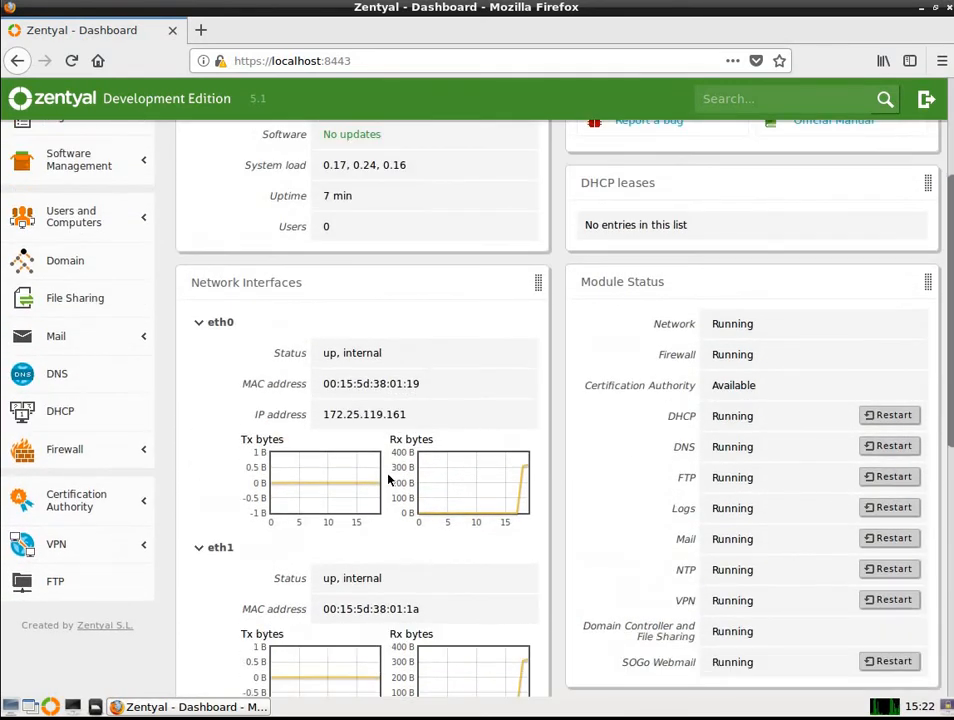
pyautogui.moveTo(77, 500)
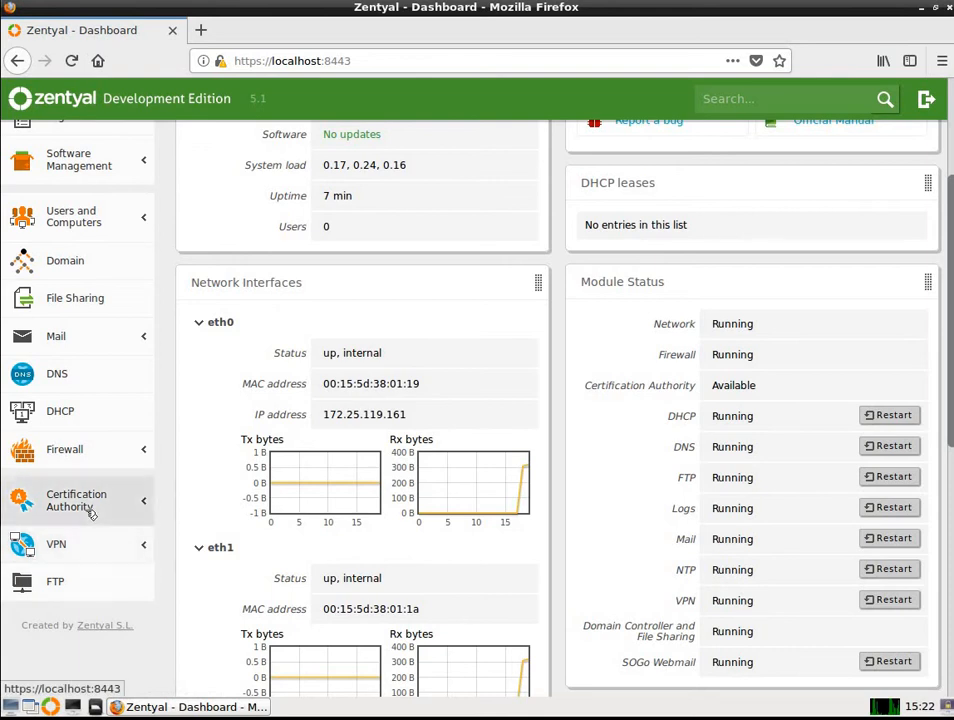
pyautogui.moveTo(78, 500)
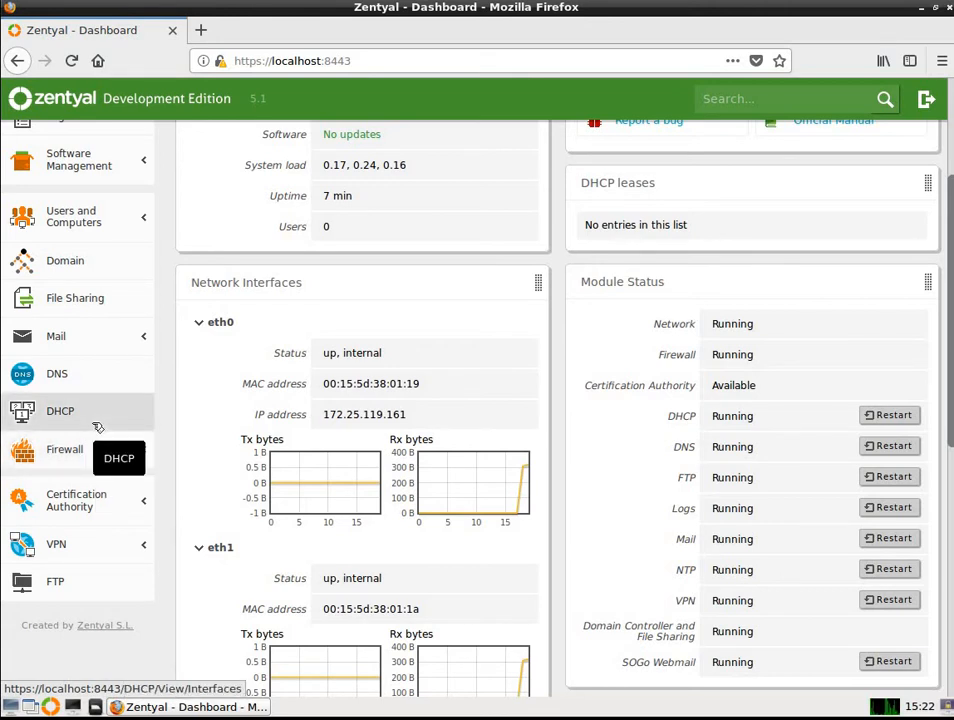
pyautogui.moveTo(57, 373)
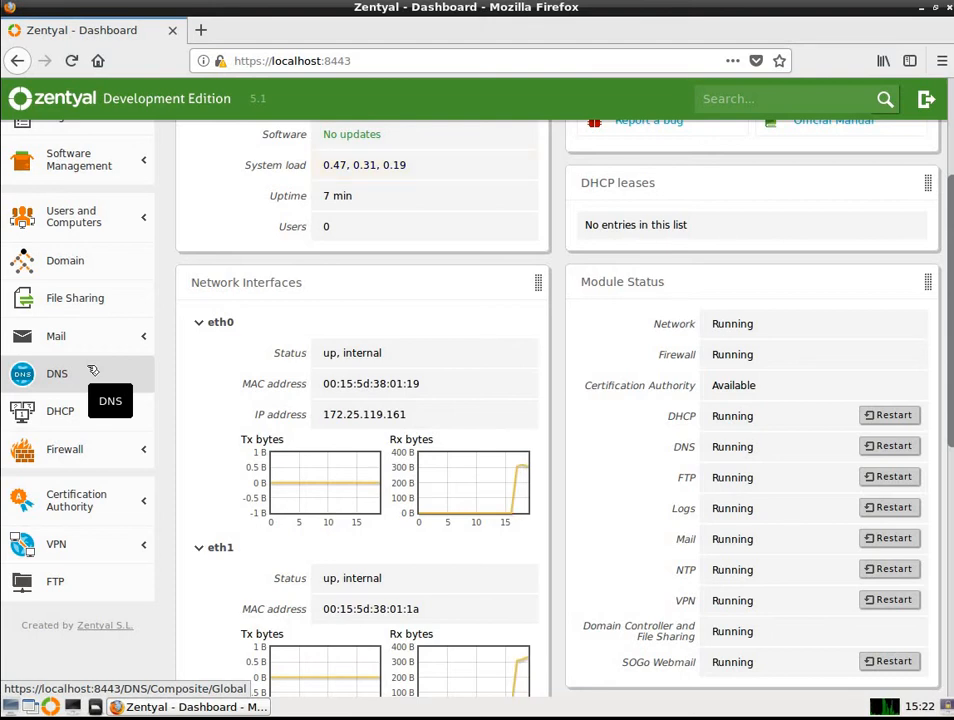
# Scroll the Dashboard to view resources, DHCP leases and module status widgets
pyautogui.scroll(-3)
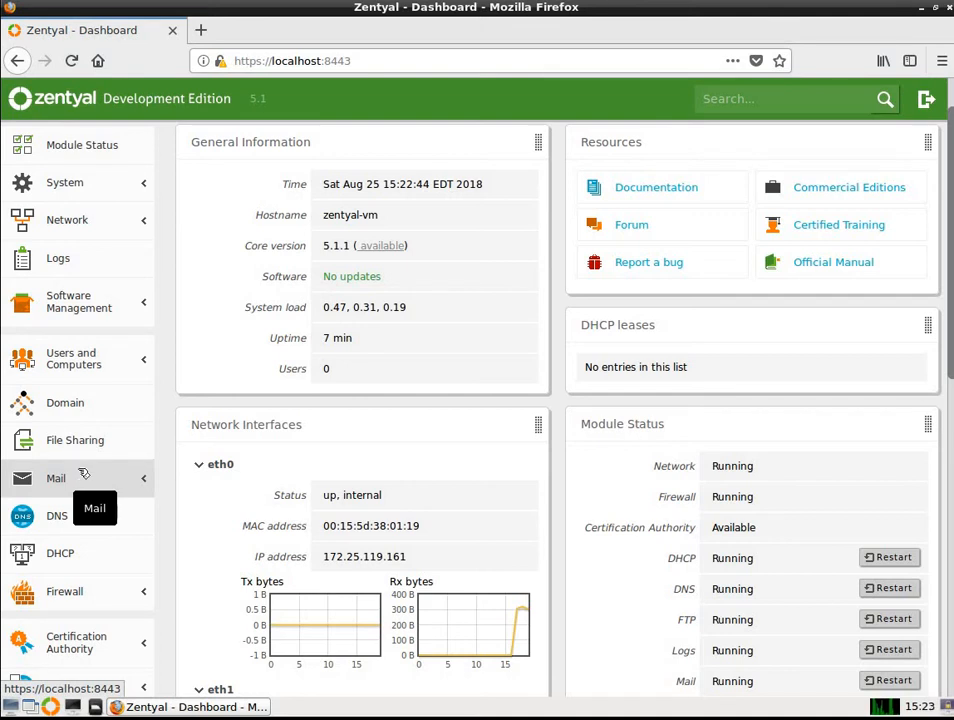
pyautogui.moveTo(75, 440)
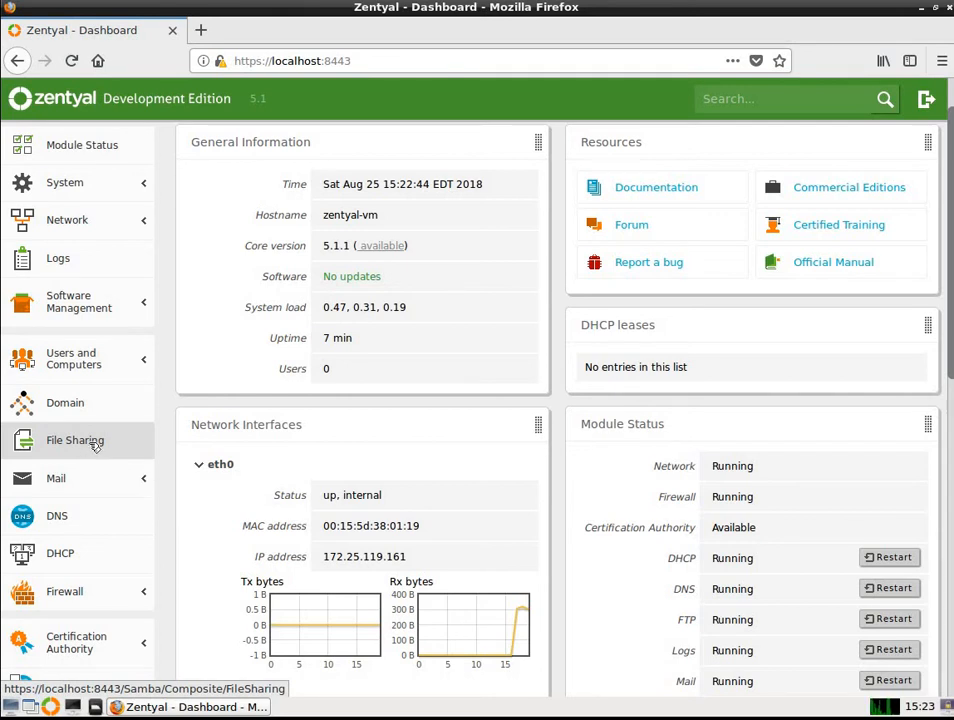
pyautogui.moveTo(65, 402)
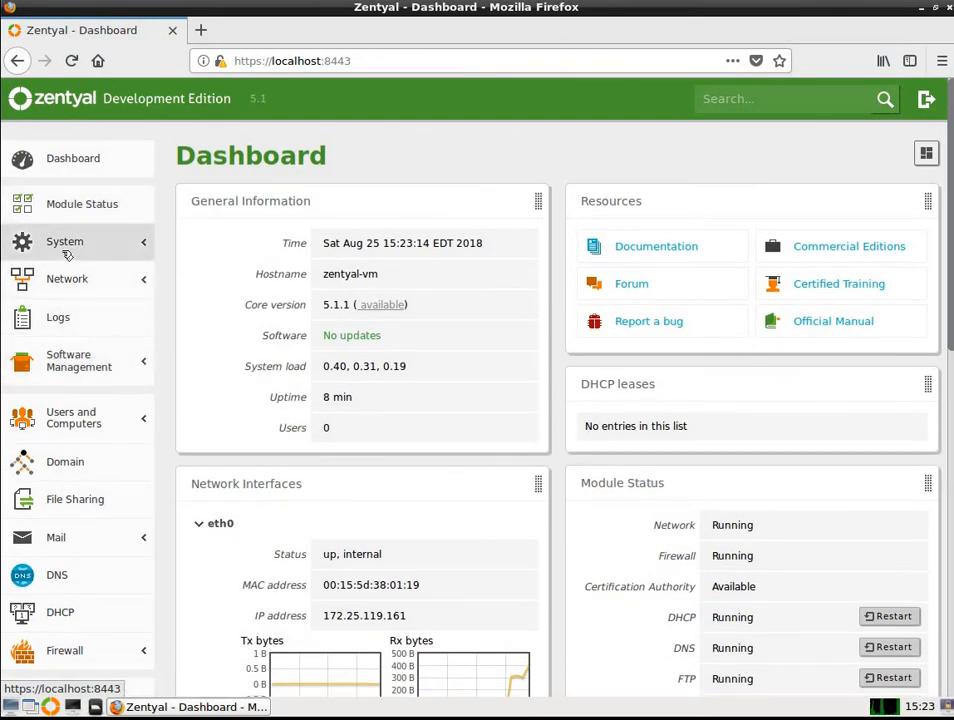
# Open System > General and browse administrator accounts, language, admin port and hostname settings
pyautogui.click(65, 241)
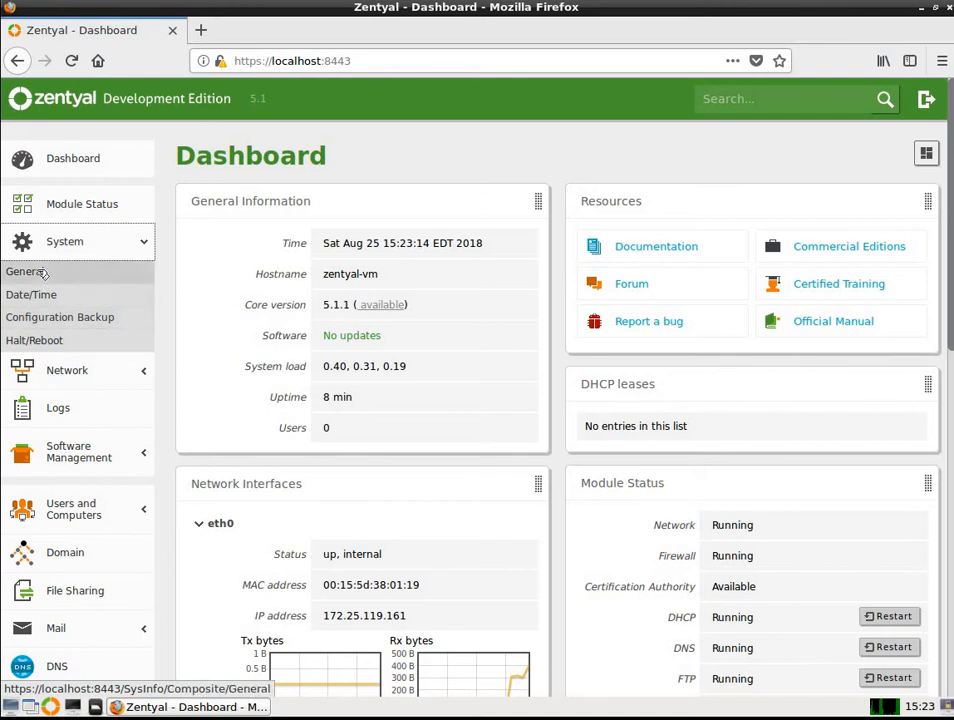
pyautogui.click(24, 271)
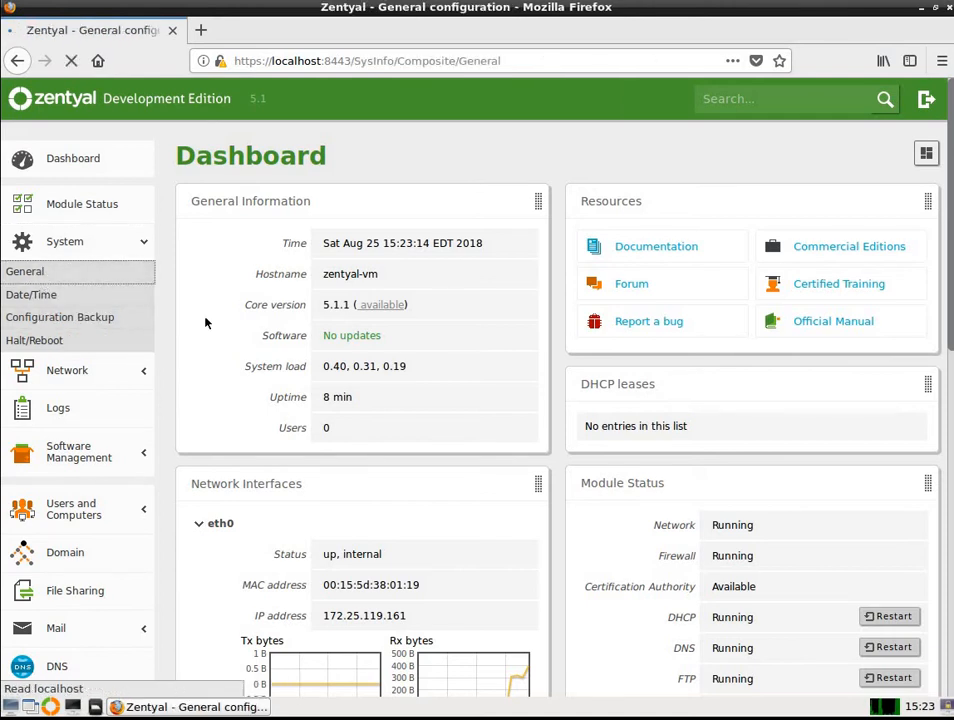
pyautogui.click(24, 271)
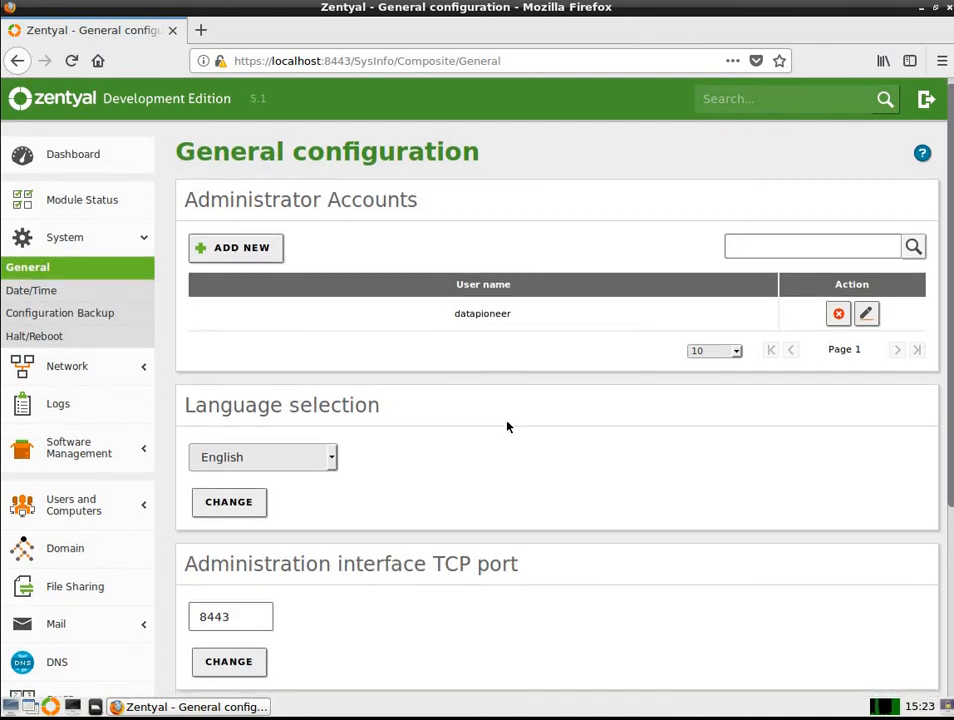
pyautogui.scroll(-3)
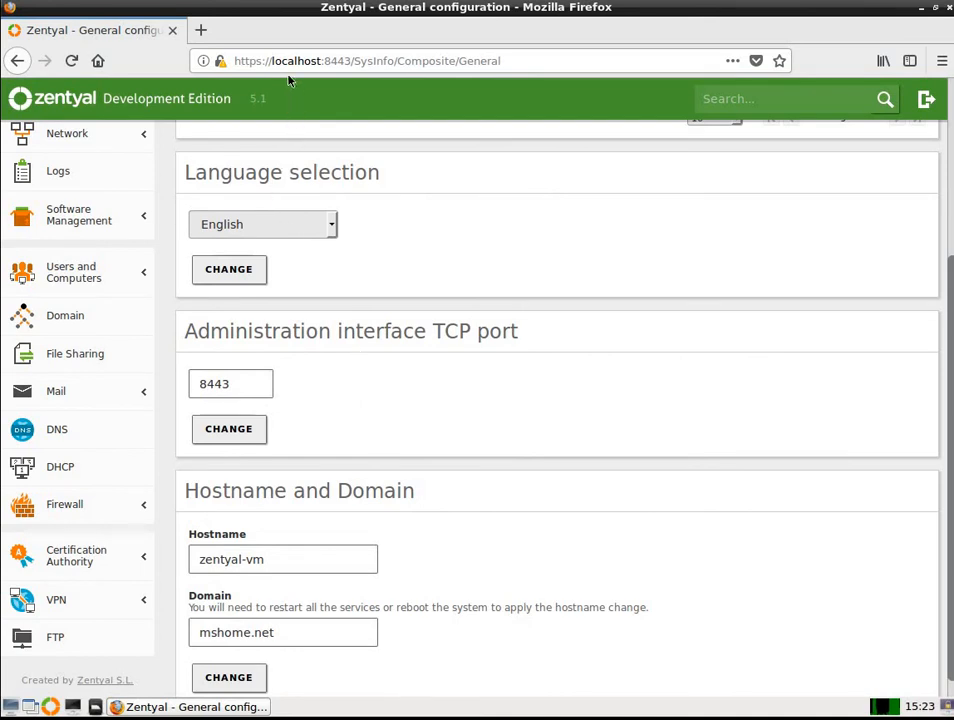
pyautogui.moveTo(358, 200)
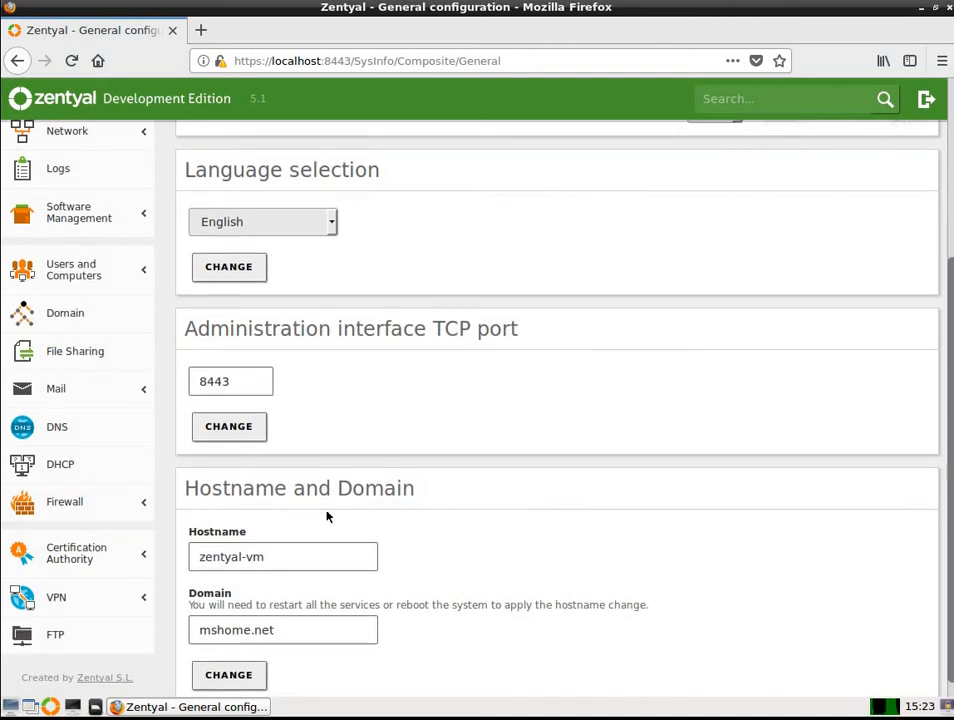
pyautogui.scroll(-3)
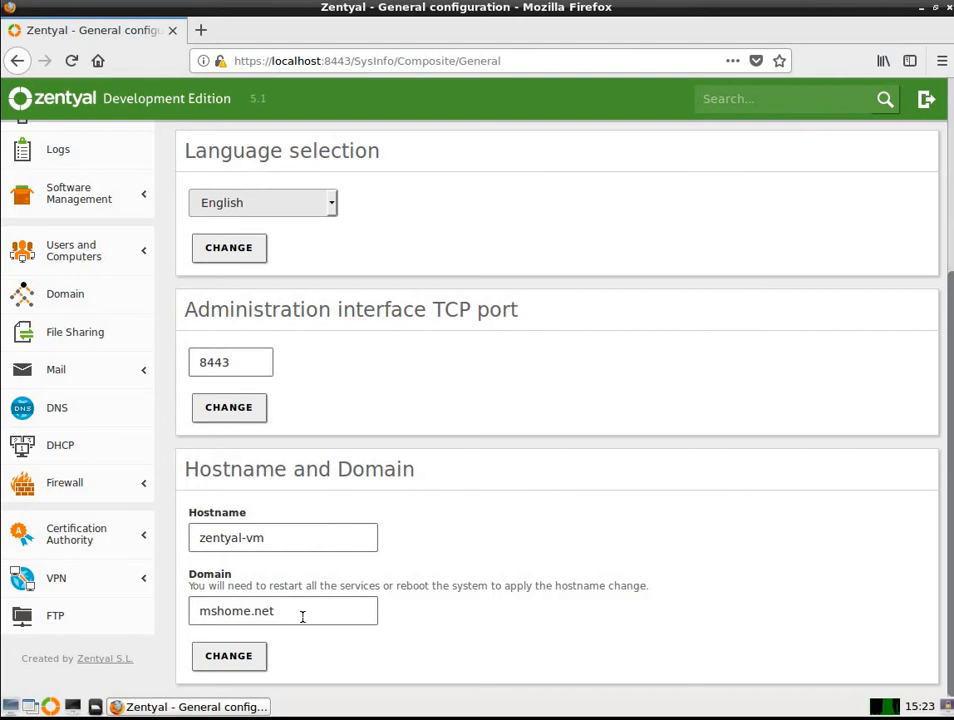
pyautogui.moveTo(455, 532)
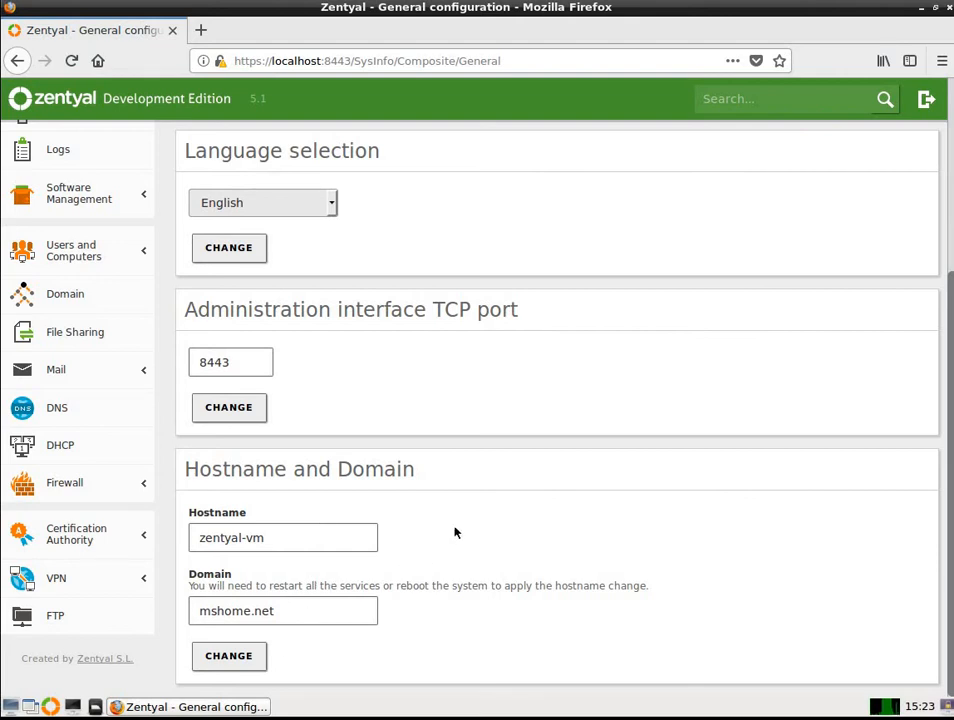
pyautogui.moveTo(324, 550)
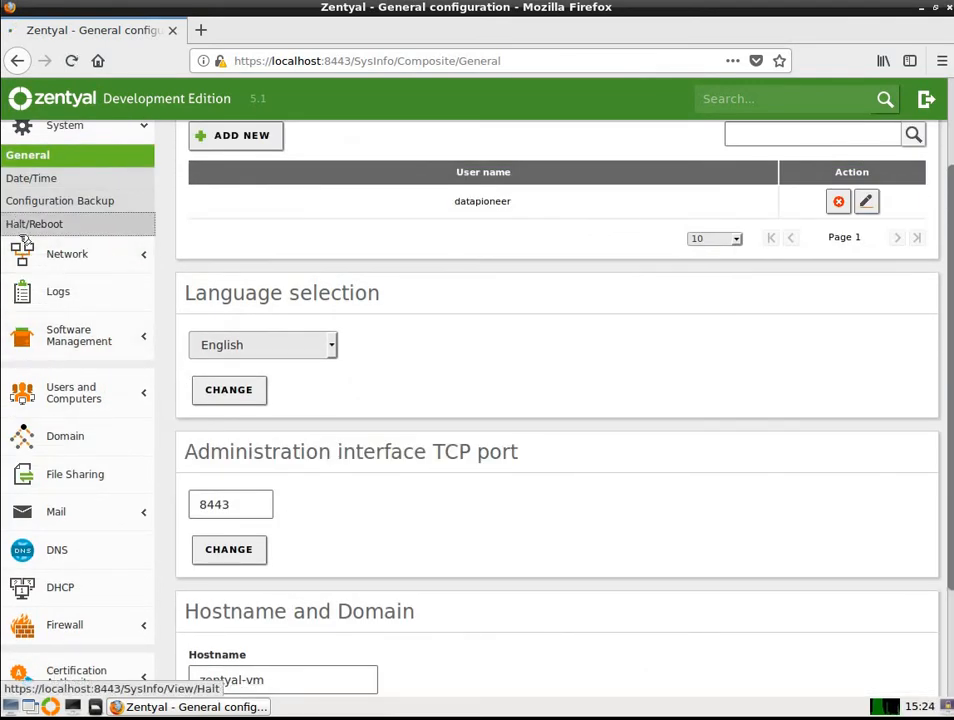
# Go to the System > Halt/Reboot page offering halt and reboot actions
pyautogui.click(34, 224)
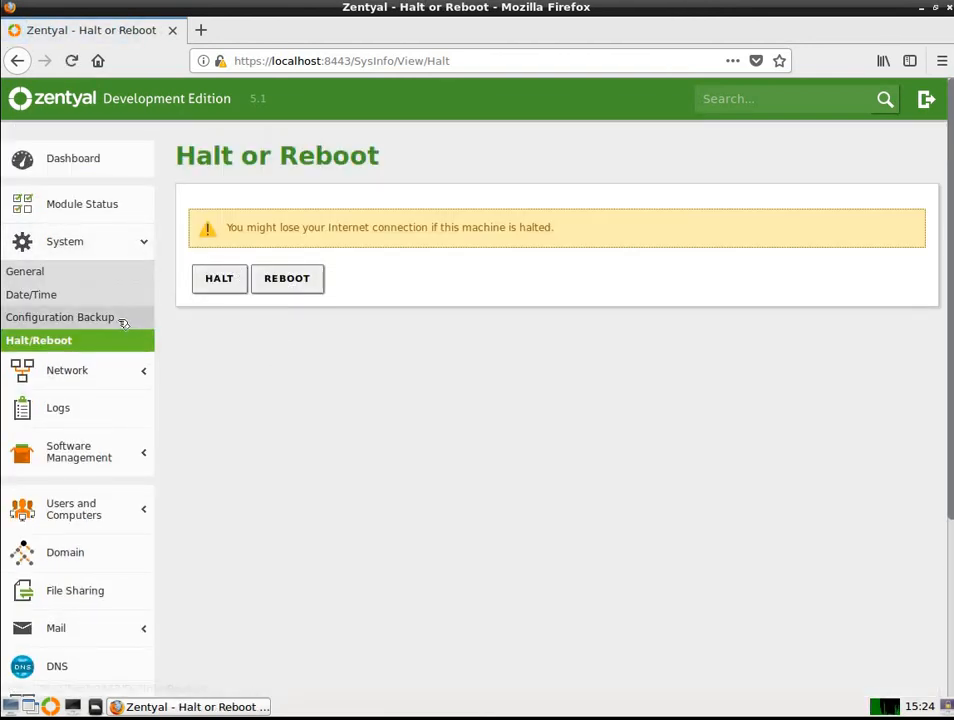
pyautogui.moveTo(25, 271)
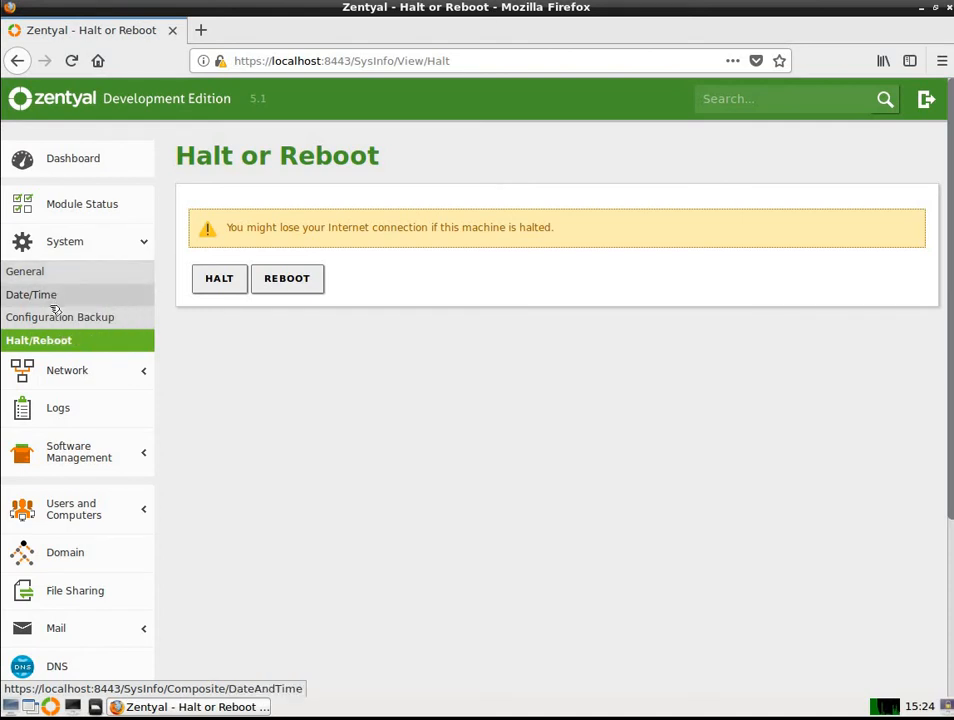
# Open System > Date/Time and scroll down to the NTP synchronization and servers list
pyautogui.click(31, 294)
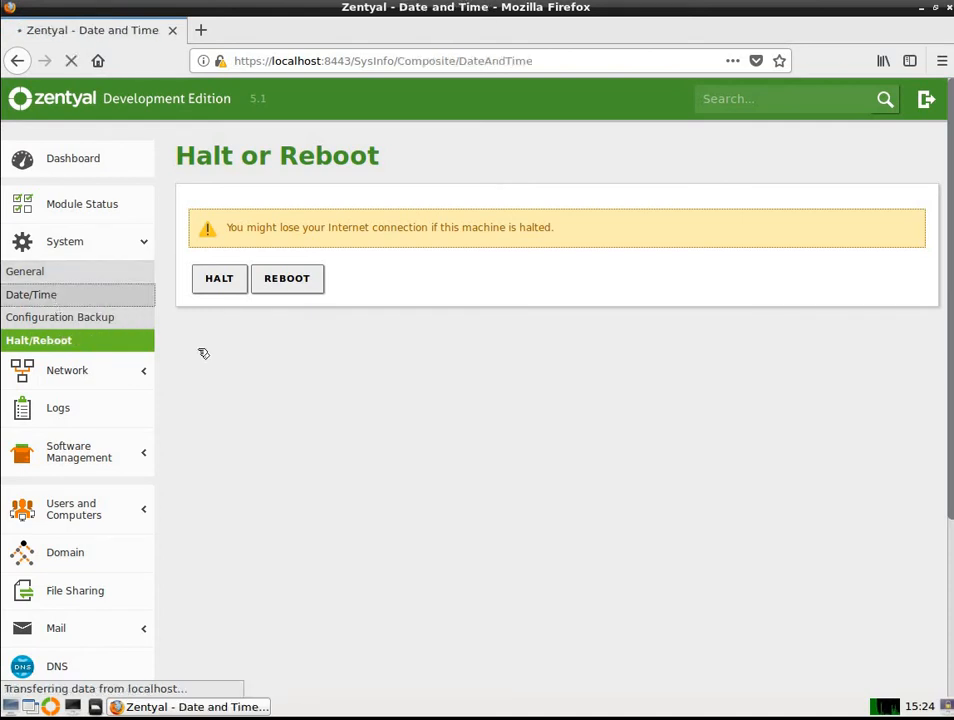
pyautogui.click(31, 294)
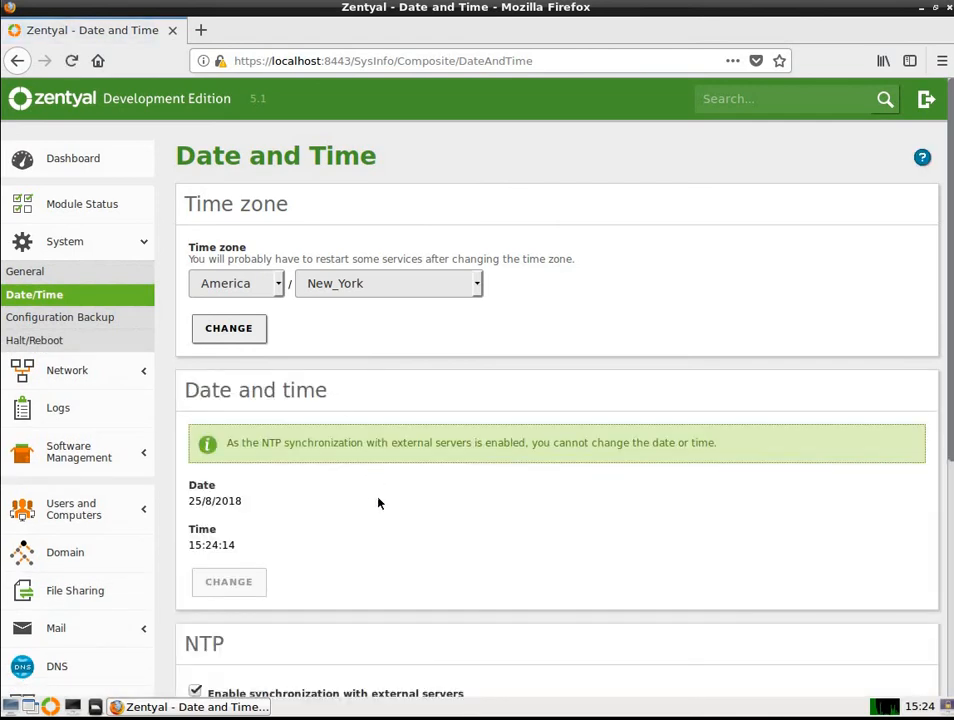
pyautogui.scroll(-3)
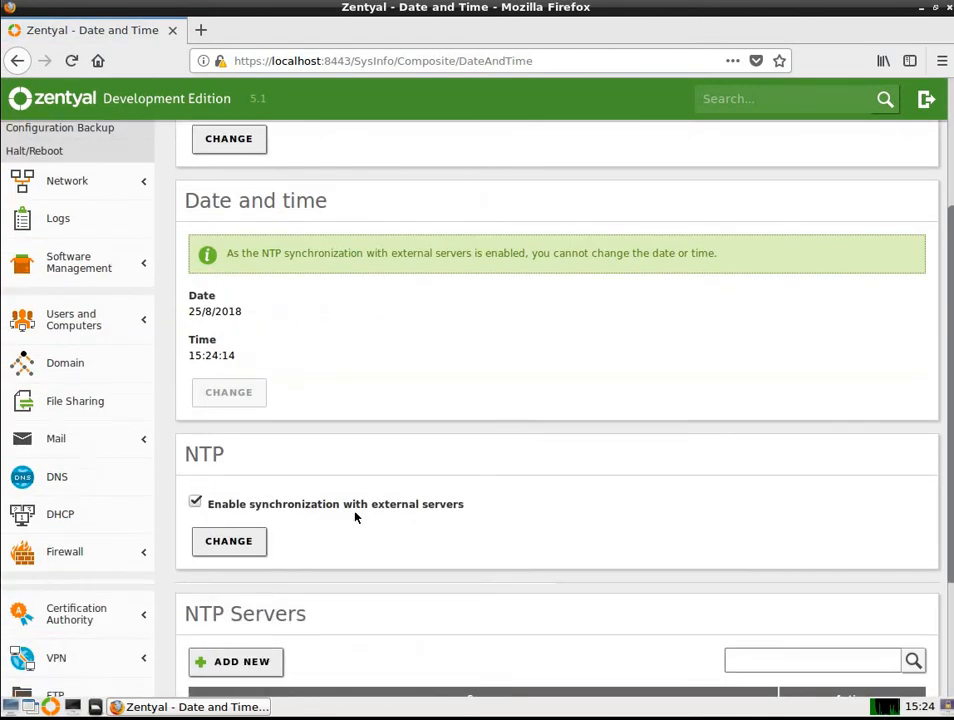
pyautogui.scroll(-3)
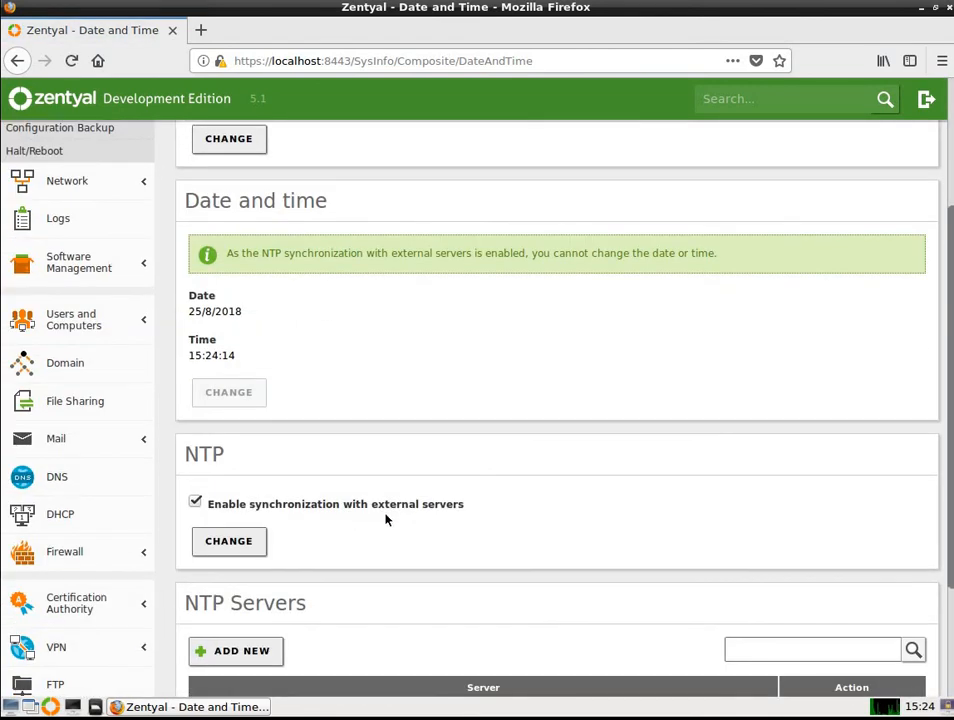
pyautogui.scroll(-3)
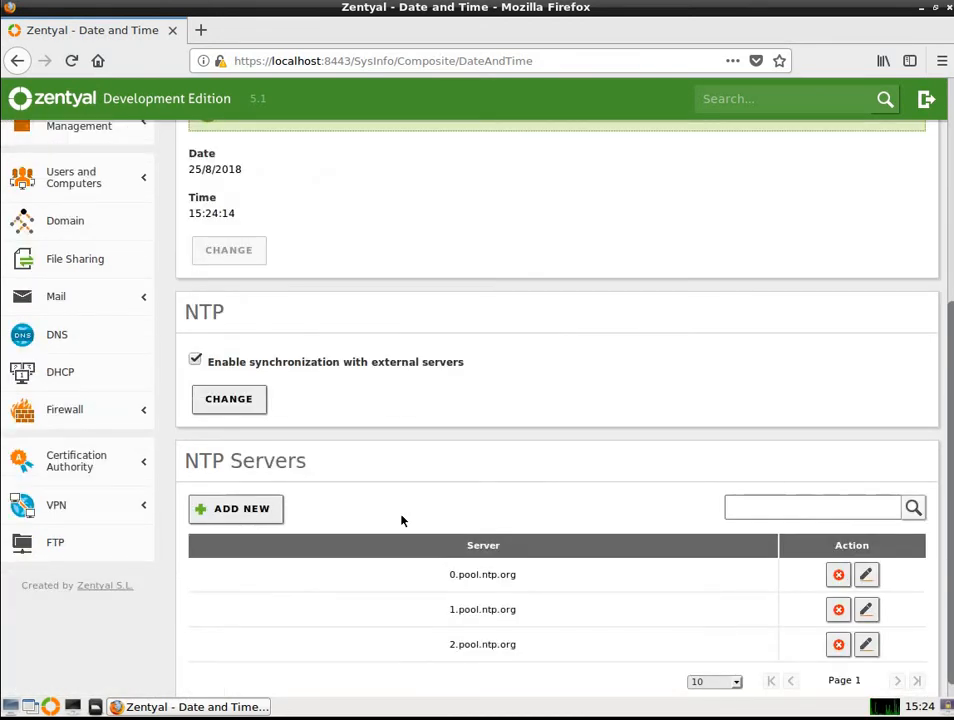
pyautogui.moveTo(374, 524)
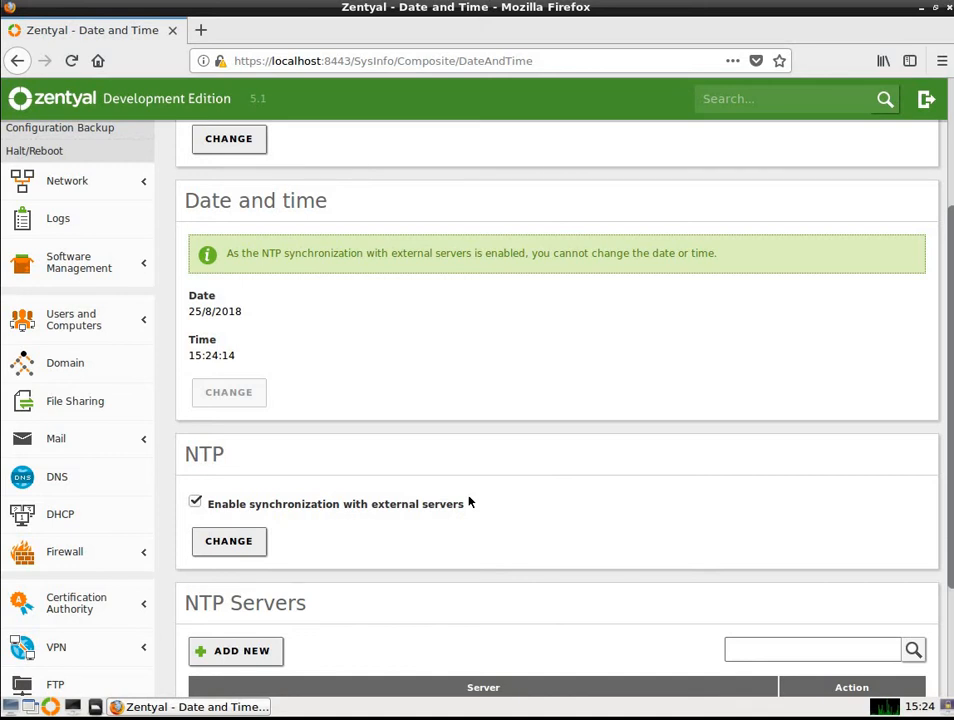
pyautogui.moveTo(469, 489)
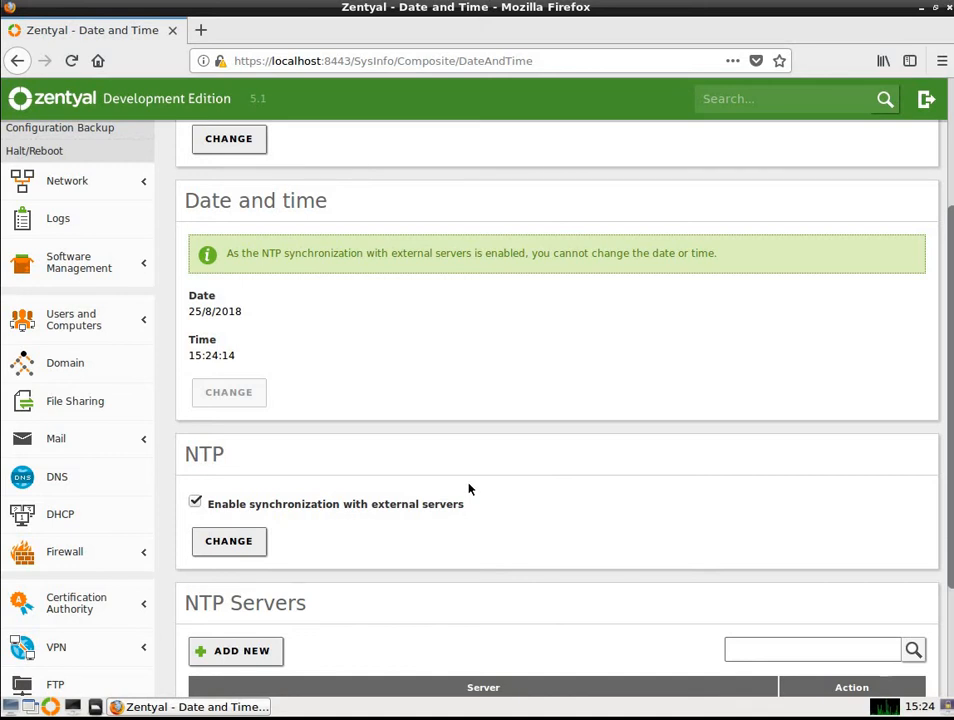
pyautogui.moveTo(476, 402)
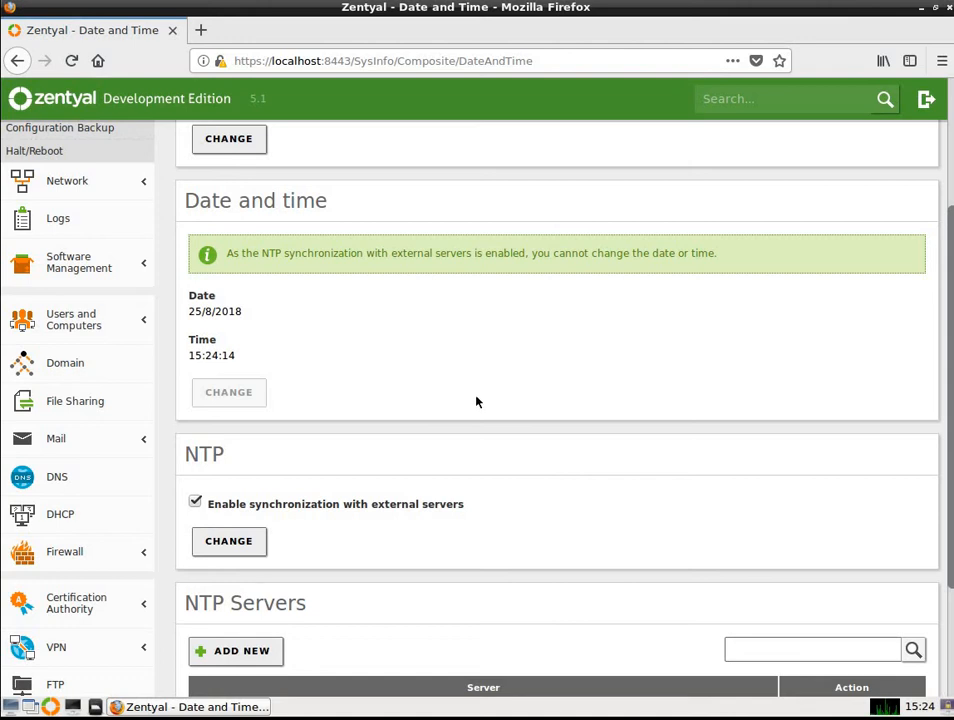
pyautogui.moveTo(280, 395)
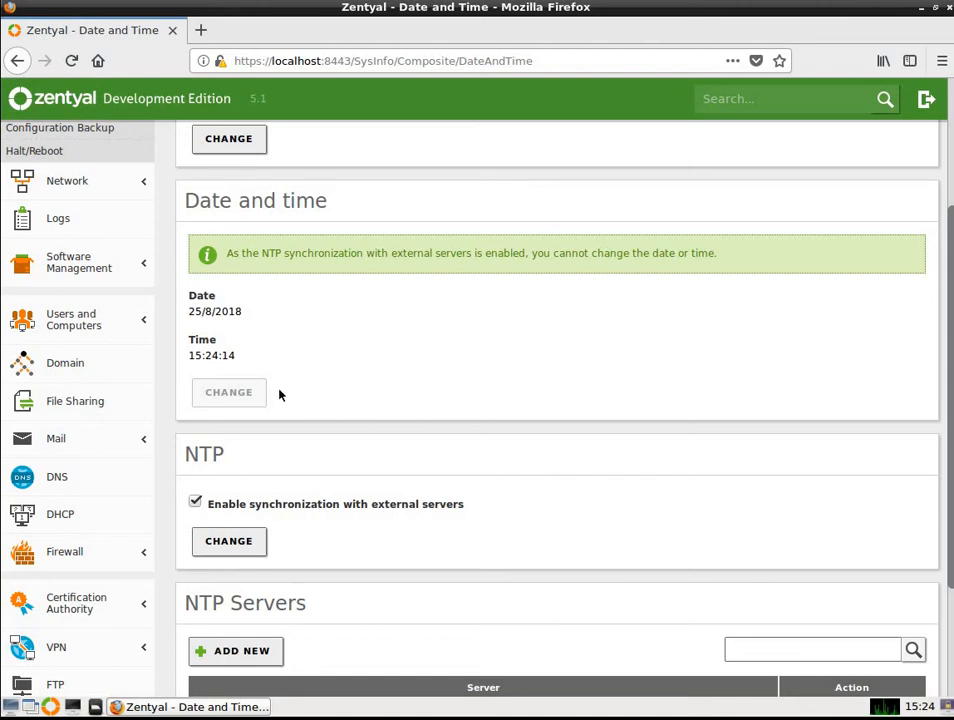
pyautogui.moveTo(58, 218)
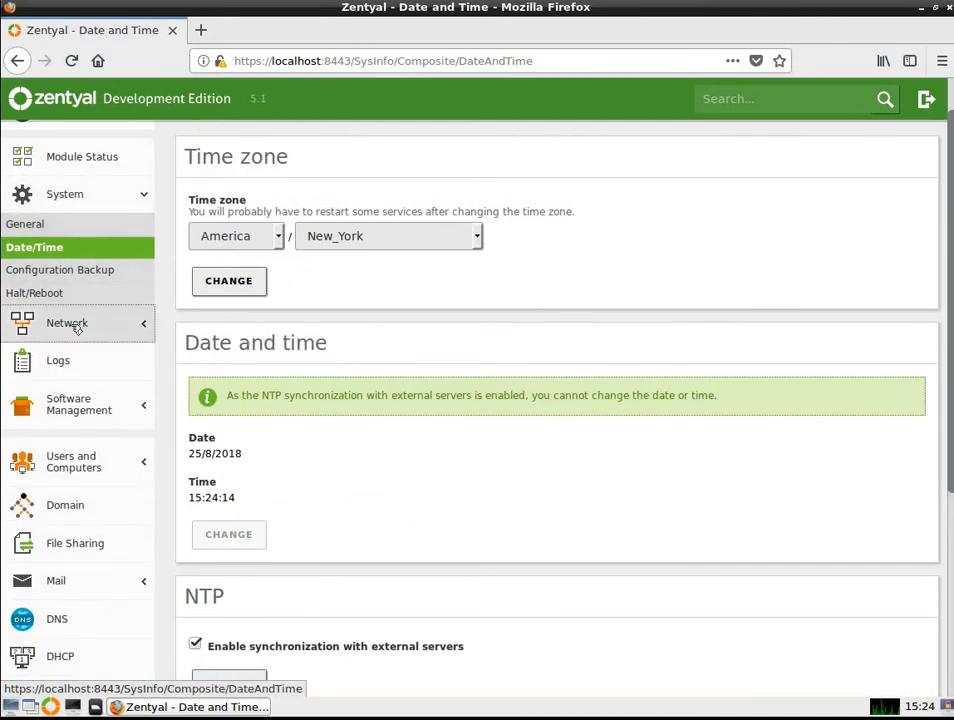
# Open Network > Interfaces and compare eth0's static 172.25.119.161/24 with eth1's DHCP settings
pyautogui.click(67, 323)
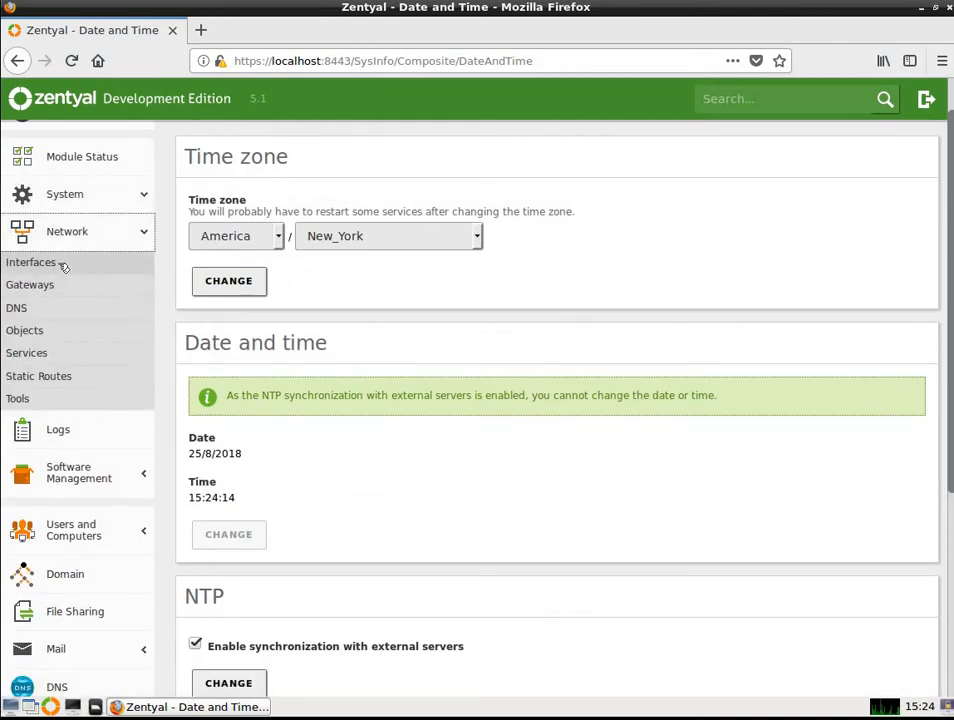
pyautogui.click(31, 262)
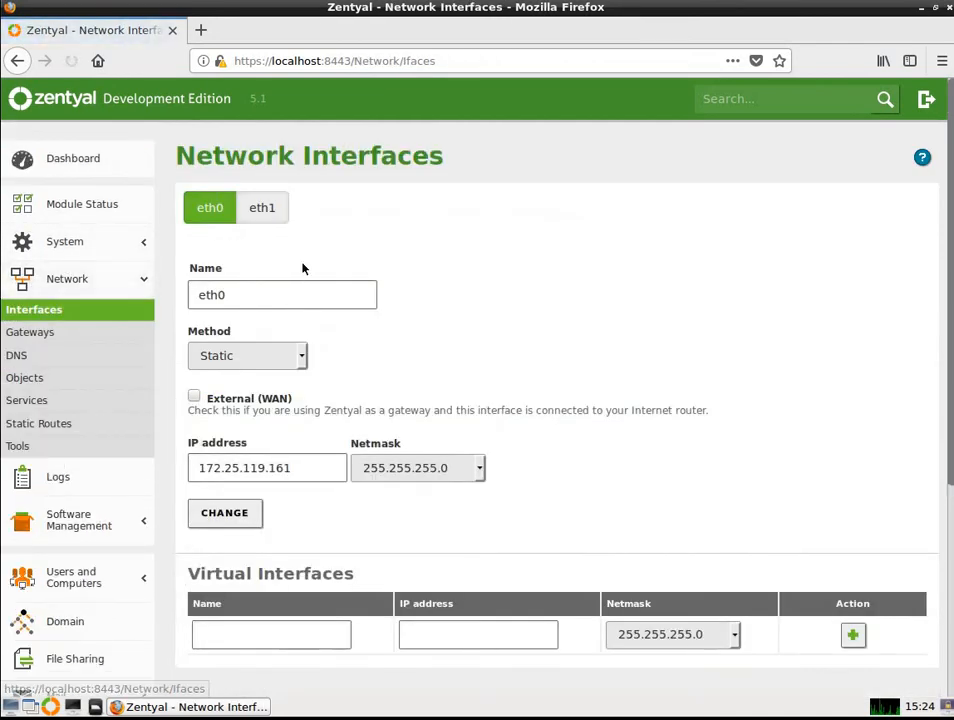
pyautogui.click(282, 294)
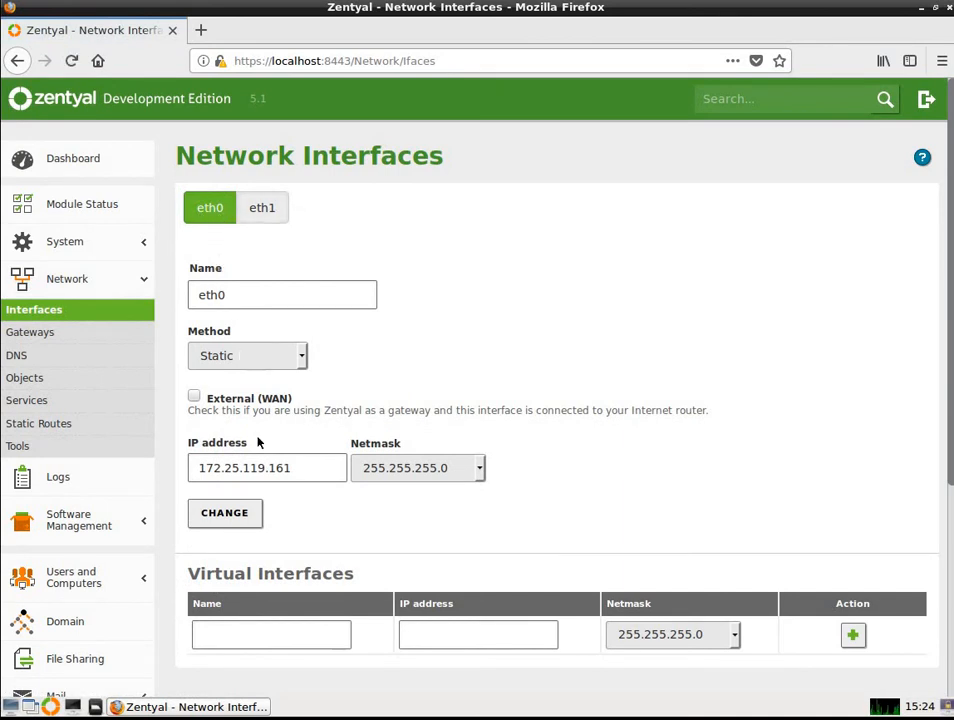
pyautogui.moveTo(275, 500)
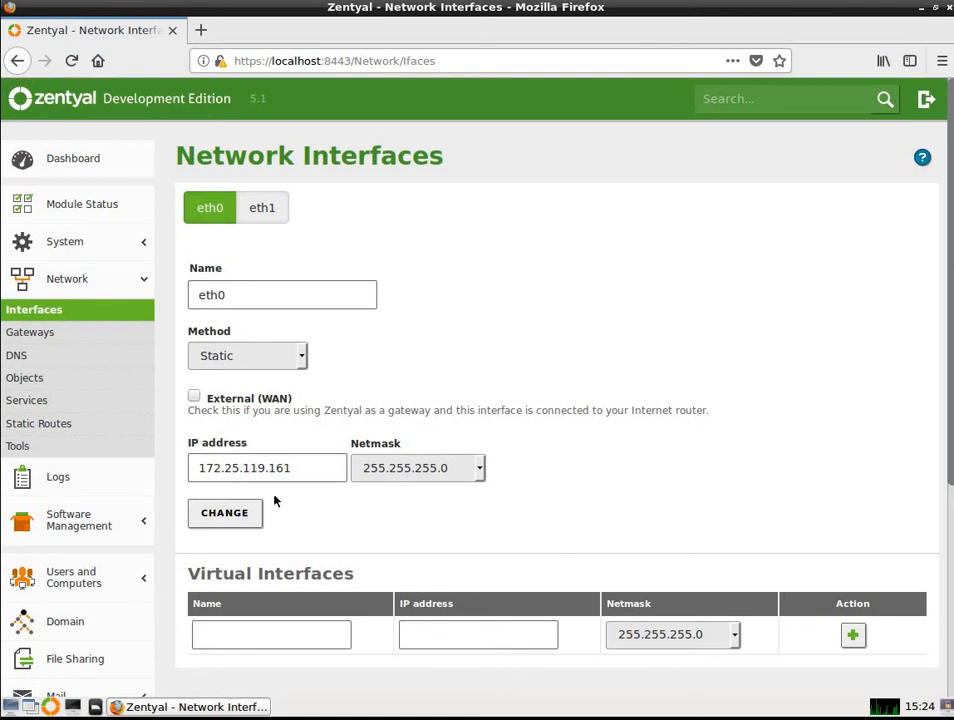
pyautogui.moveTo(278, 490)
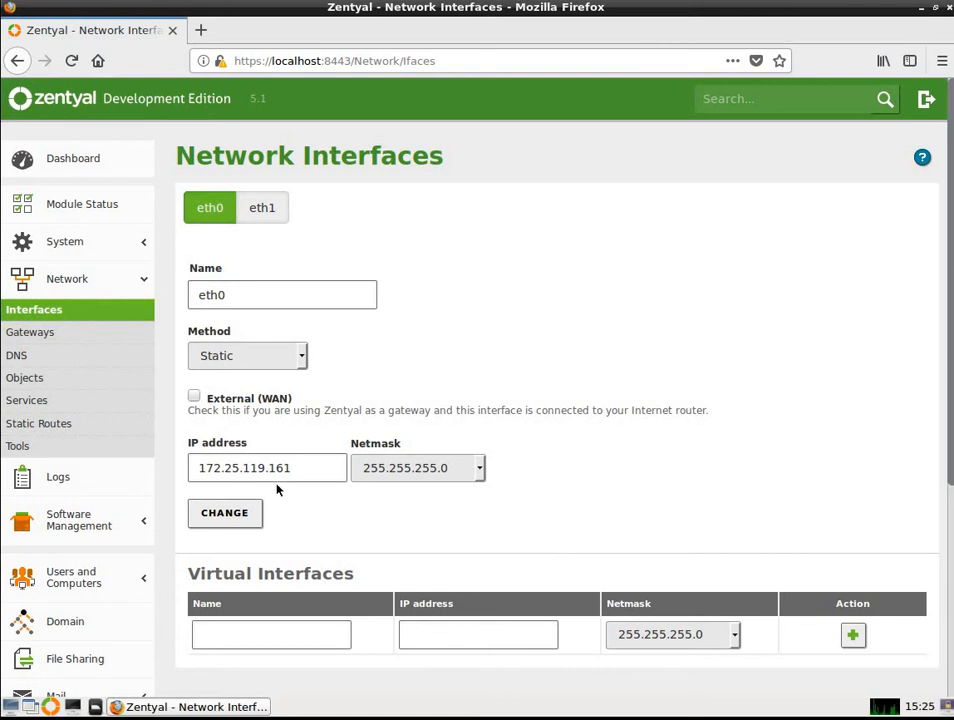
pyautogui.moveTo(384, 485)
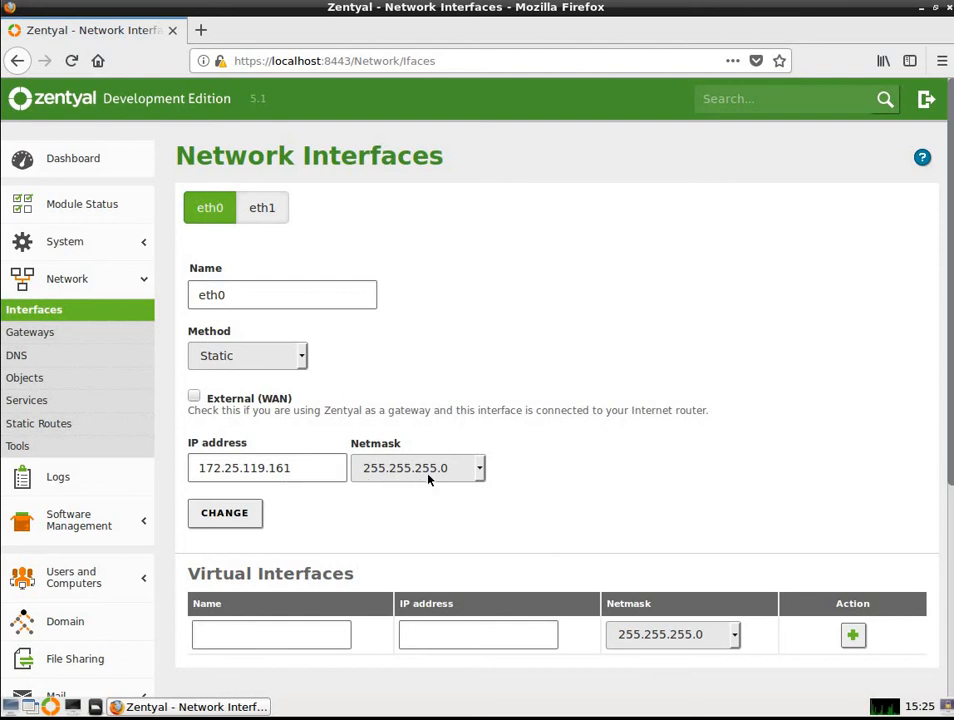
pyautogui.moveTo(445, 478)
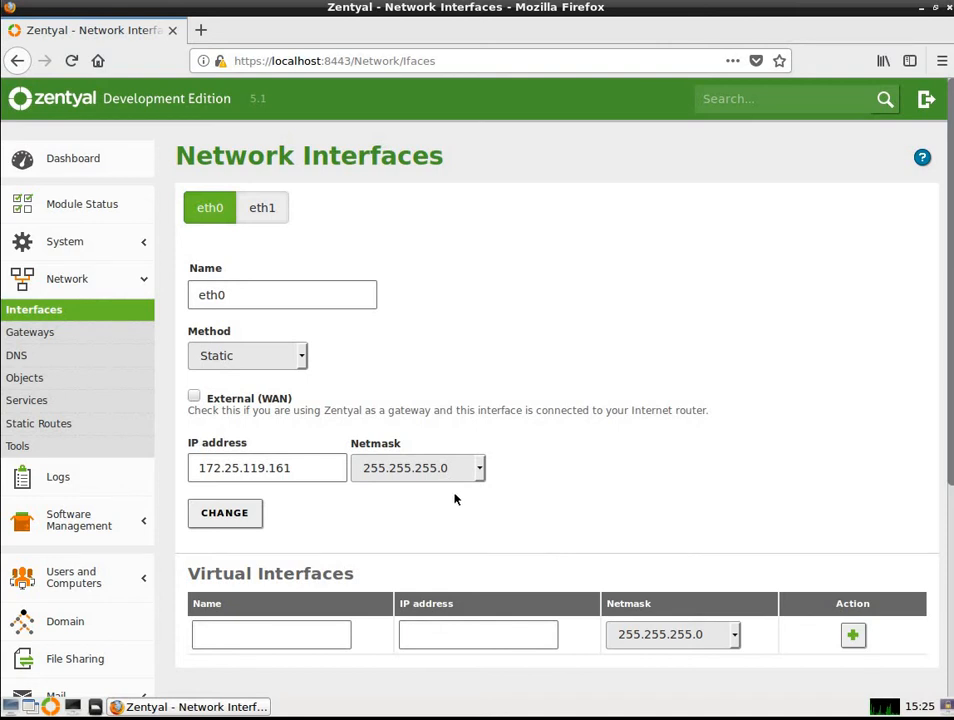
pyautogui.moveTo(367, 499)
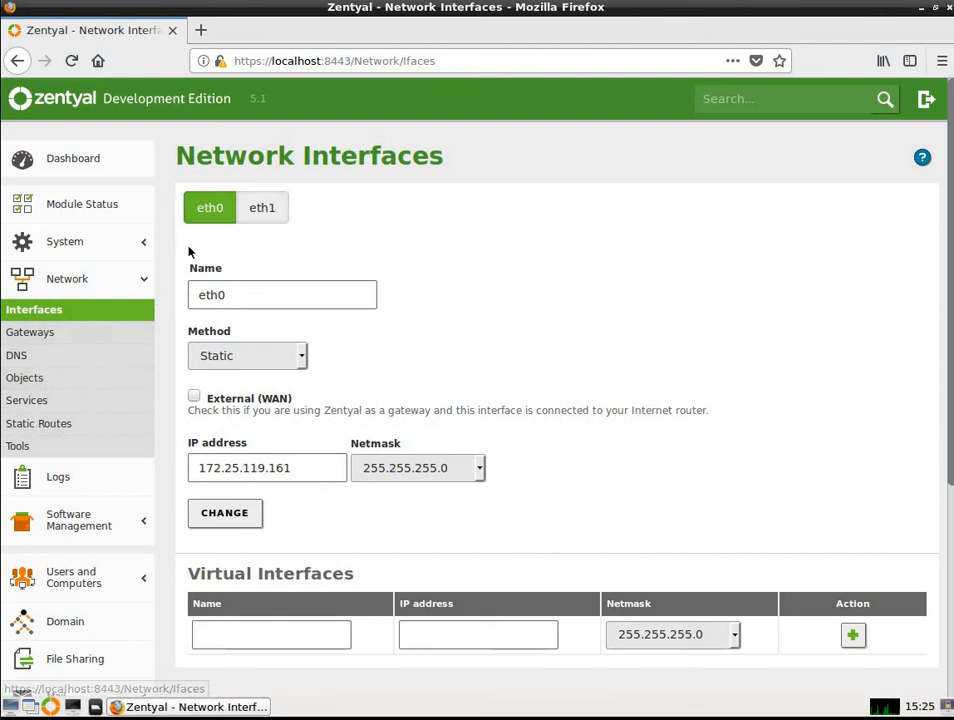
pyautogui.click(262, 207)
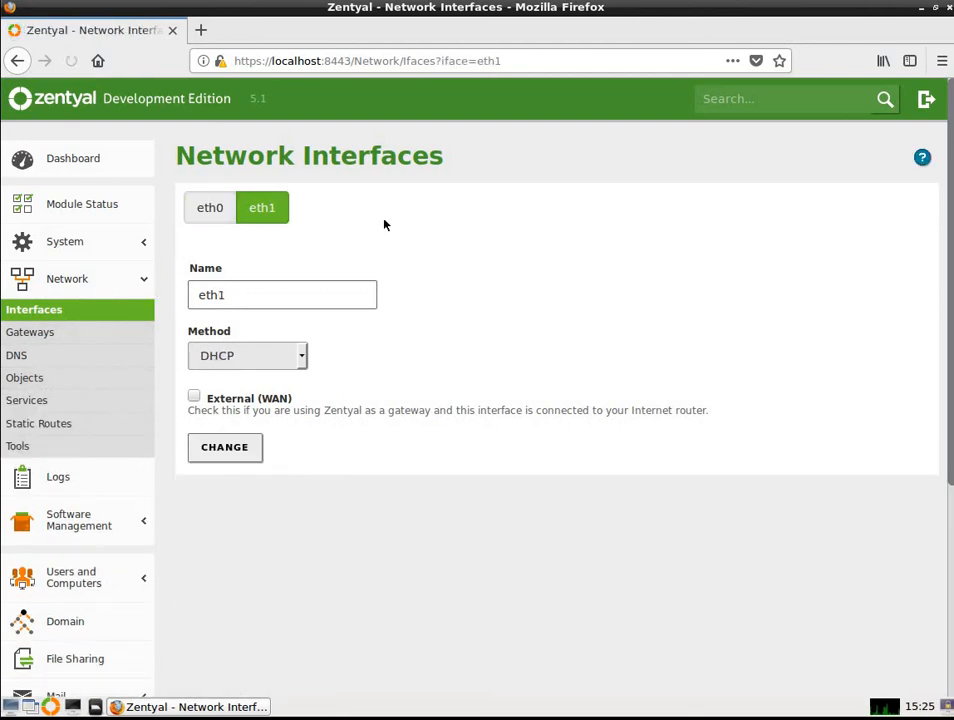
pyautogui.moveTo(210, 207)
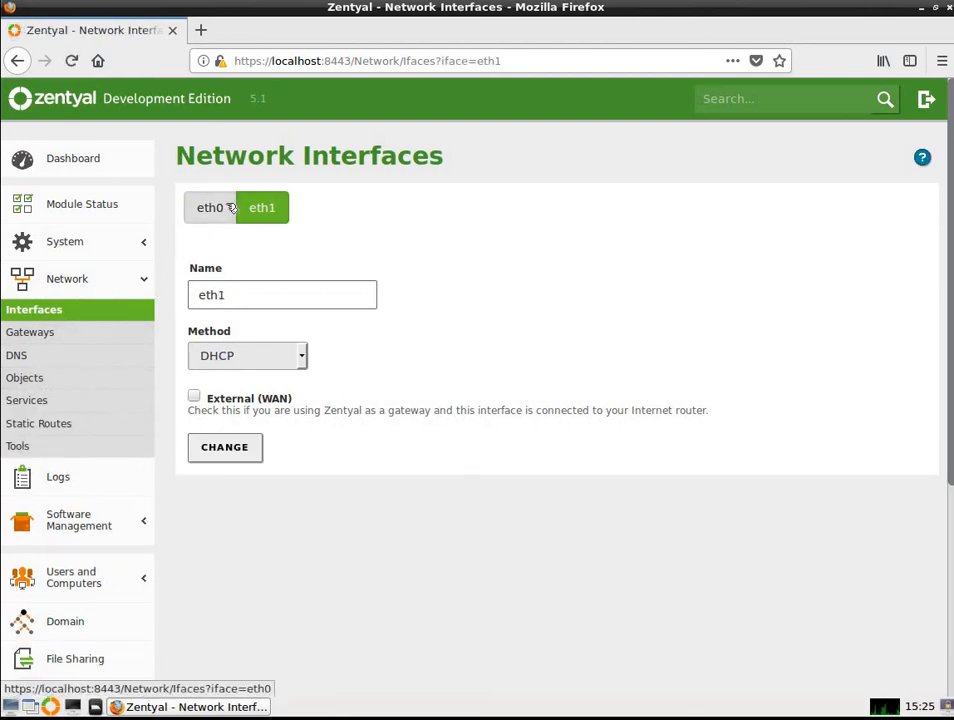
pyautogui.click(210, 207)
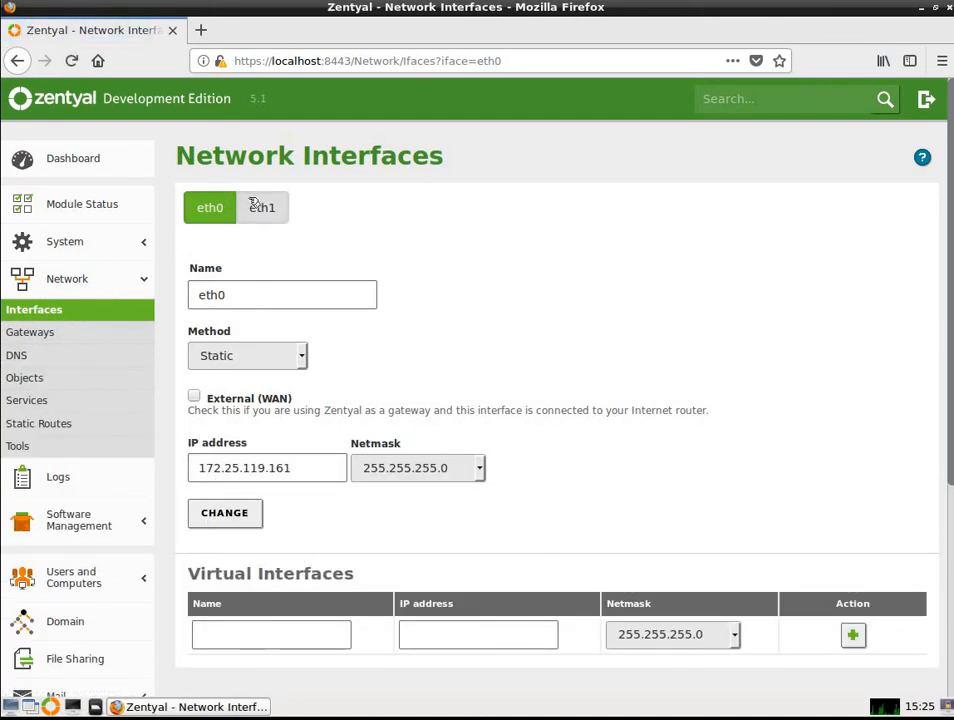
pyautogui.click(262, 207)
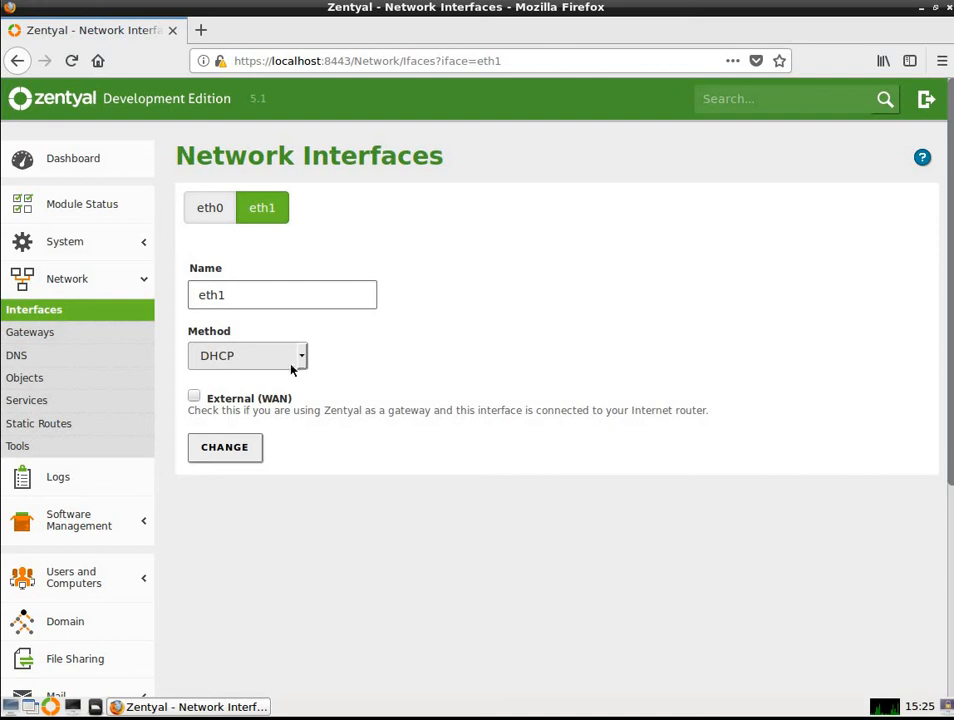
pyautogui.moveTo(16, 355)
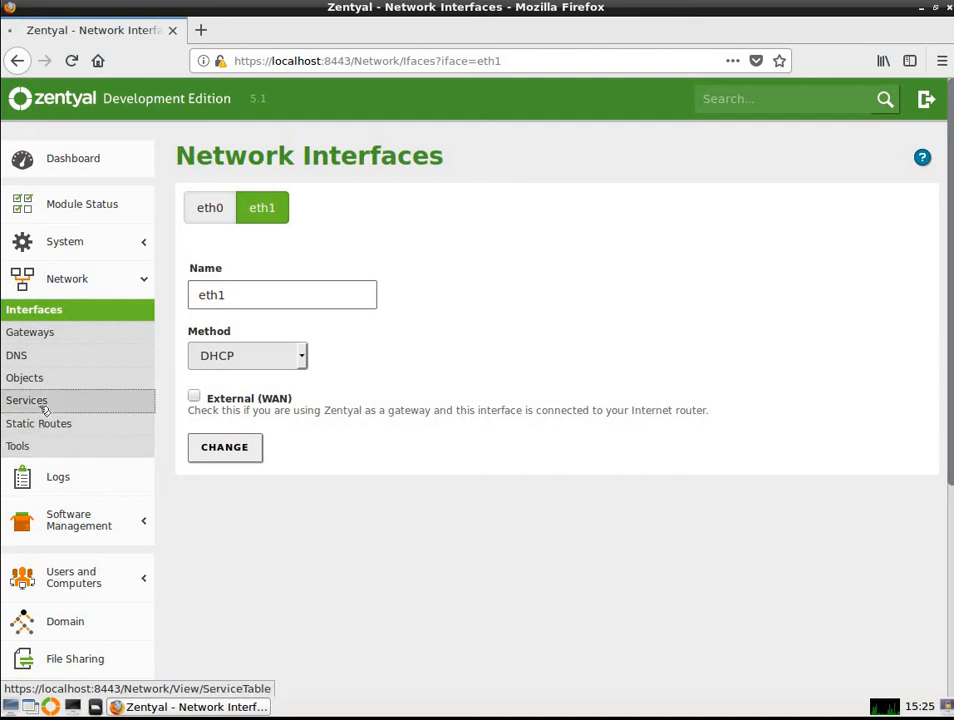
# Open Network > Services and view its second page, from Mail Submission to Webadmin
pyautogui.click(27, 400)
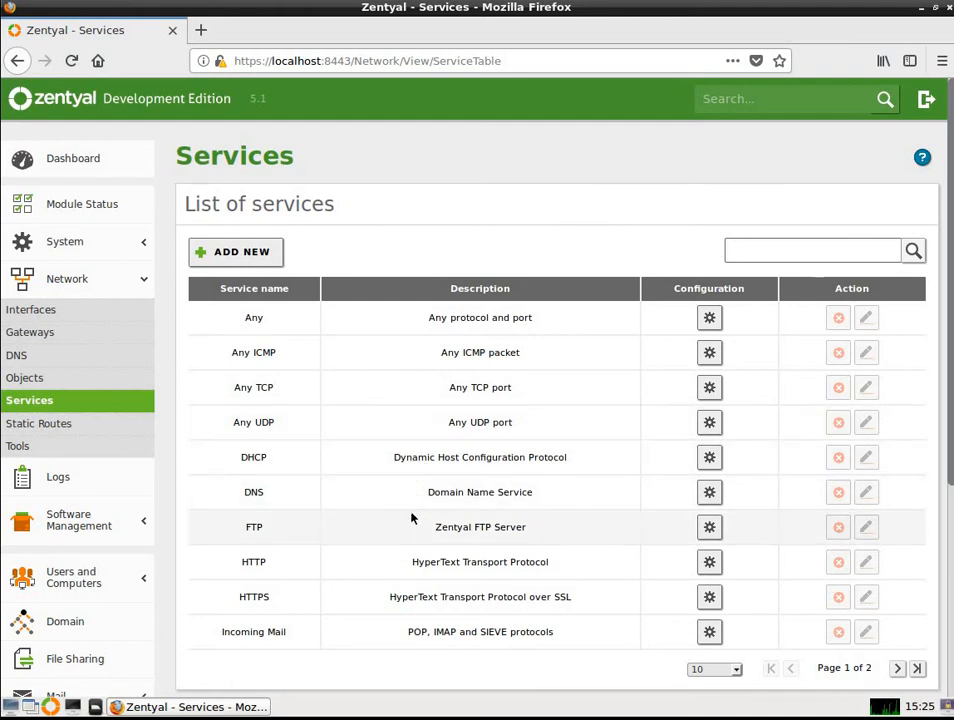
pyautogui.moveTo(411, 590)
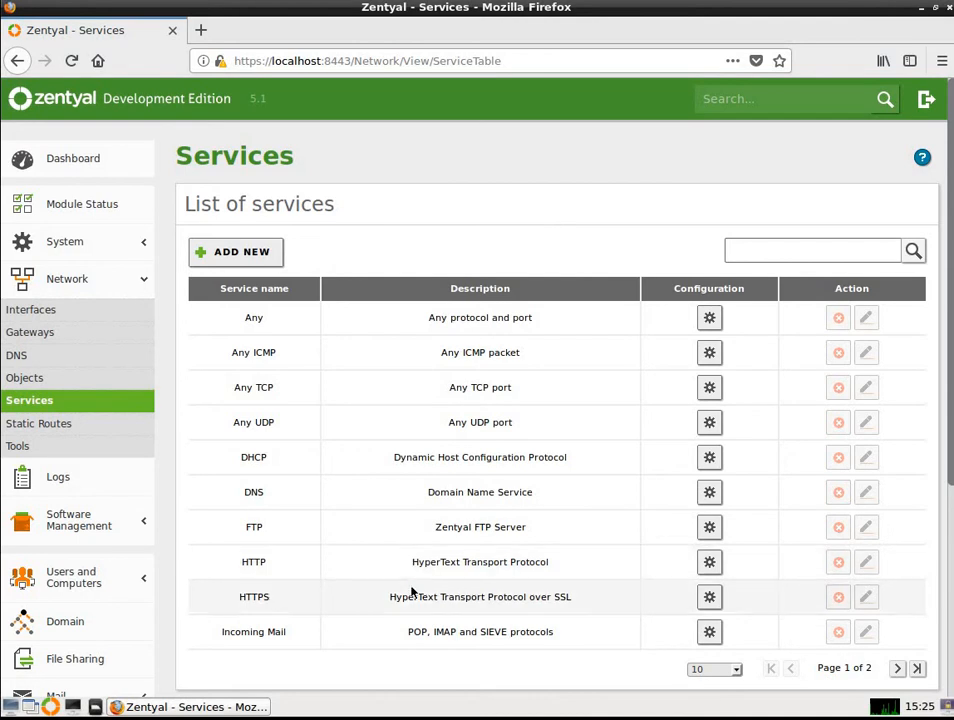
pyautogui.moveTo(825, 667)
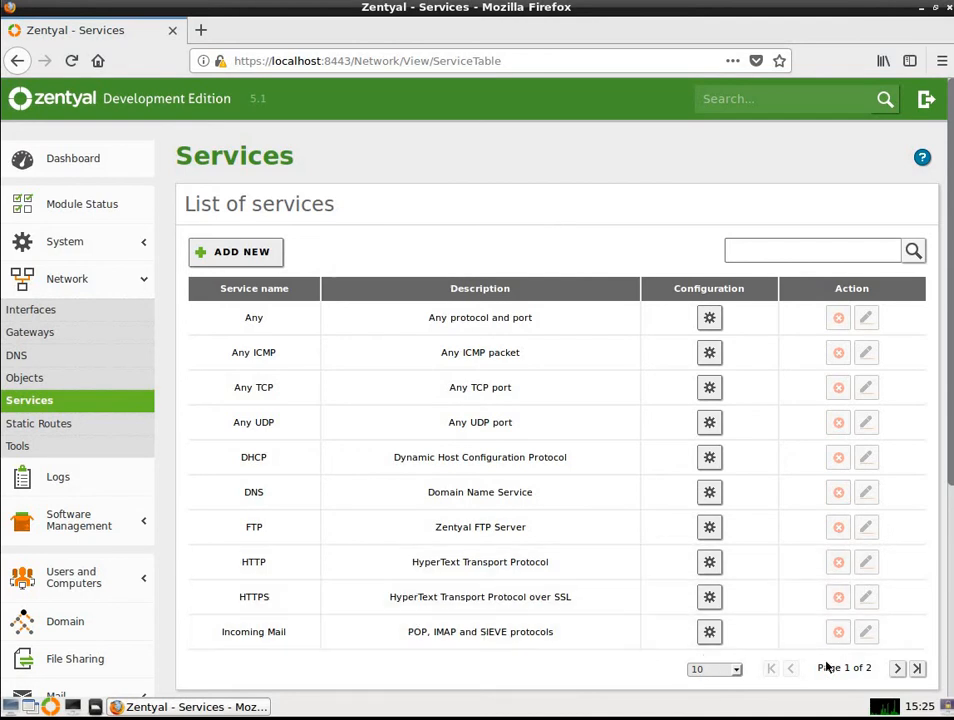
pyautogui.click(897, 668)
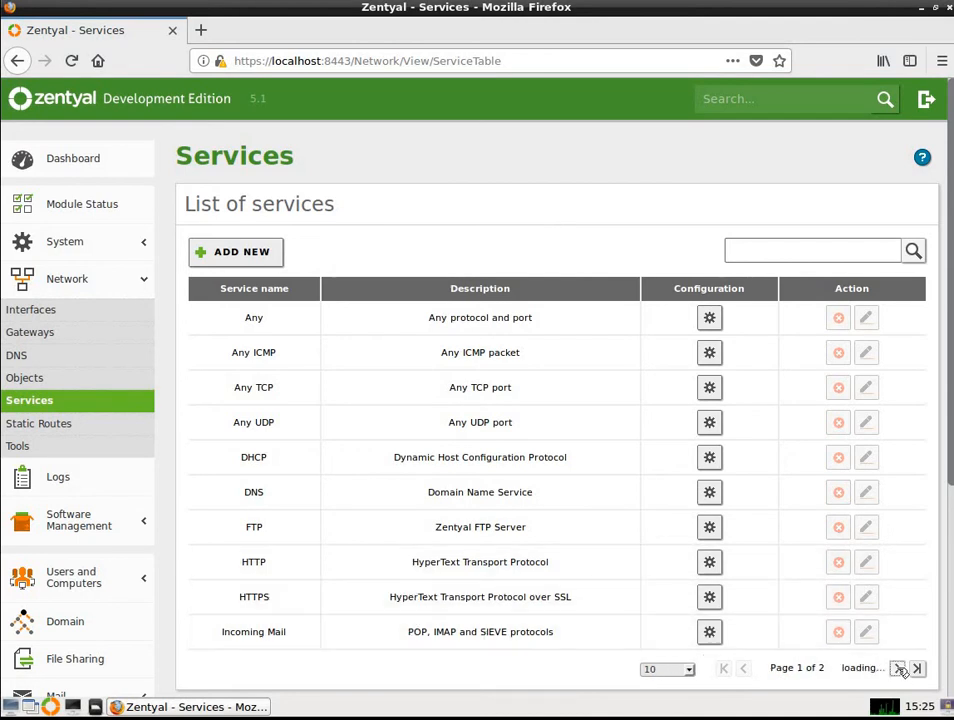
pyautogui.click(897, 668)
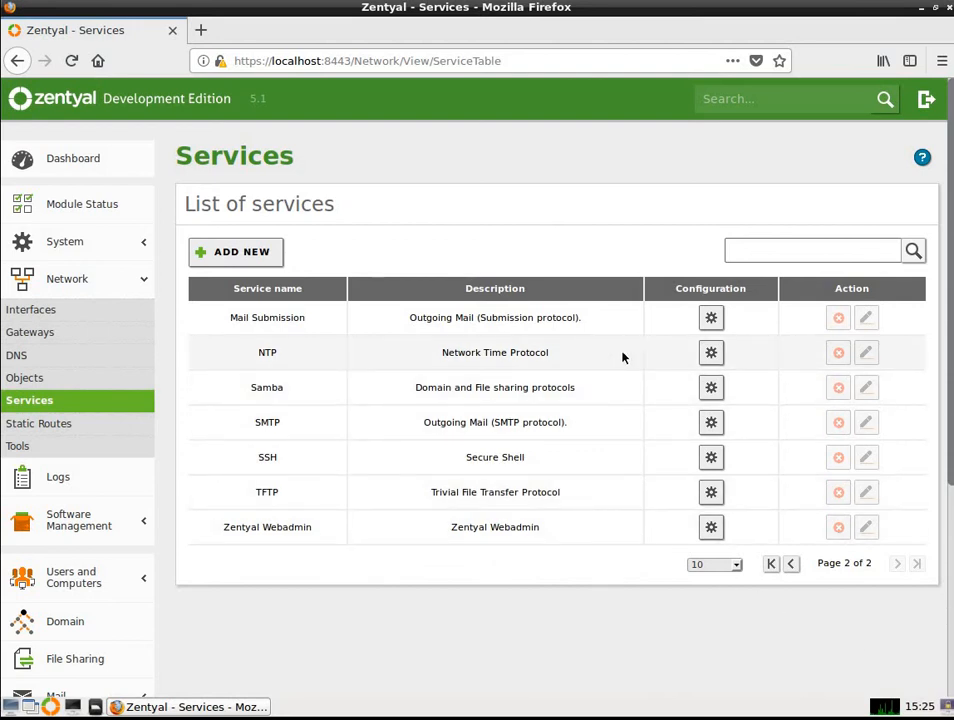
pyautogui.moveTo(399, 366)
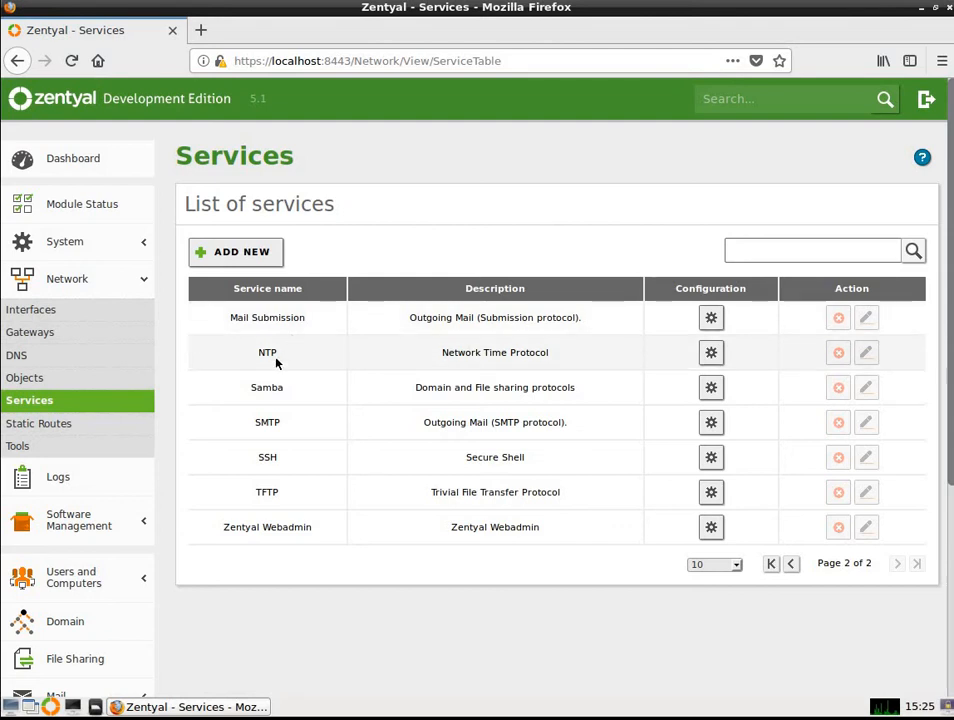
pyautogui.moveTo(271, 399)
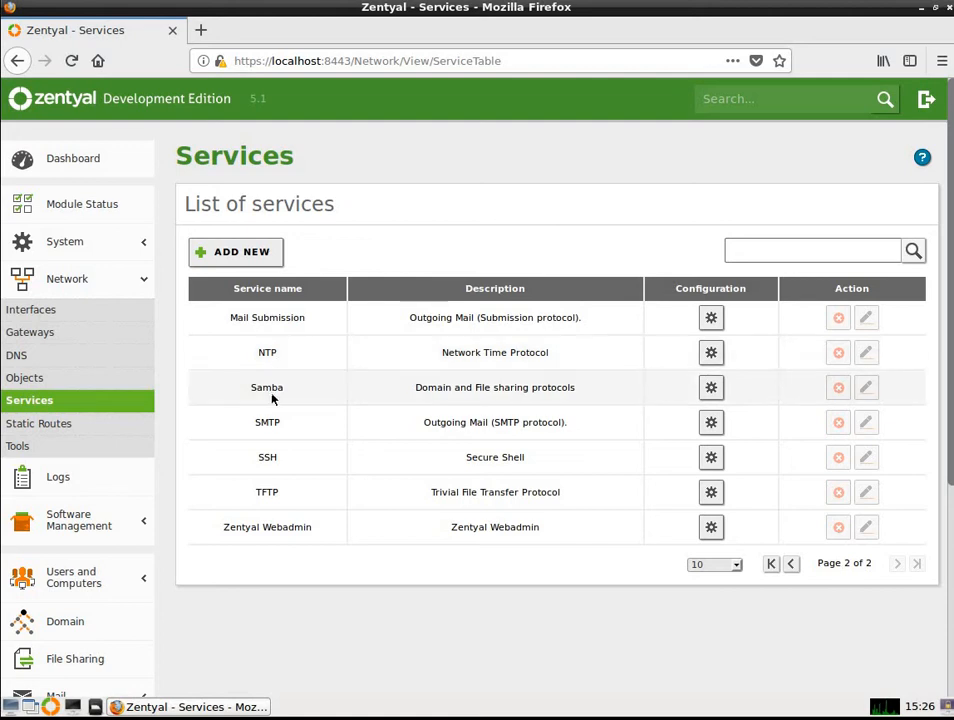
pyautogui.moveTo(323, 393)
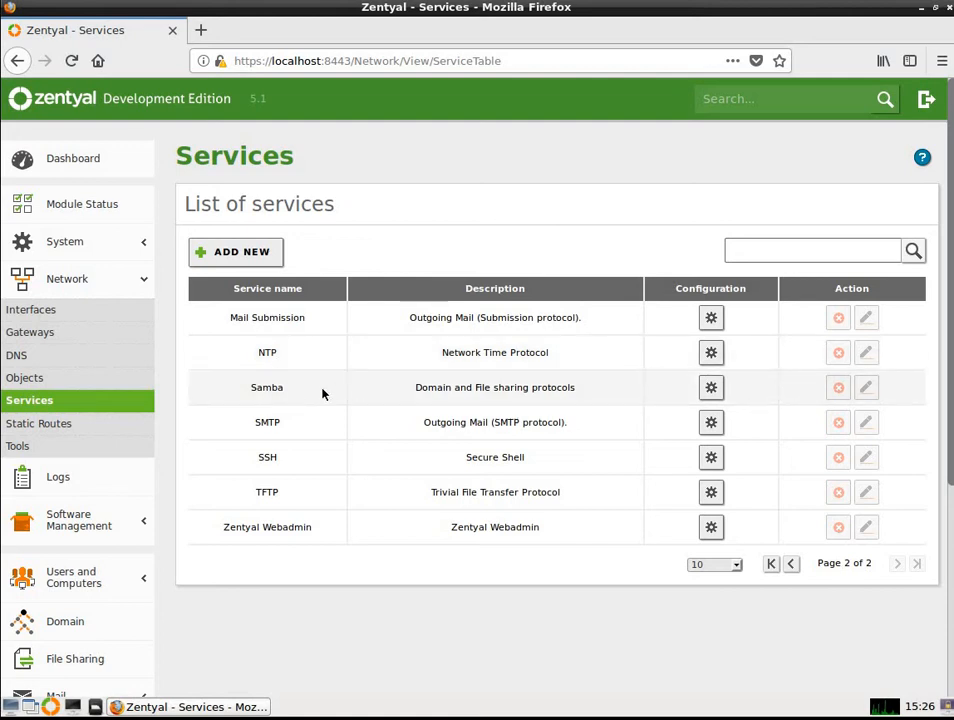
pyautogui.moveTo(313, 431)
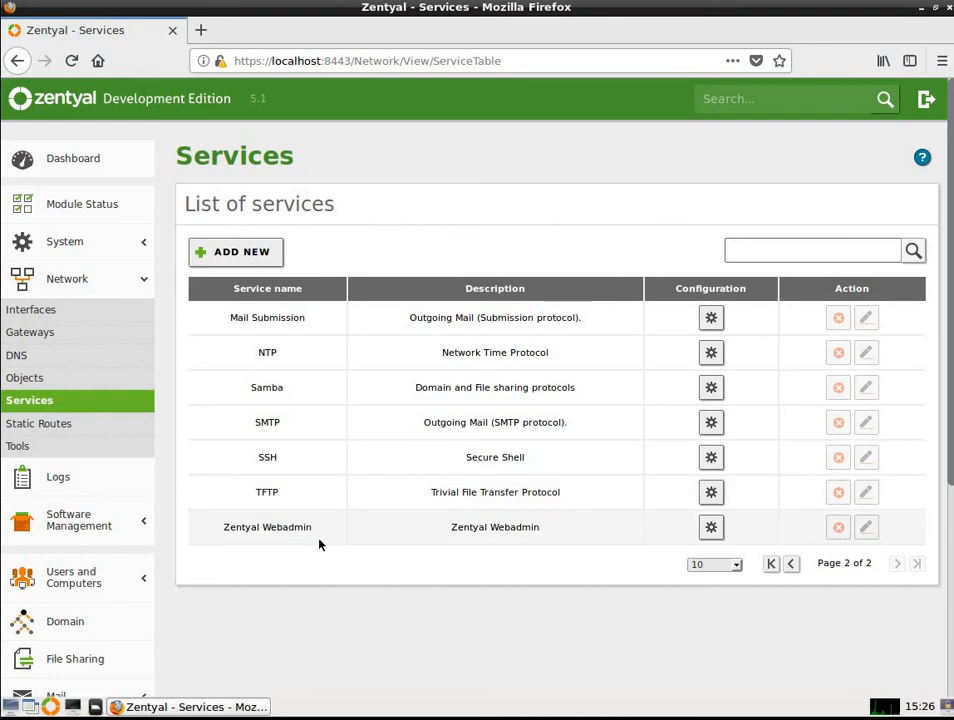
pyautogui.moveTo(426, 538)
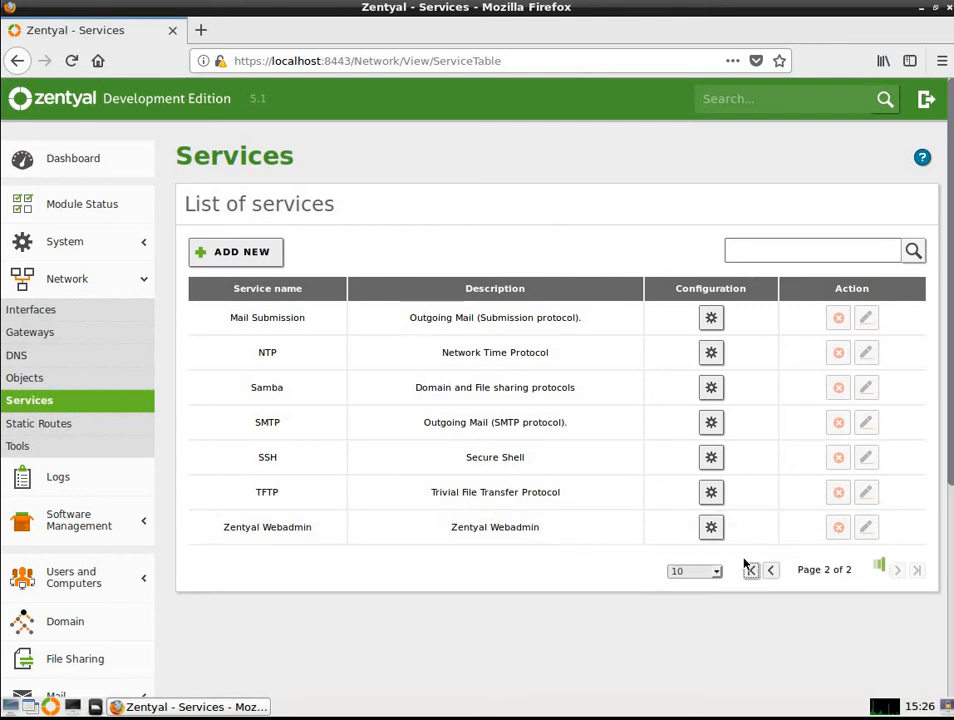
# Open Users and Computers > Manage and select the Computers folder in the mshome.net tree
pyautogui.click(770, 569)
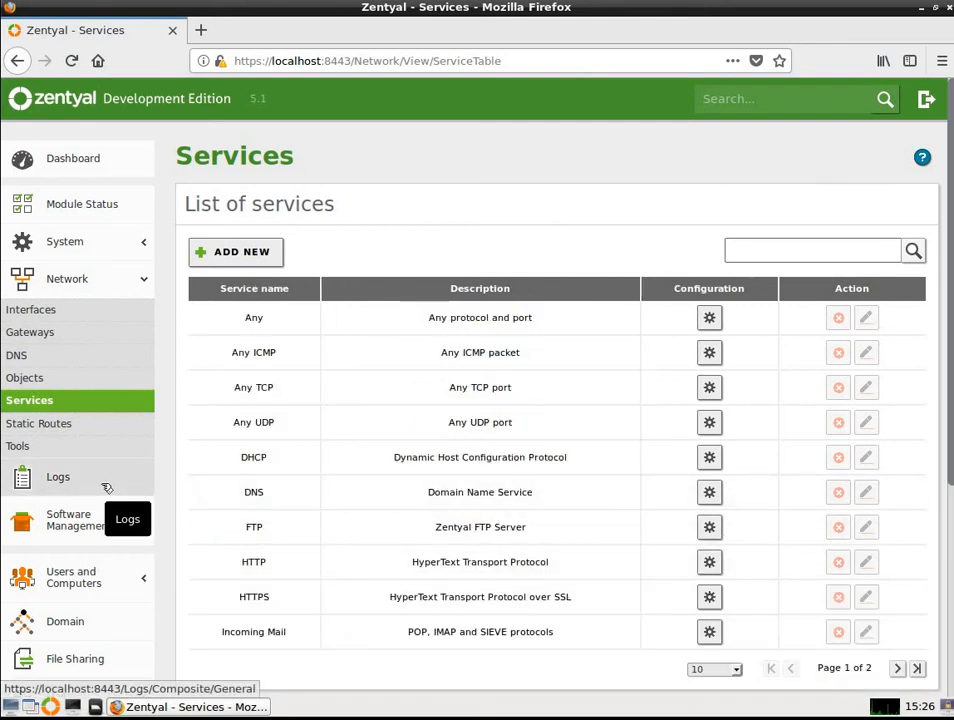
pyautogui.scroll(-3)
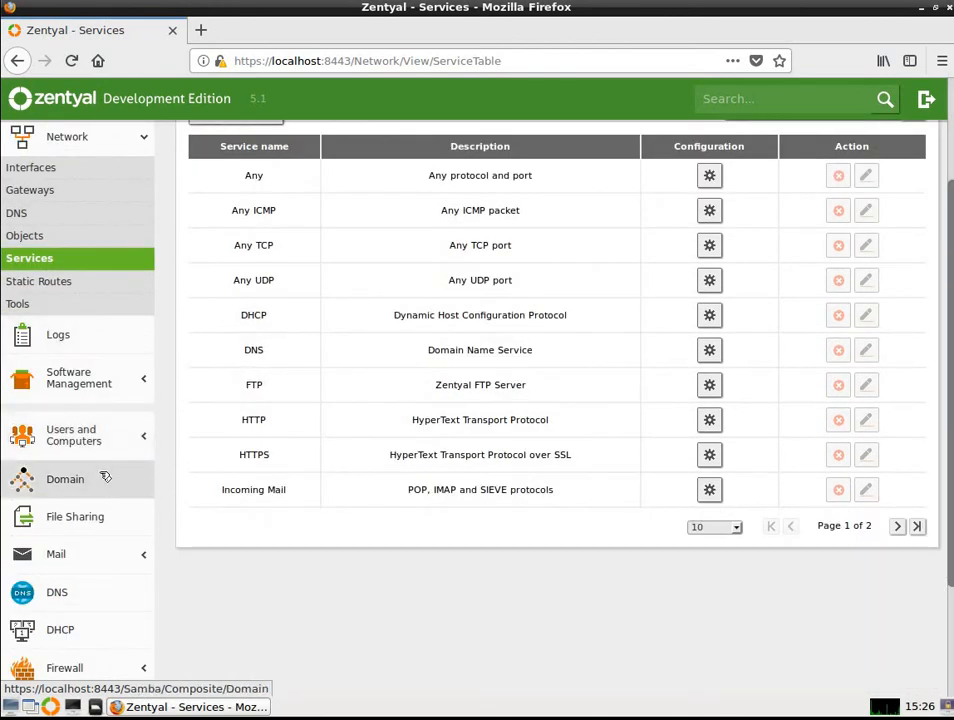
pyautogui.click(71, 435)
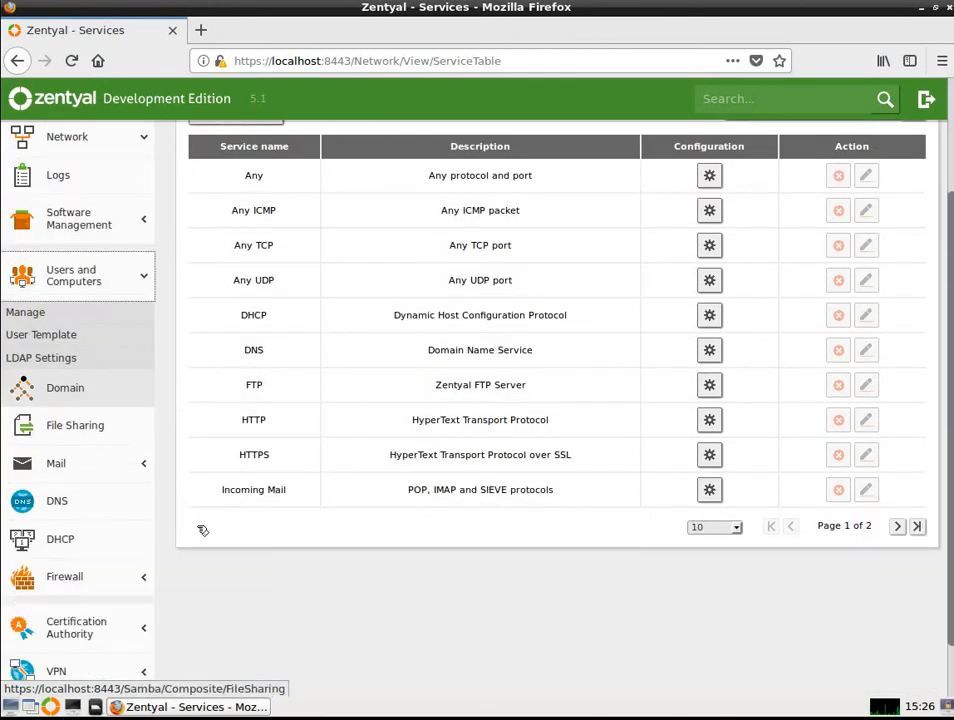
pyautogui.moveTo(278, 575)
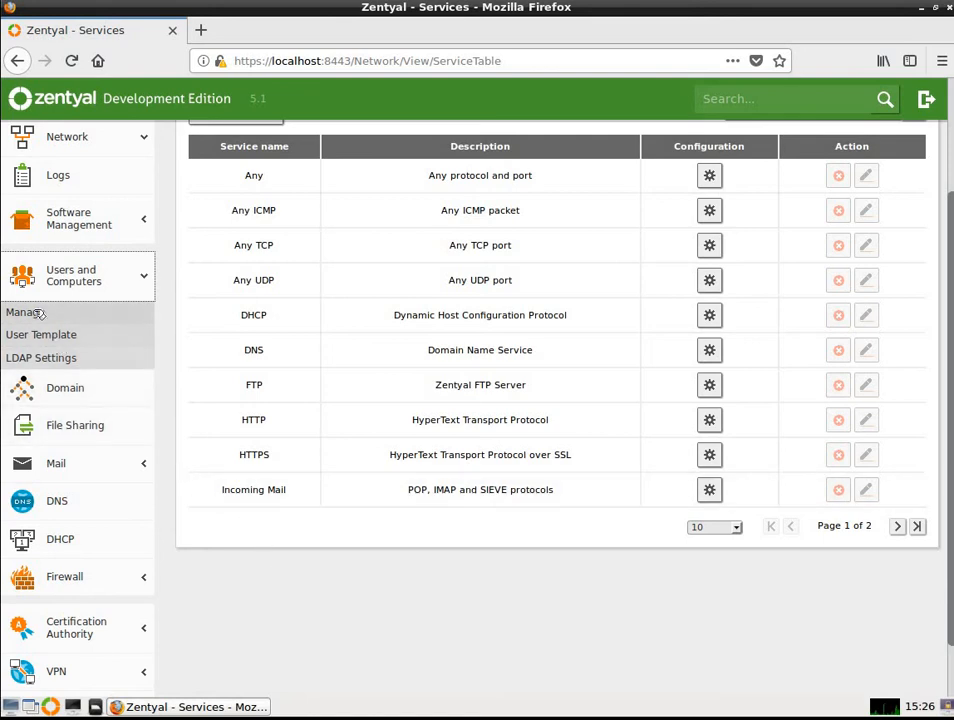
pyautogui.click(25, 312)
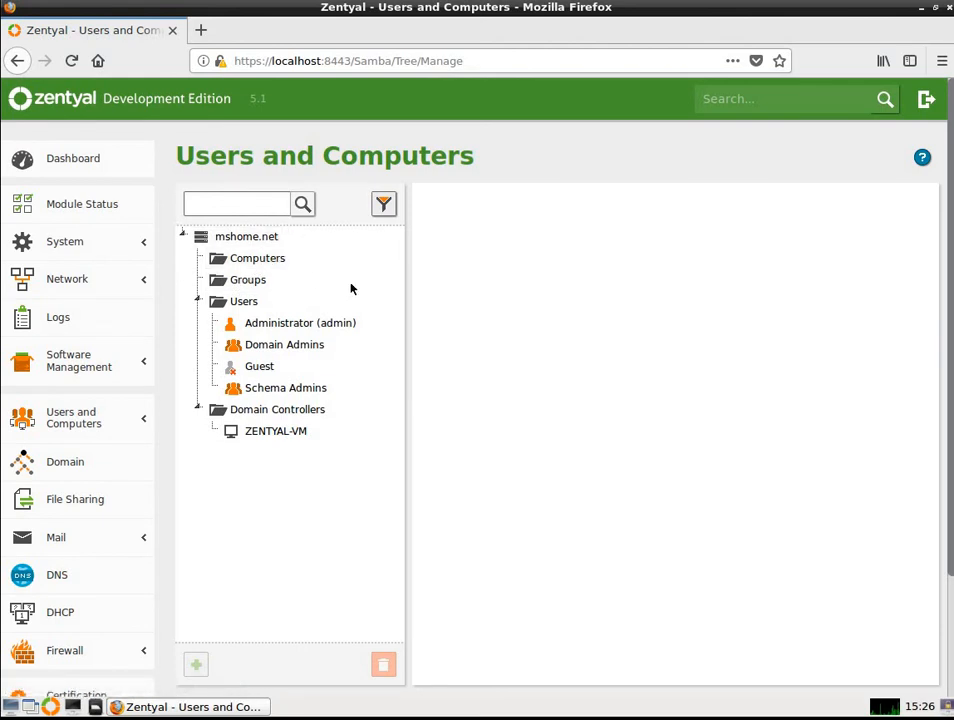
pyautogui.moveTo(293, 268)
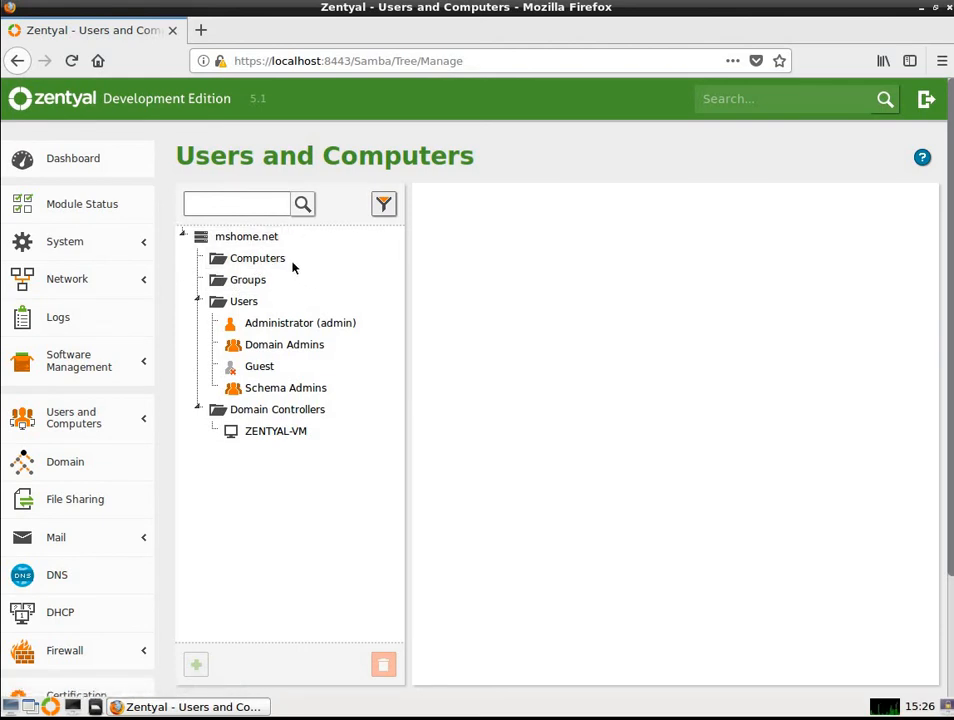
pyautogui.click(257, 258)
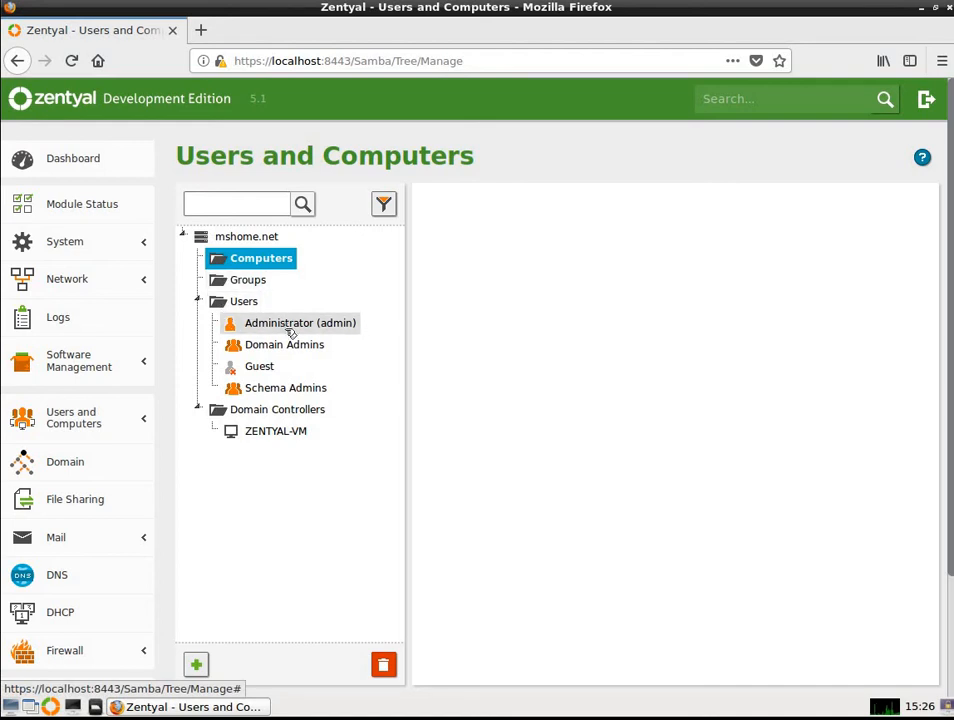
# Inspect Administrator, Domain Admins and Guest entries, ending on the Schema Admins group details
pyautogui.click(299, 322)
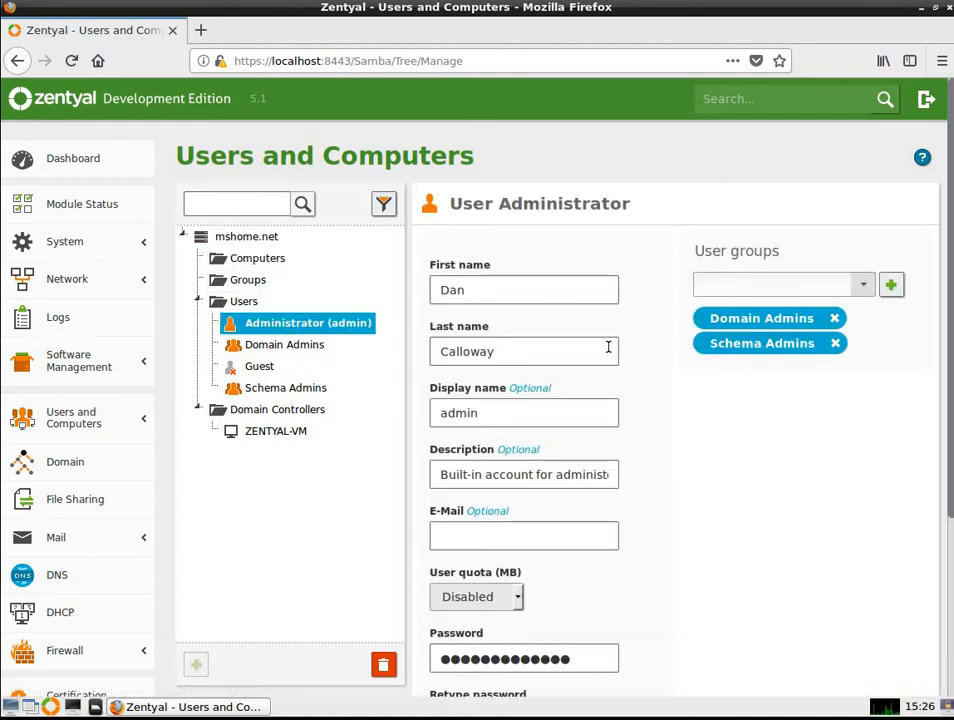
pyautogui.moveTo(644, 501)
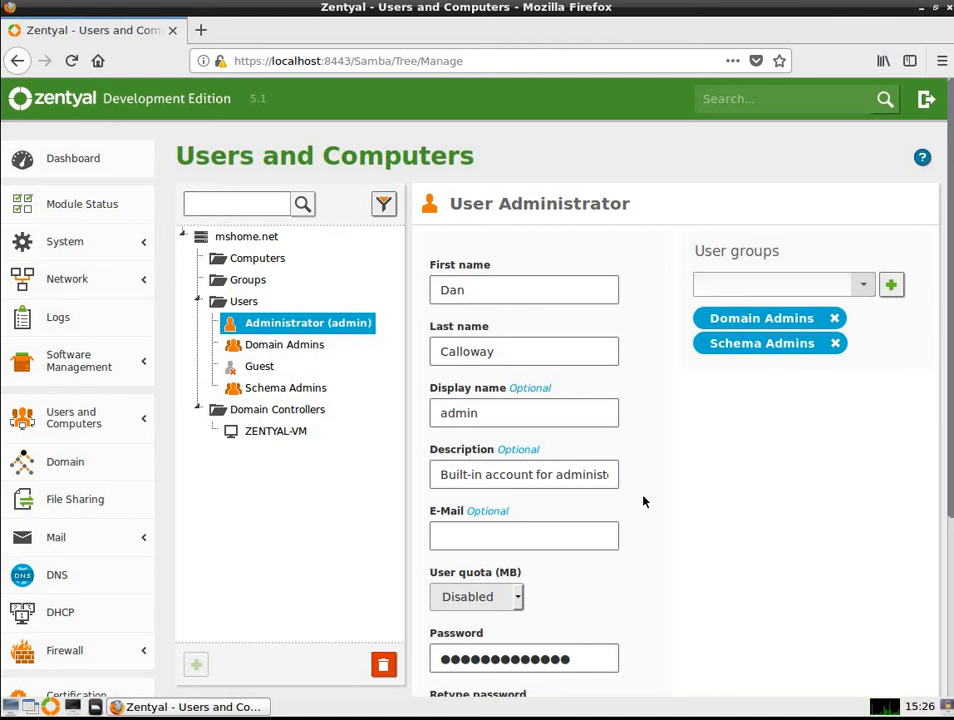
pyautogui.scroll(-3)
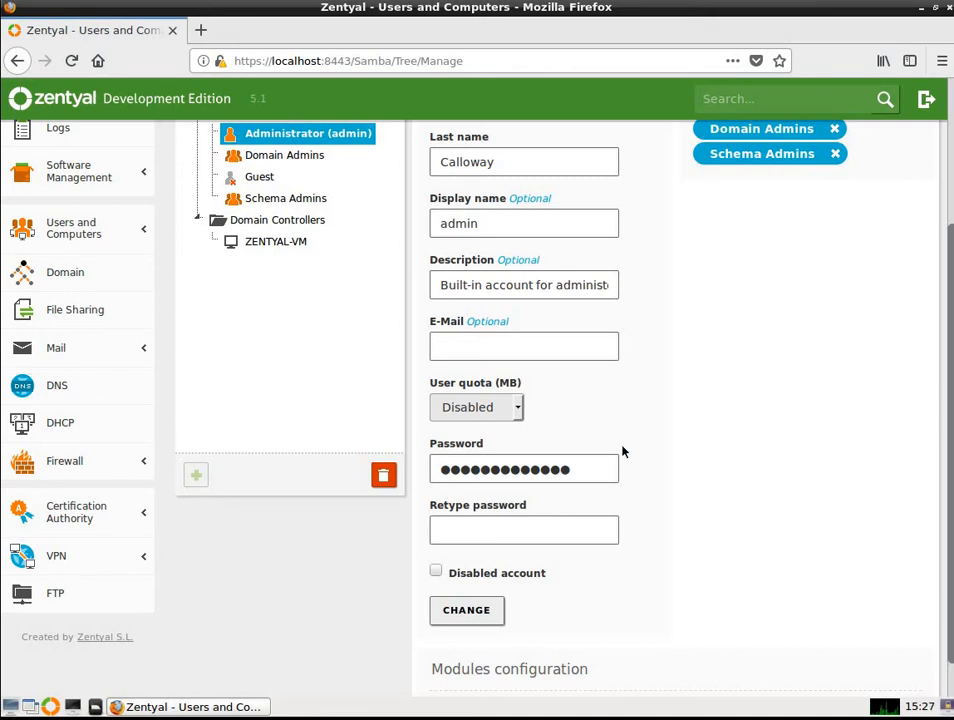
pyautogui.moveTo(530, 413)
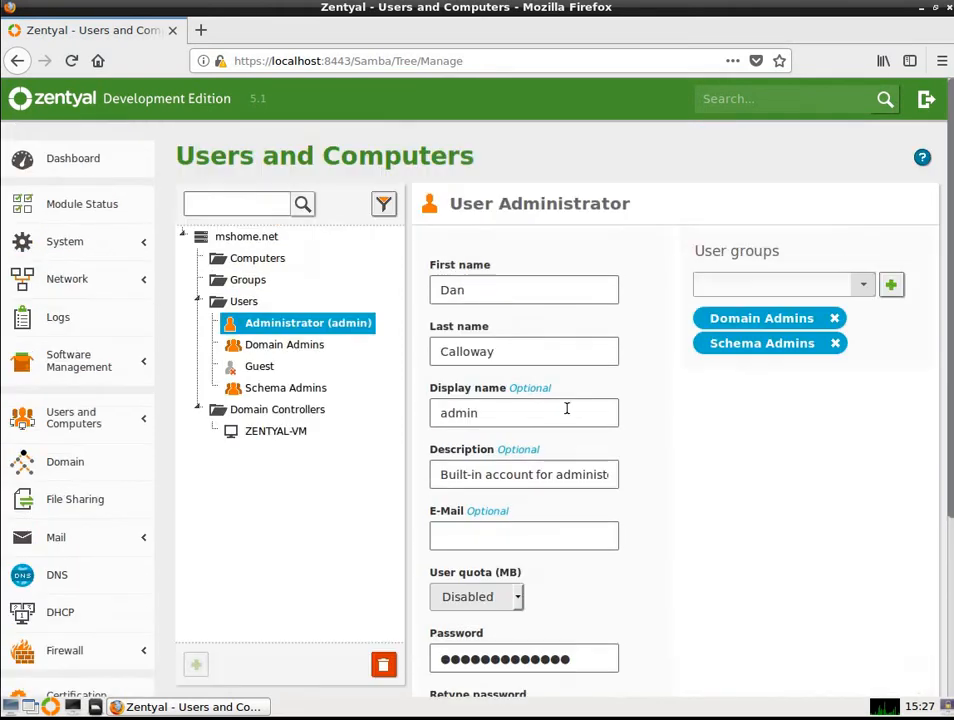
pyautogui.click(284, 344)
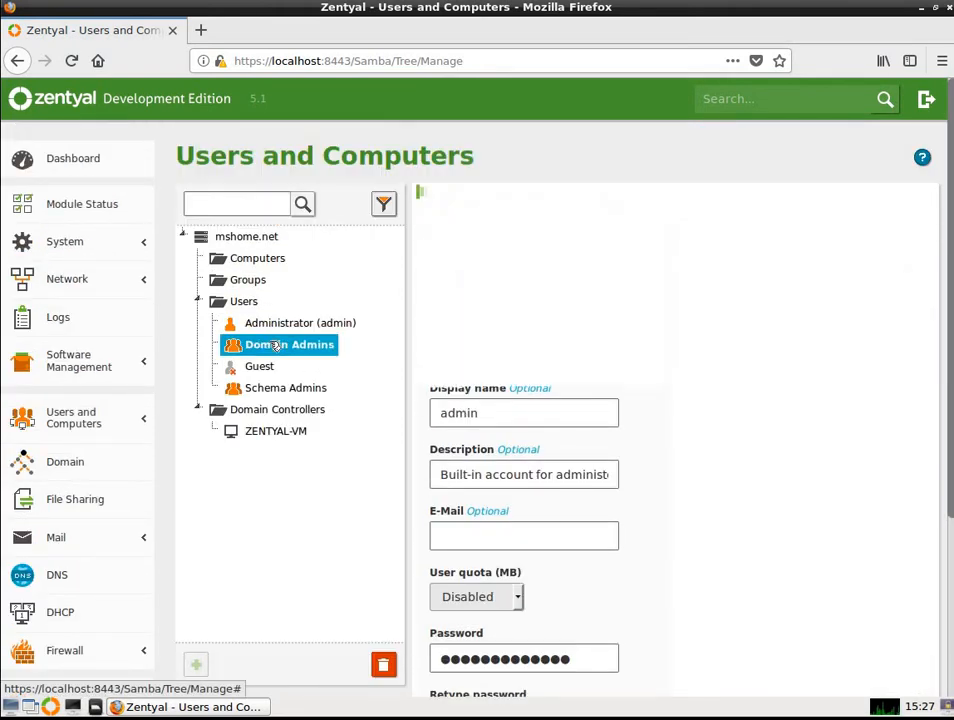
pyautogui.click(289, 344)
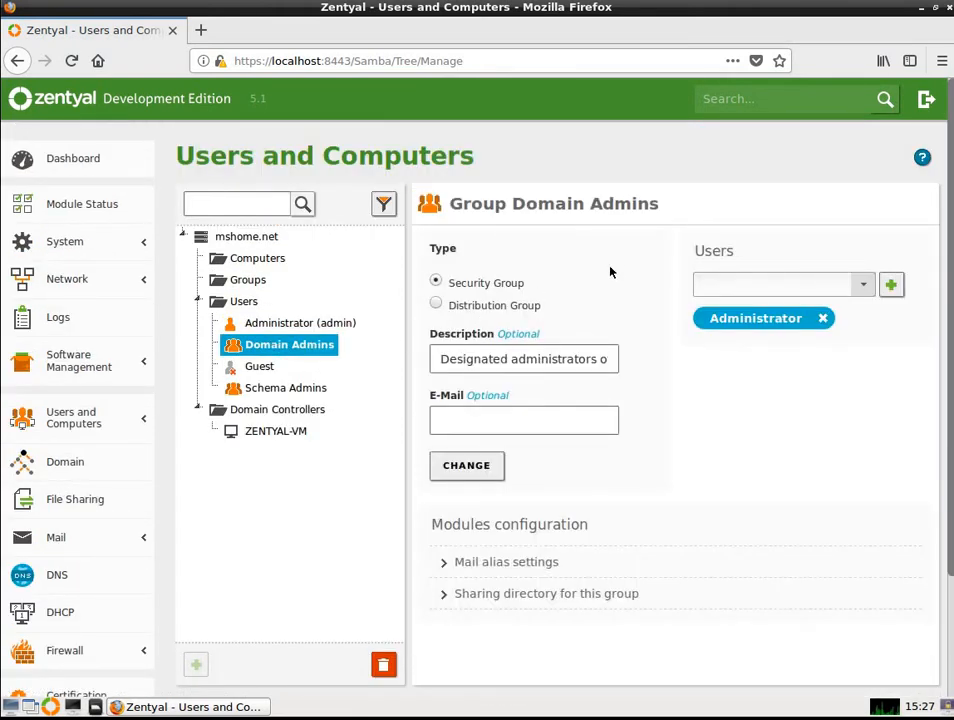
pyautogui.moveTo(548, 310)
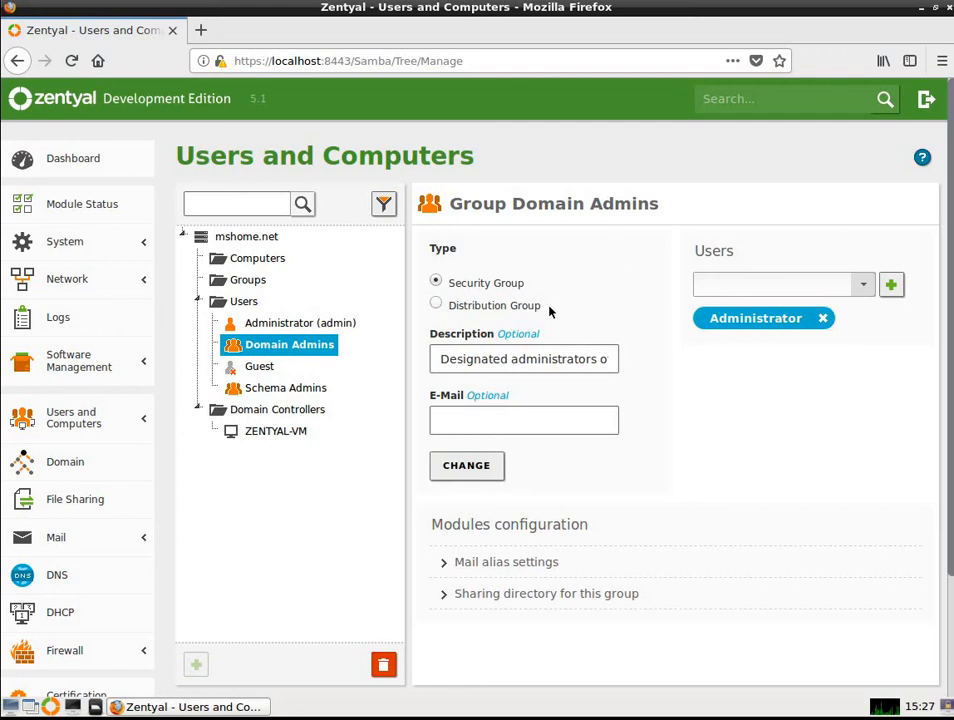
pyautogui.moveTo(468, 385)
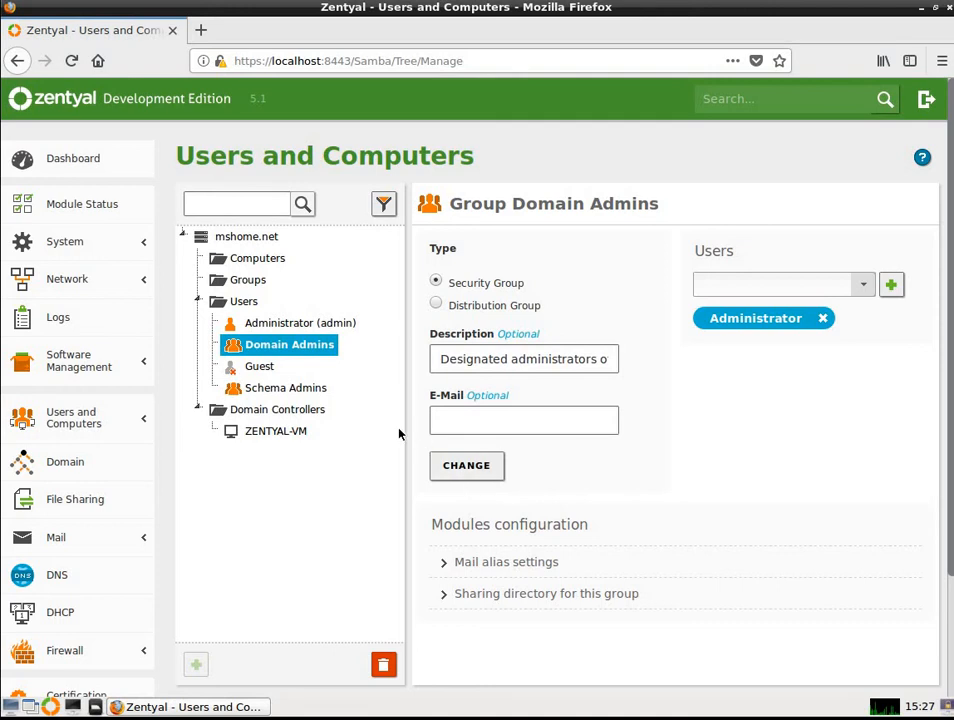
pyautogui.moveTo(259, 366)
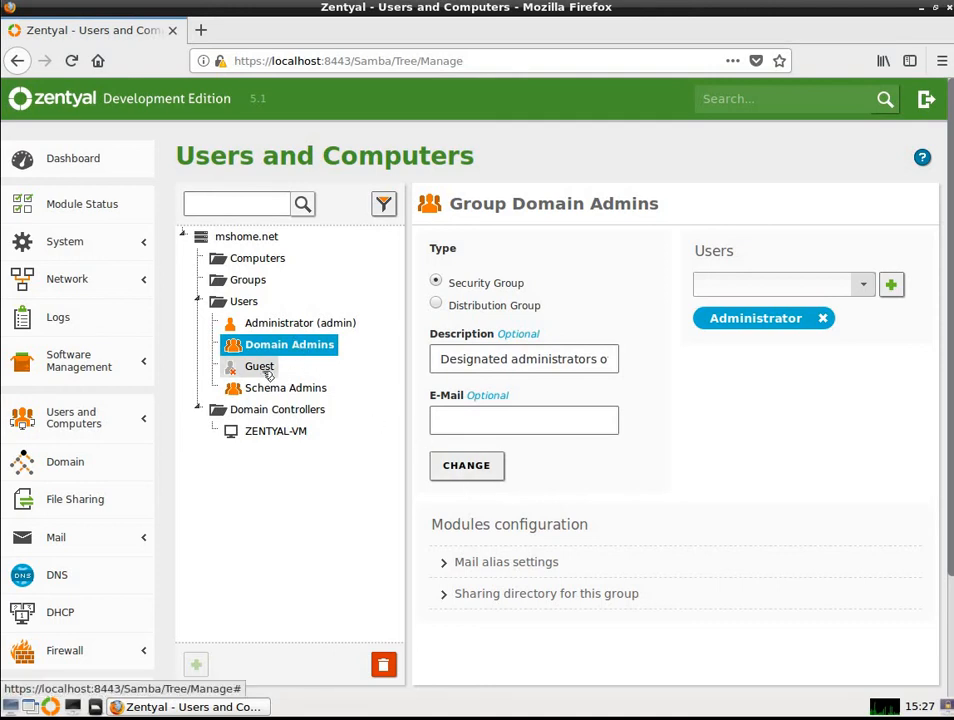
pyautogui.click(259, 366)
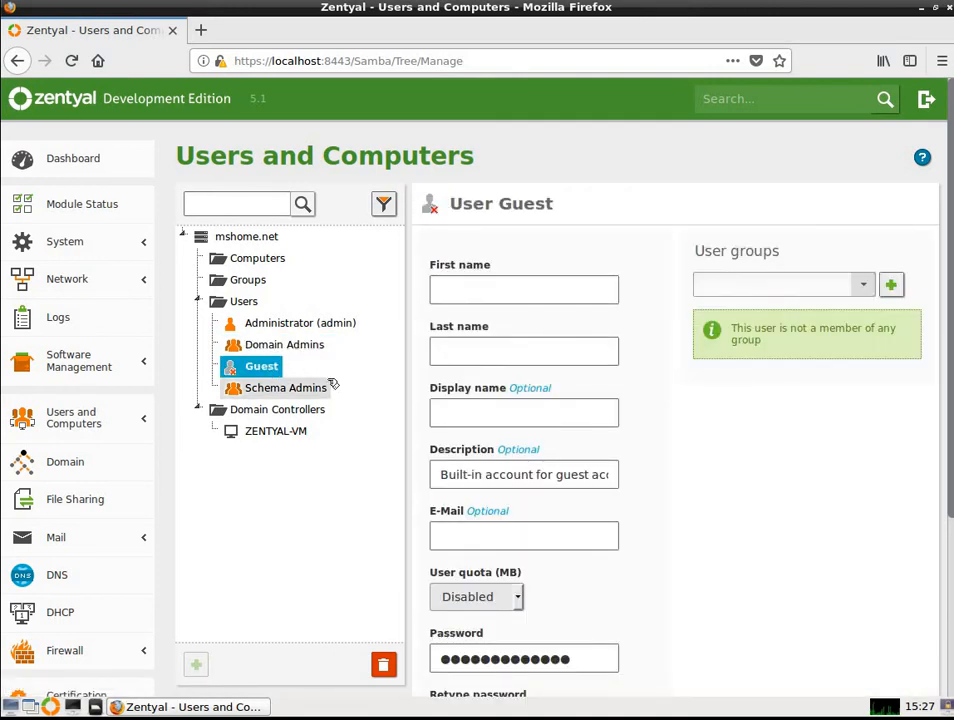
pyautogui.click(285, 388)
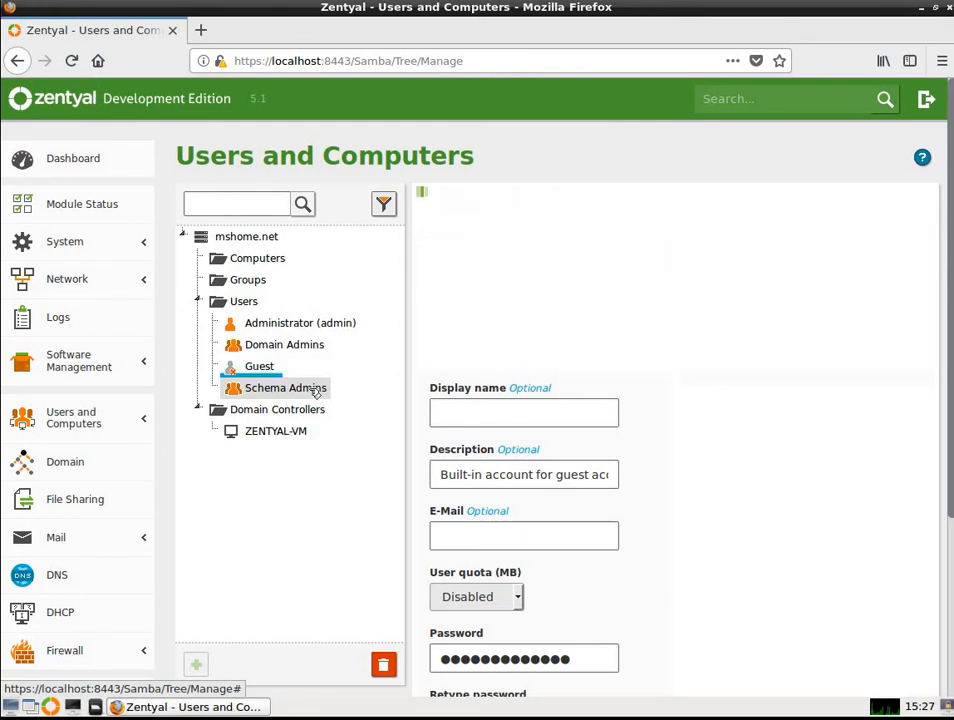
pyautogui.click(287, 388)
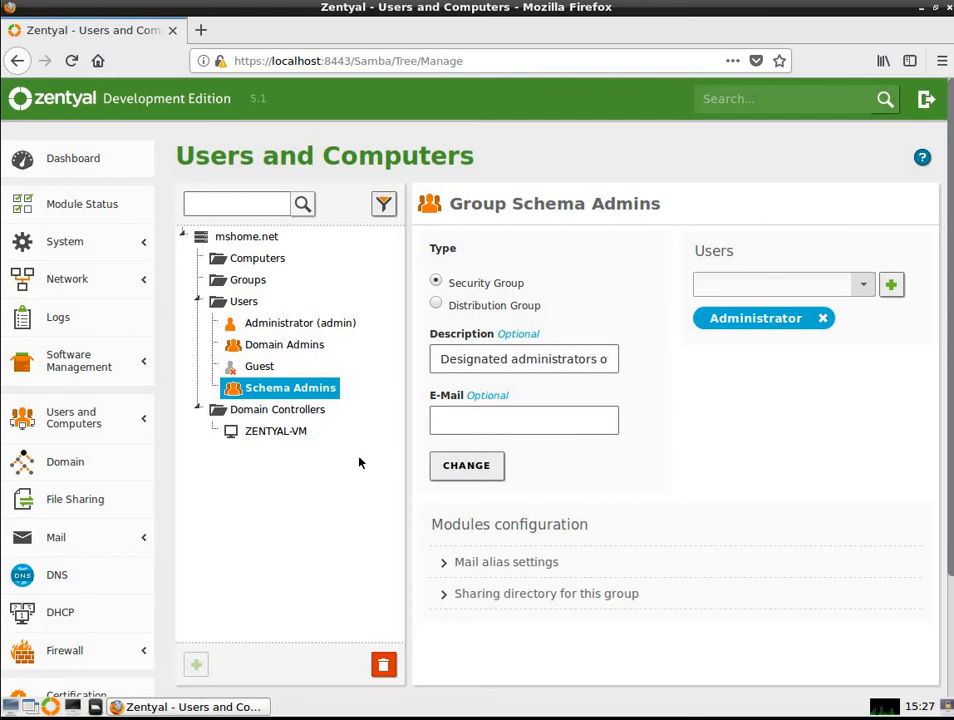
pyautogui.moveTo(354, 453)
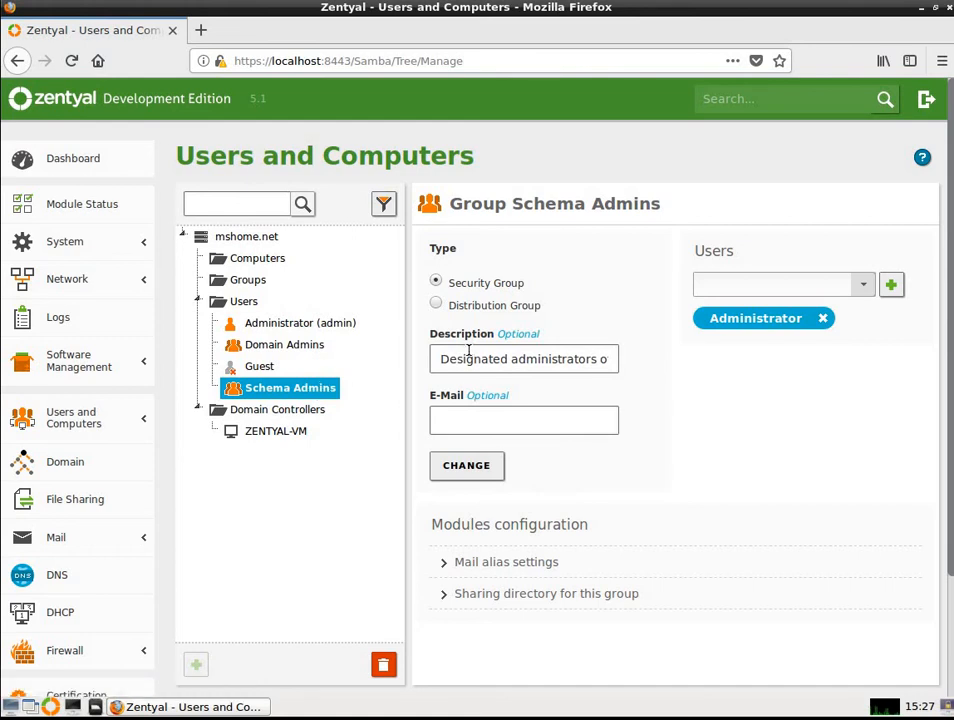
pyautogui.moveTo(275, 431)
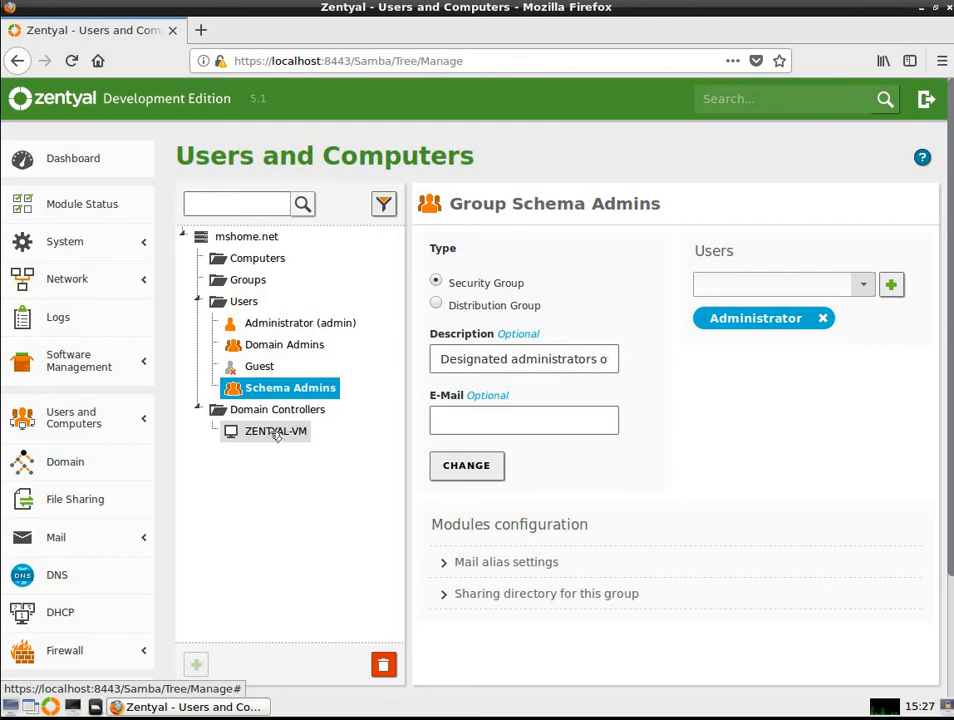
pyautogui.moveTo(75, 499)
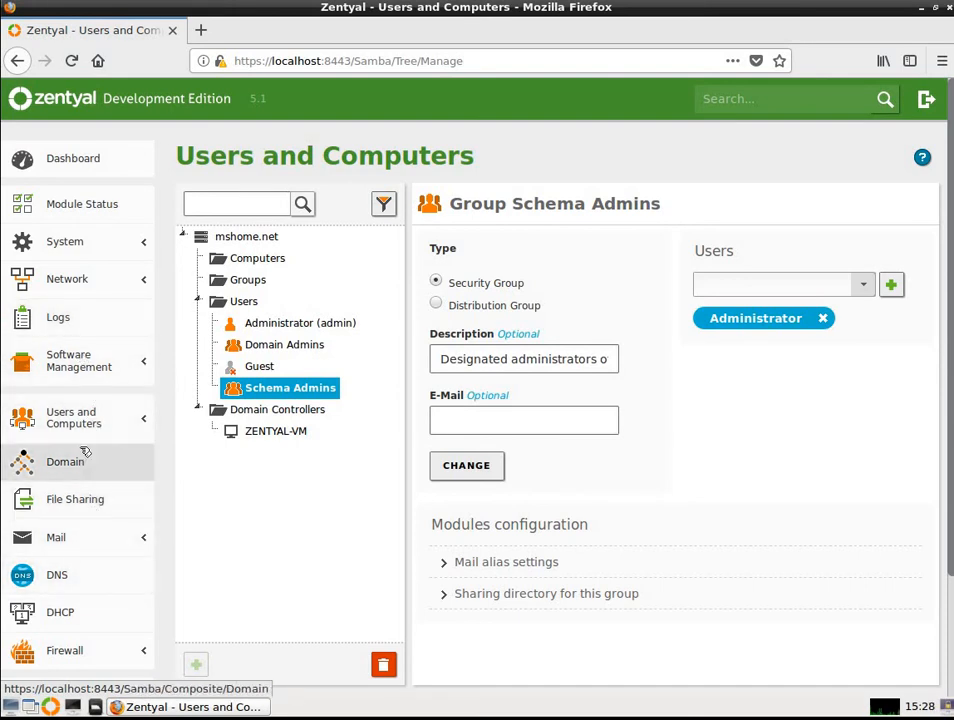
# Review the Domain settings: domain controller role, mshome.net realm, NetBIOS names and drive letter
pyautogui.click(65, 461)
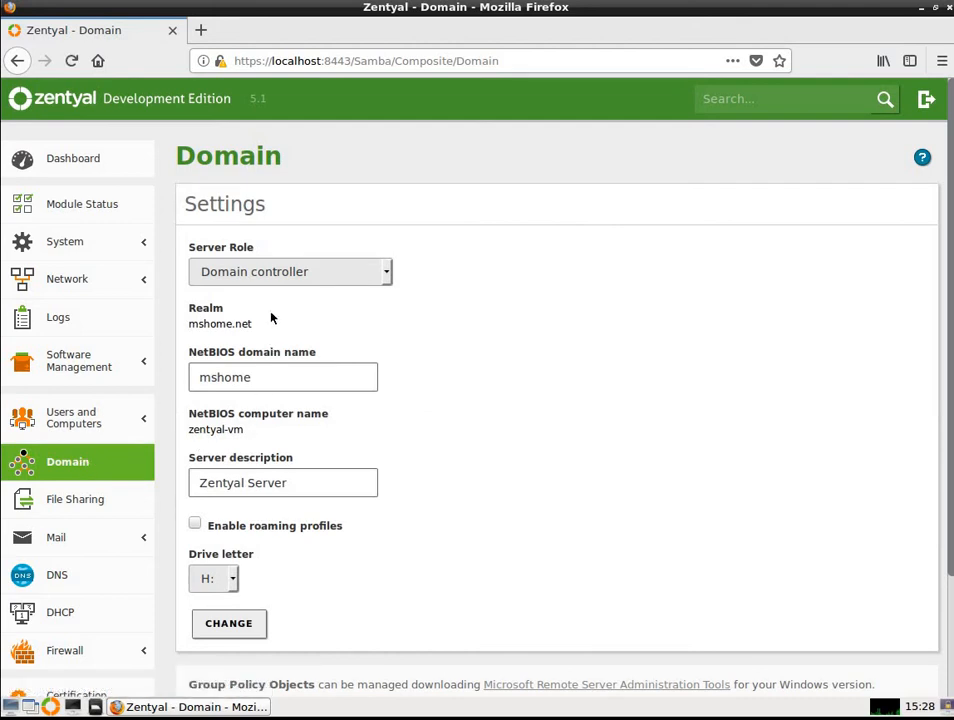
pyautogui.moveTo(355, 288)
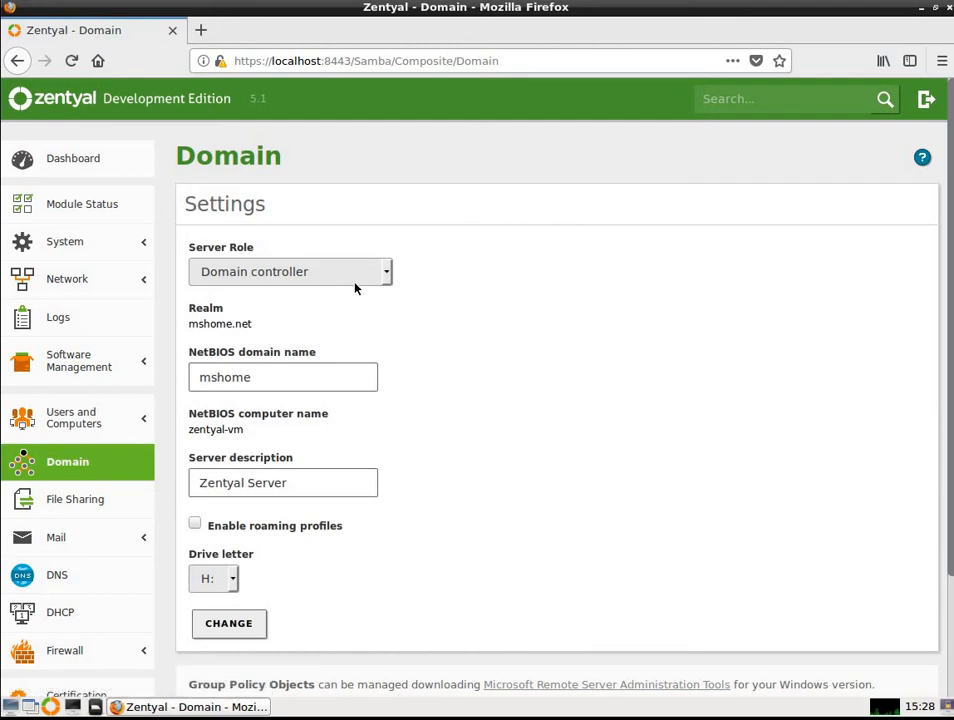
pyautogui.moveTo(248, 324)
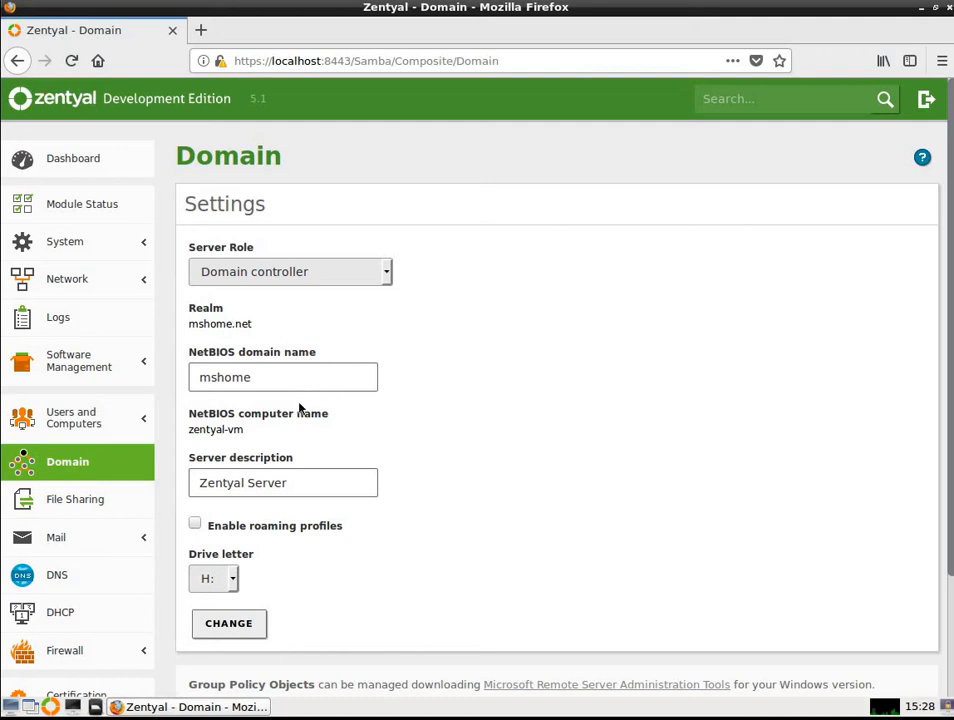
pyautogui.moveTo(293, 430)
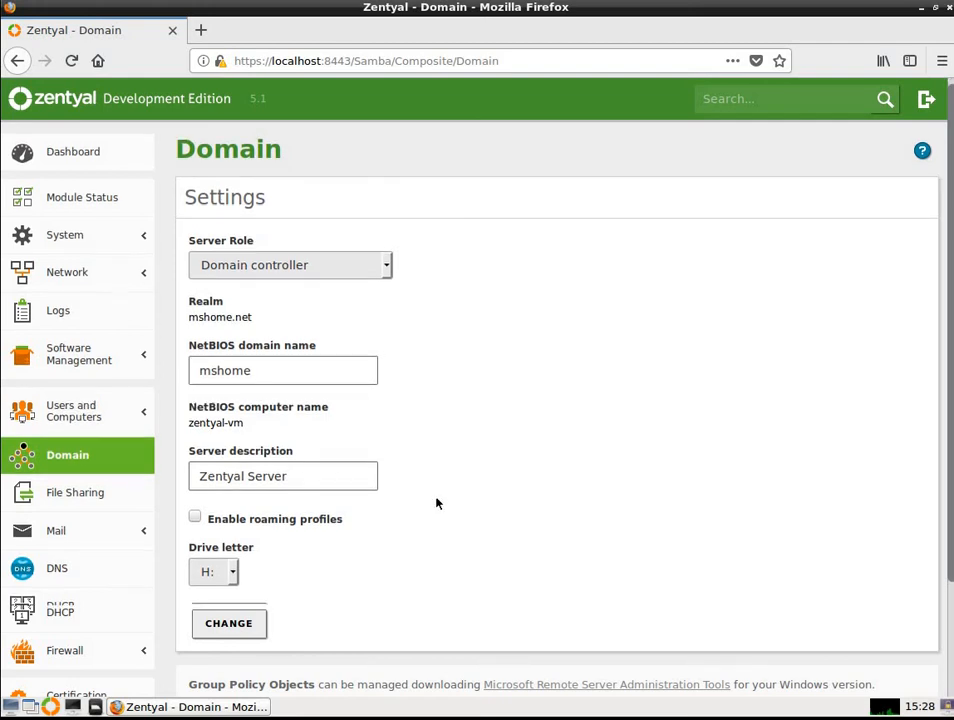
pyautogui.scroll(-3)
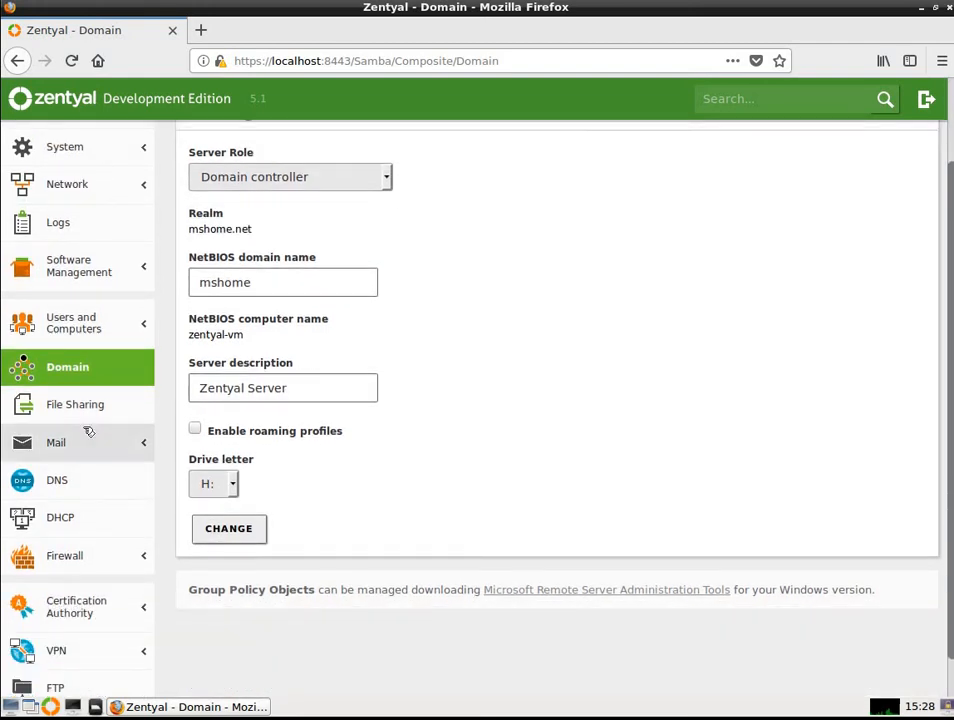
pyautogui.moveTo(75, 404)
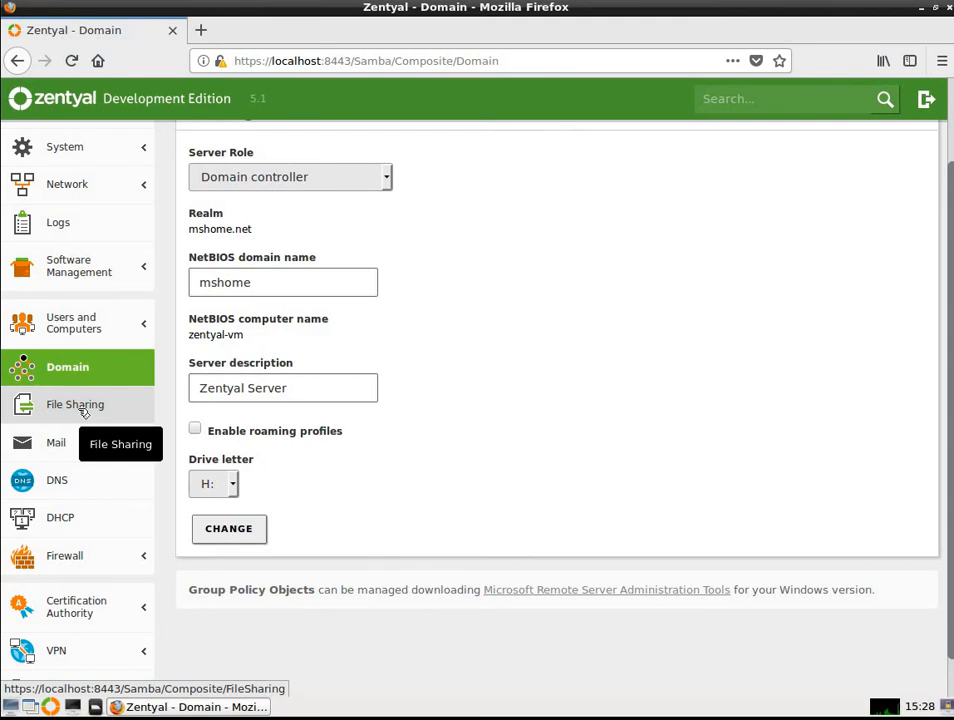
# View the empty File Sharing page and expand the Mail menu sections
pyautogui.click(75, 404)
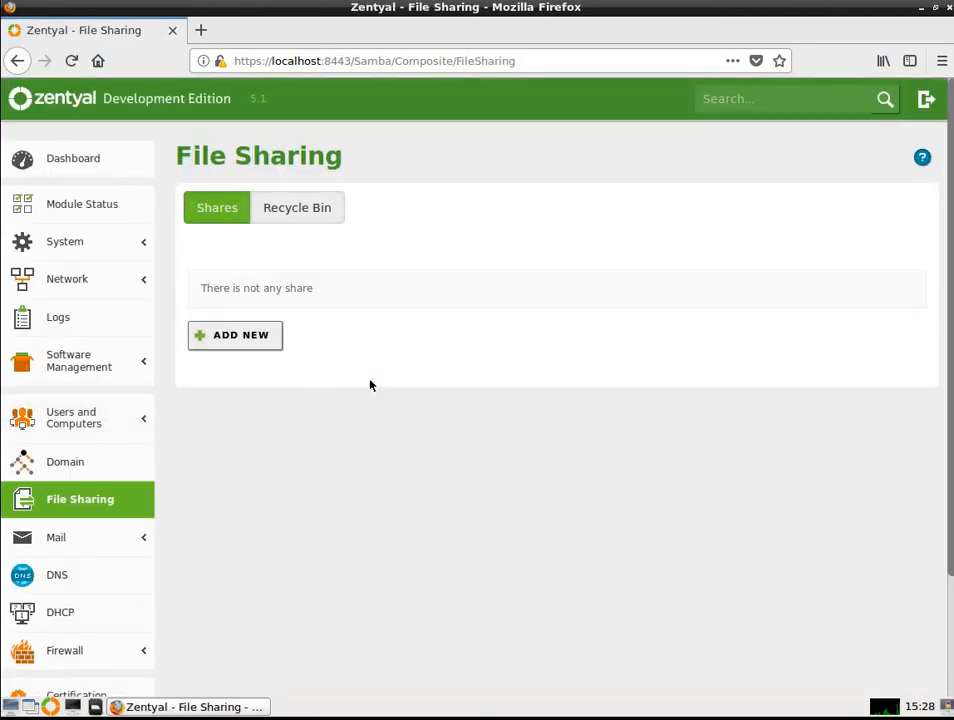
pyautogui.moveTo(171, 443)
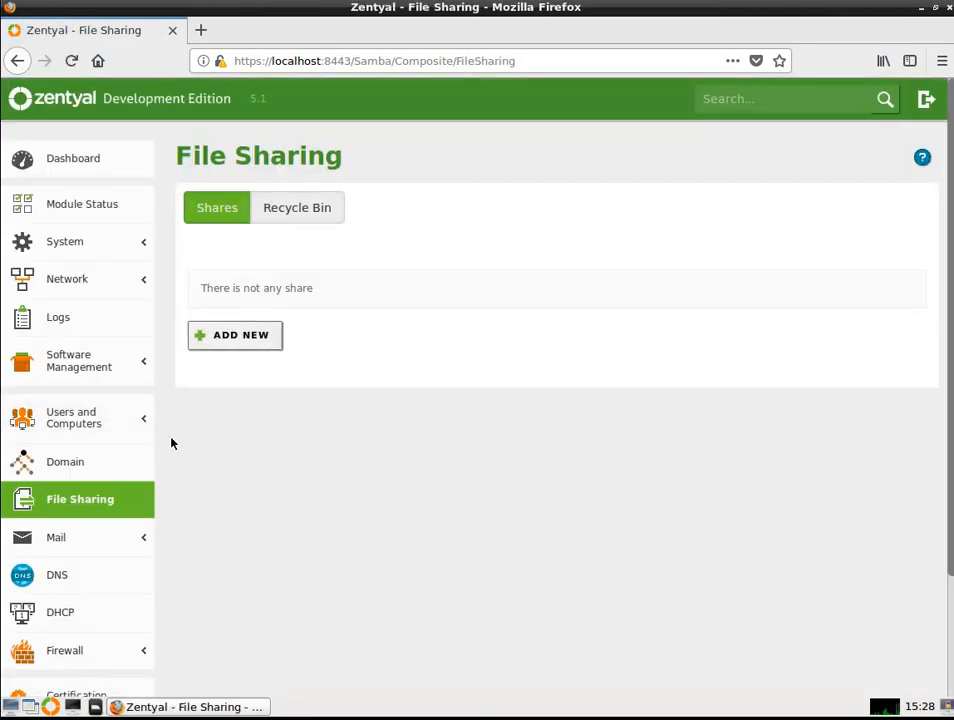
pyautogui.click(56, 537)
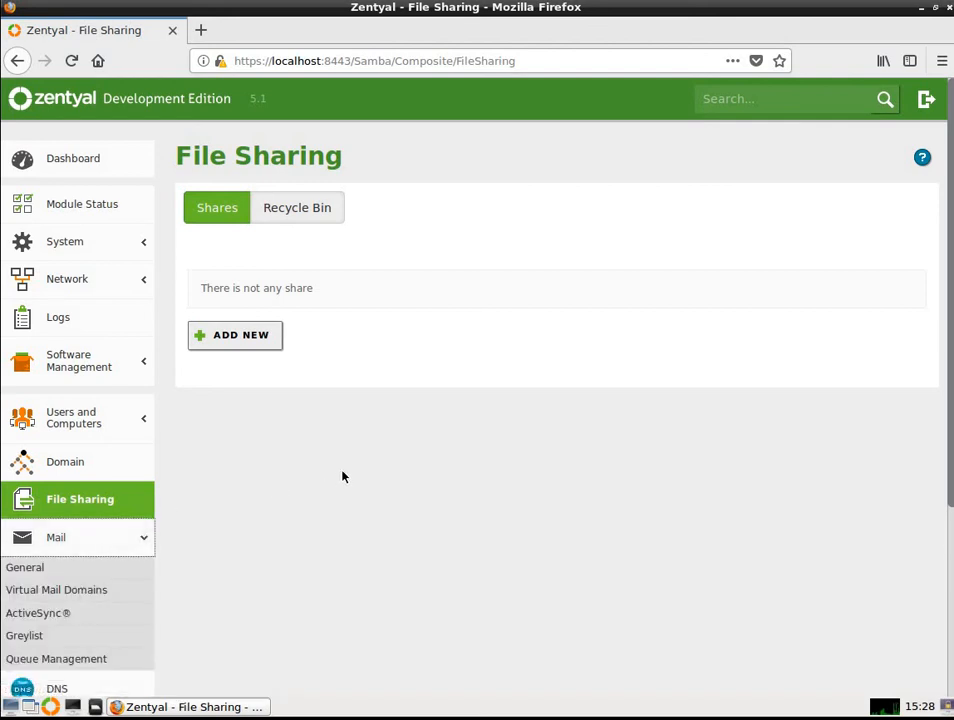
pyautogui.moveTo(24, 567)
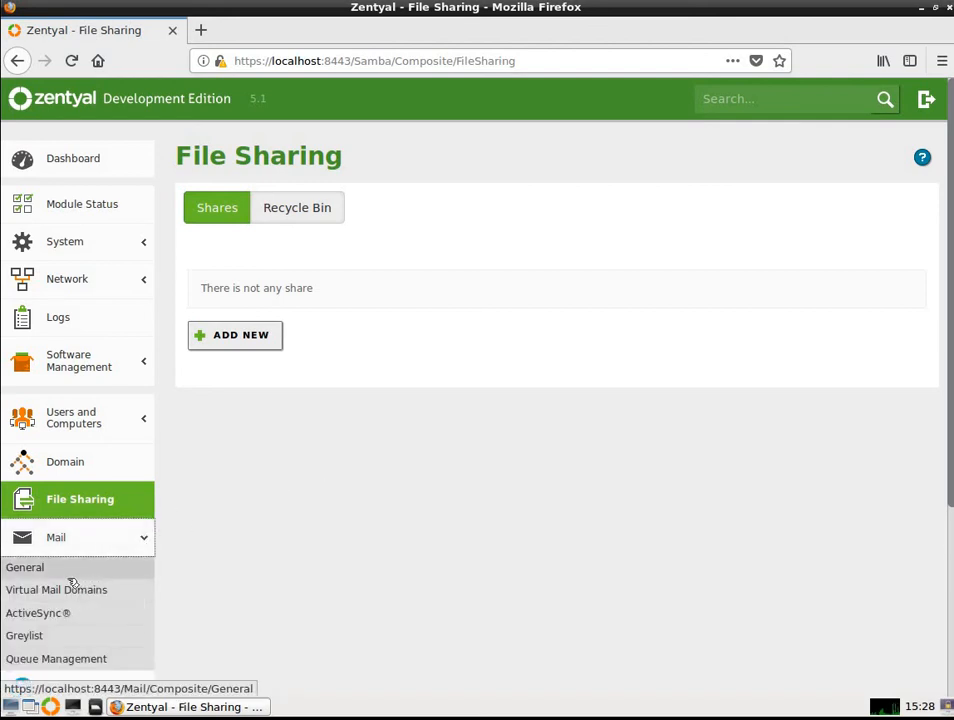
# Review Mail General options: smarthost, mailname, unlimited mailbox size and 3-minute polling
pyautogui.click(24, 567)
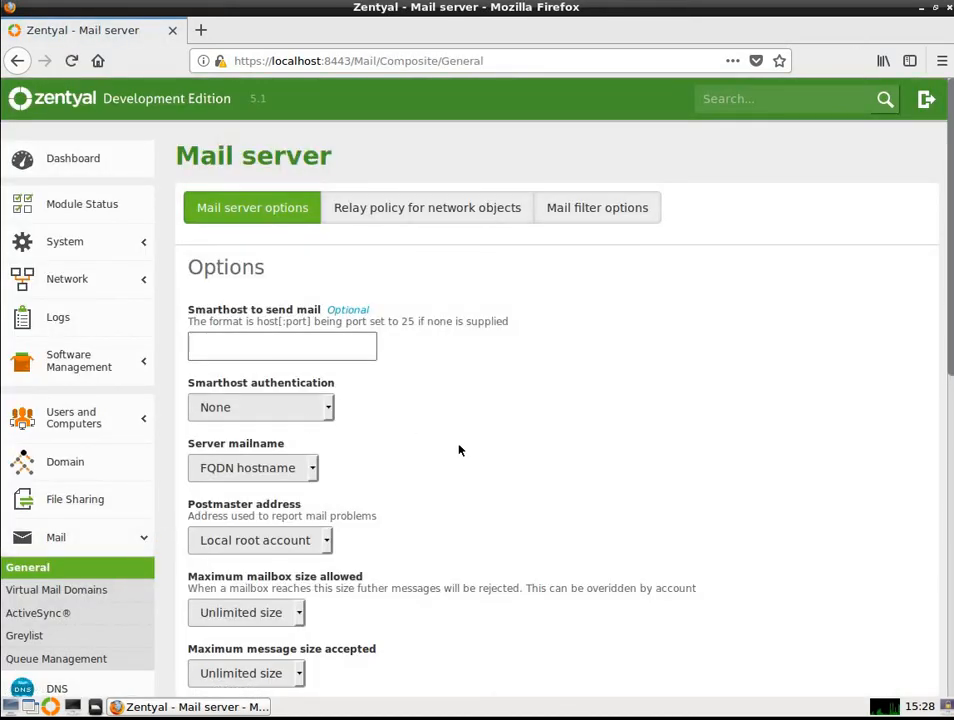
pyautogui.moveTo(298, 503)
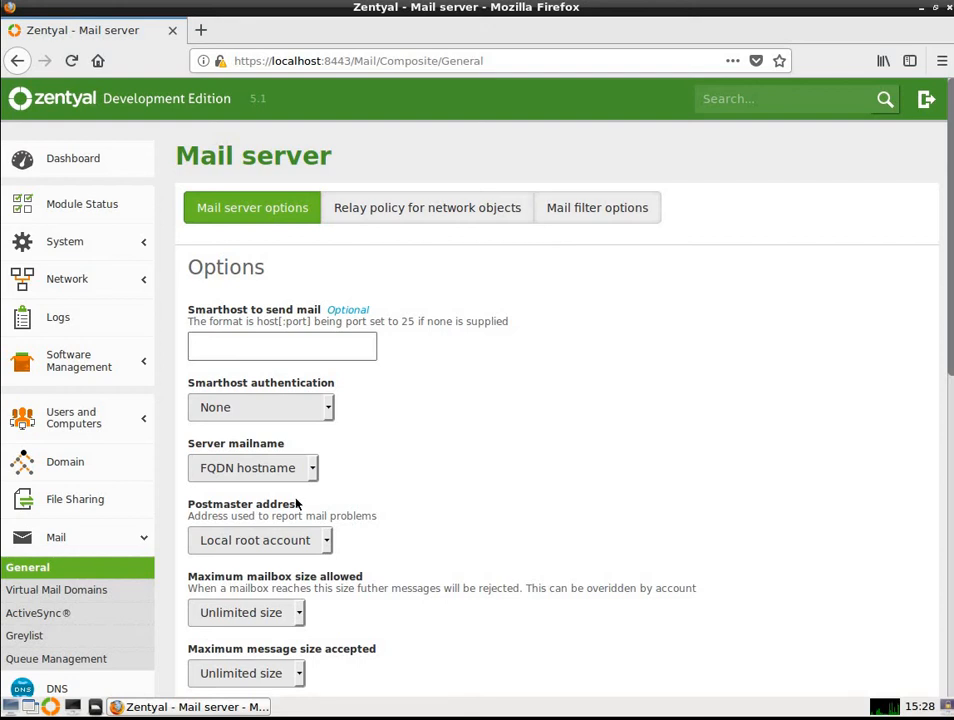
pyautogui.moveTo(363, 474)
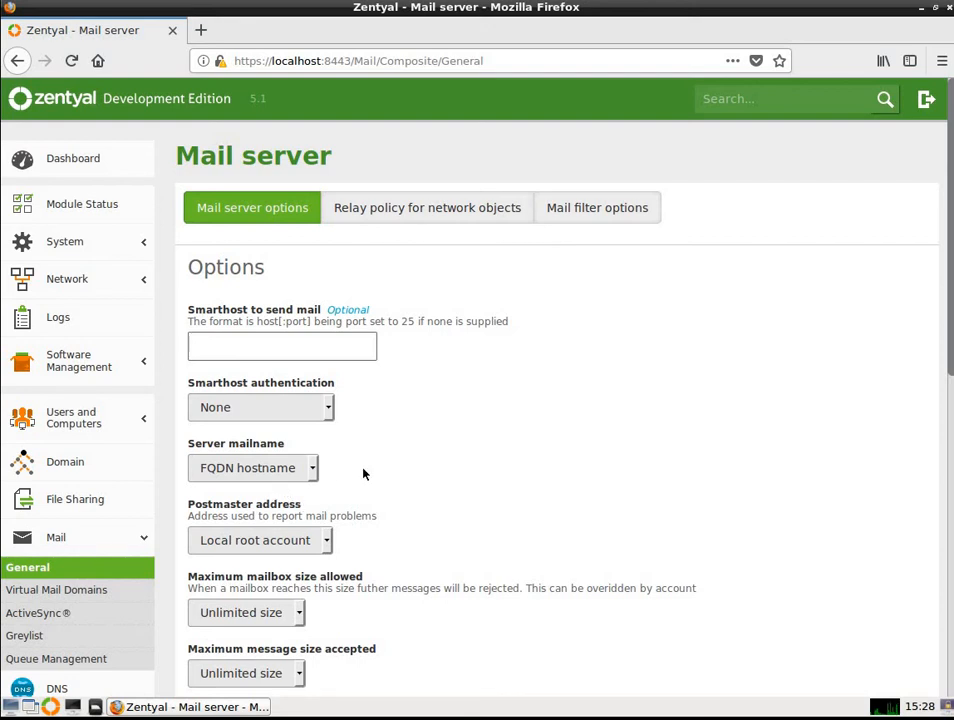
pyautogui.scroll(-3)
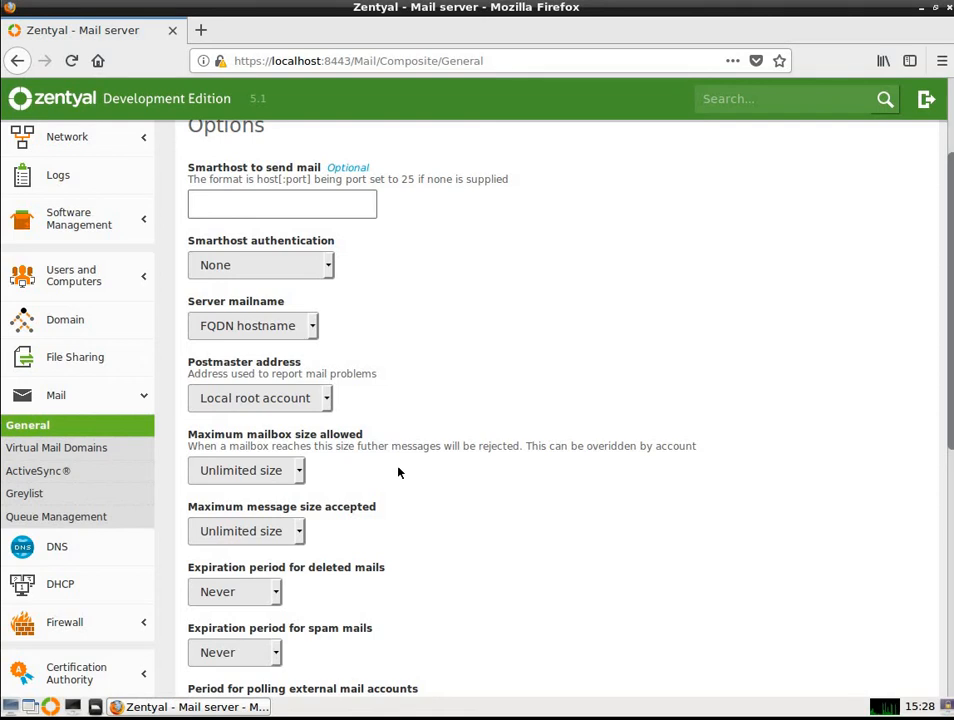
pyautogui.moveTo(388, 480)
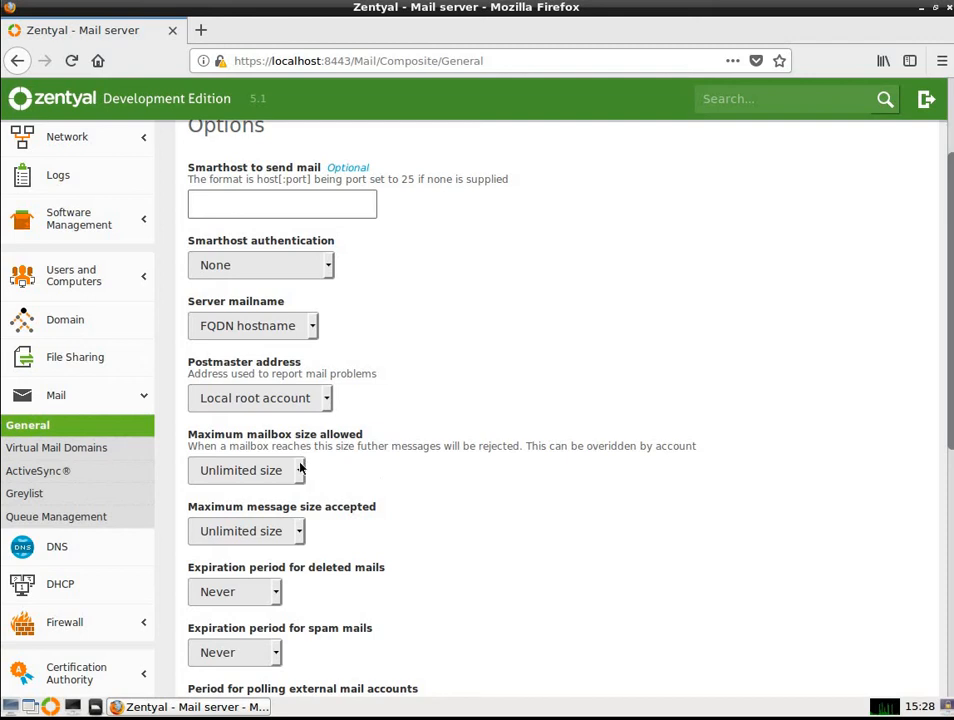
pyautogui.moveTo(290, 545)
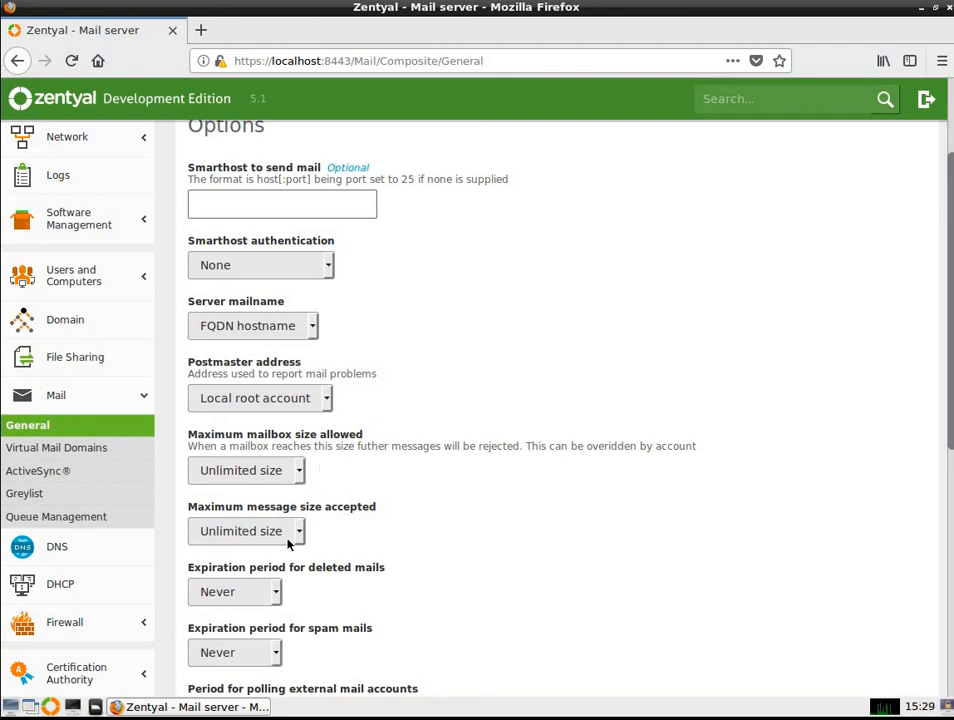
pyautogui.moveTo(315, 541)
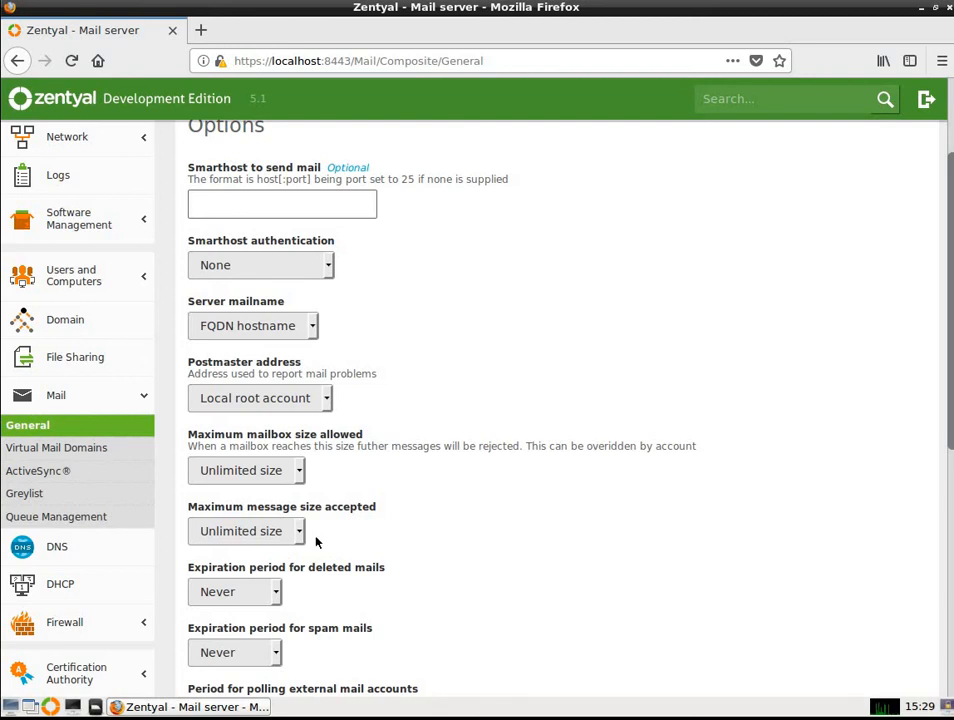
pyautogui.moveTo(297, 593)
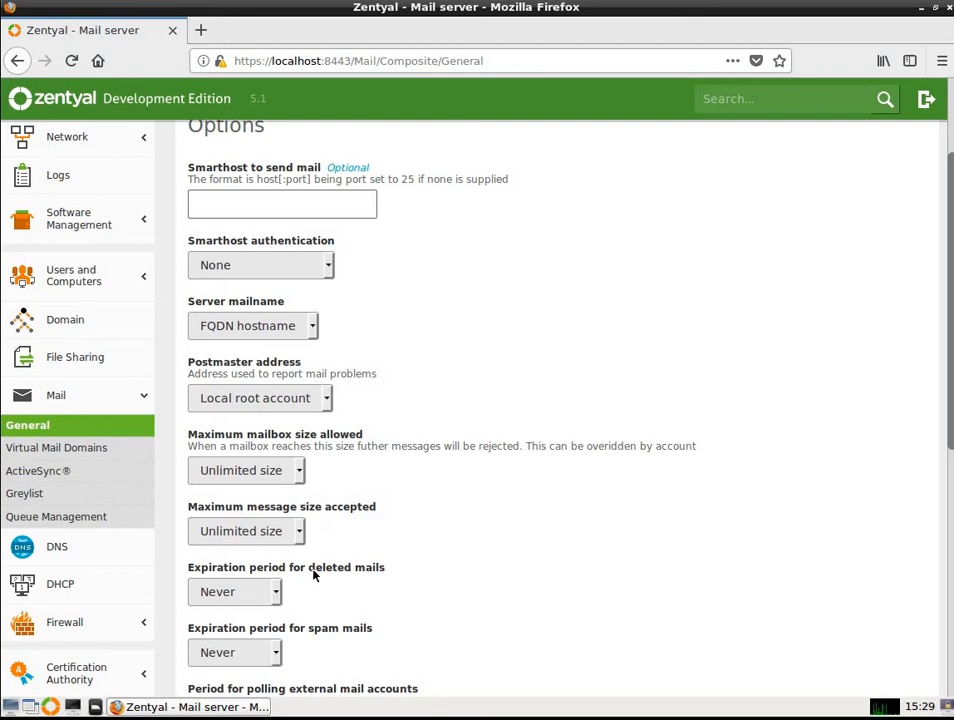
pyautogui.scroll(-3)
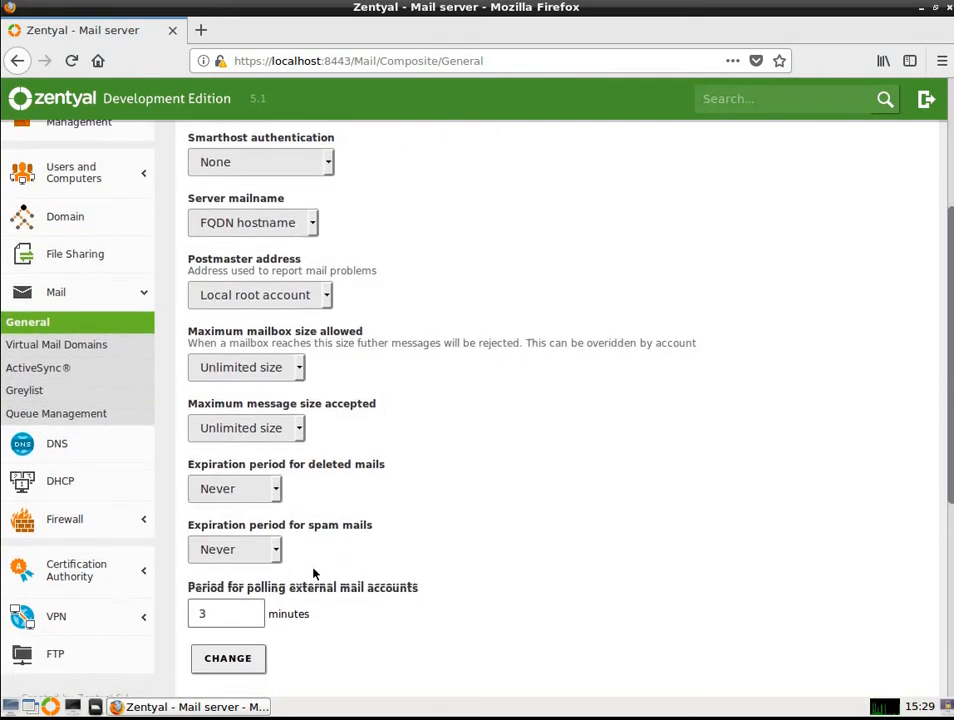
pyautogui.scroll(-3)
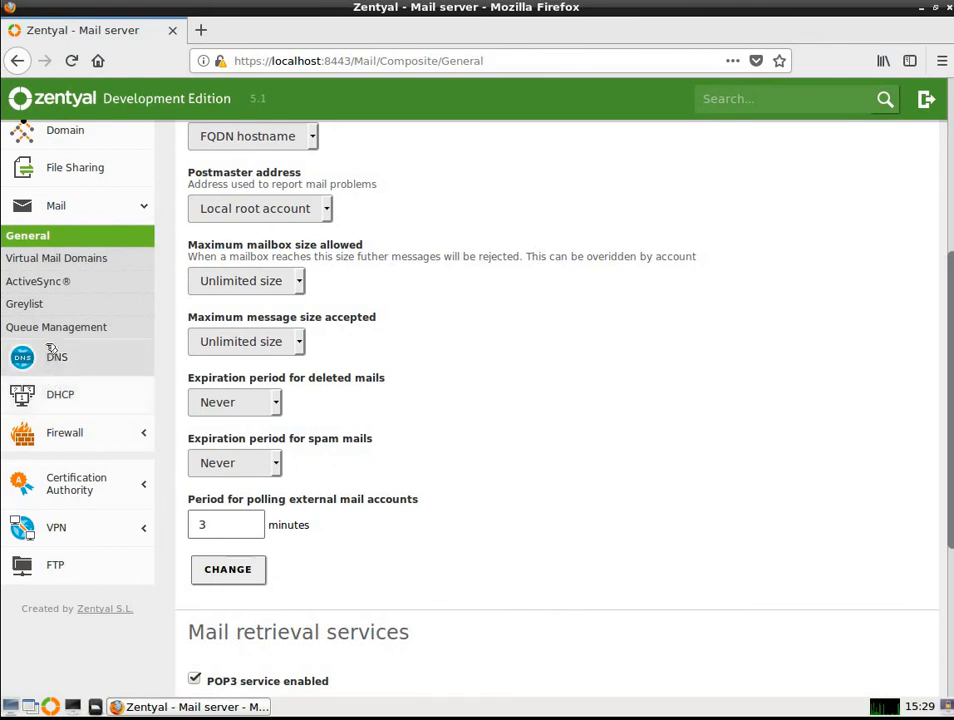
pyautogui.moveTo(56, 258)
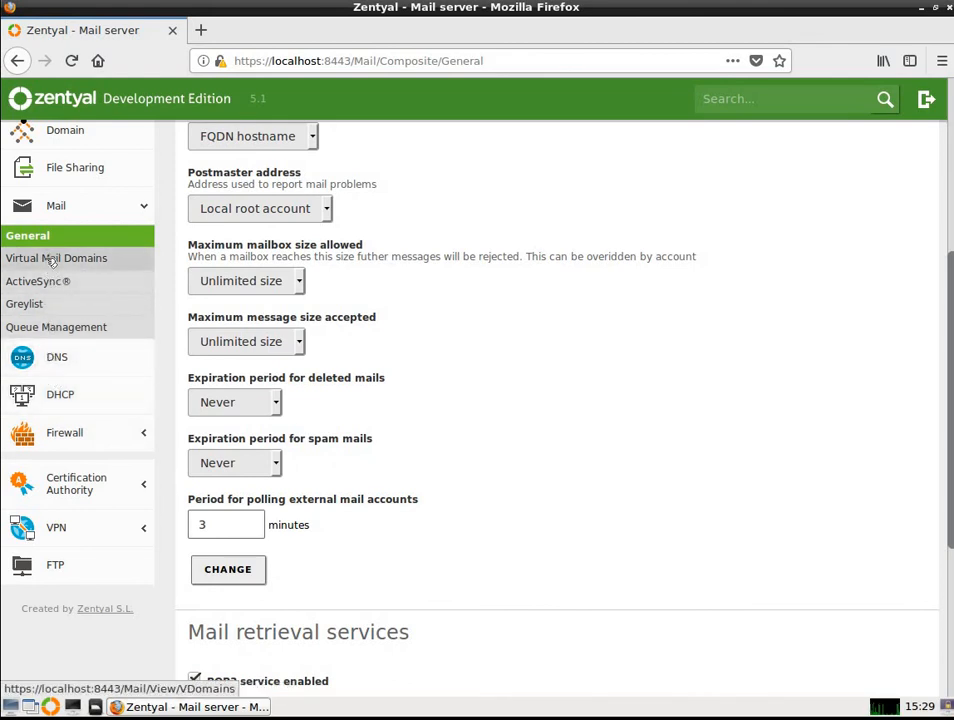
# Check the Virtual Domains list showing only mshome.net, then go to Greylist
pyautogui.click(56, 258)
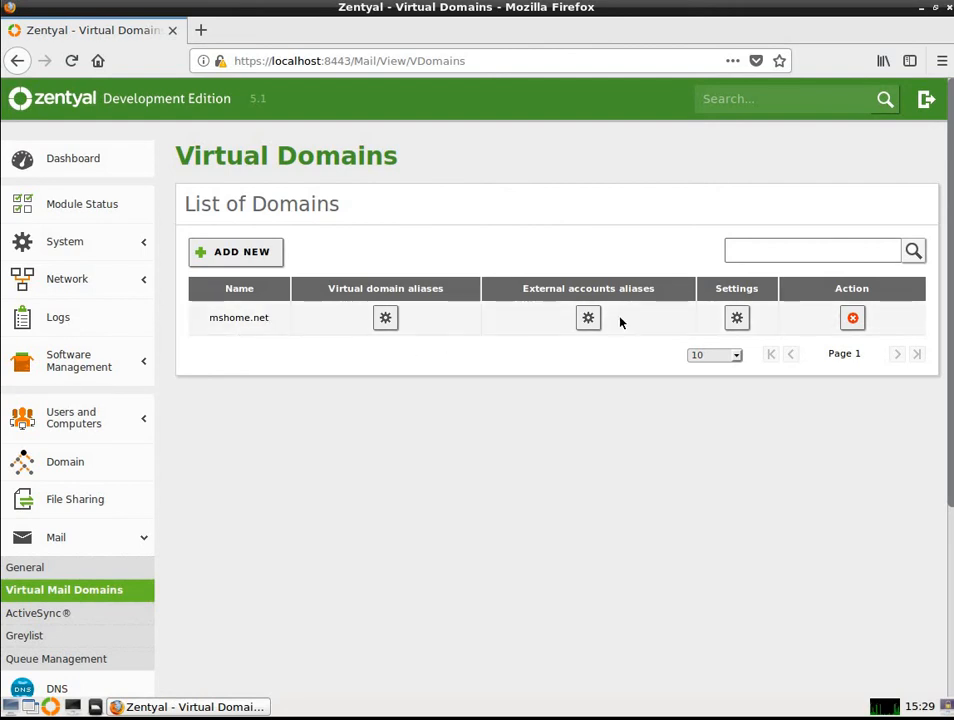
pyautogui.moveTo(24, 567)
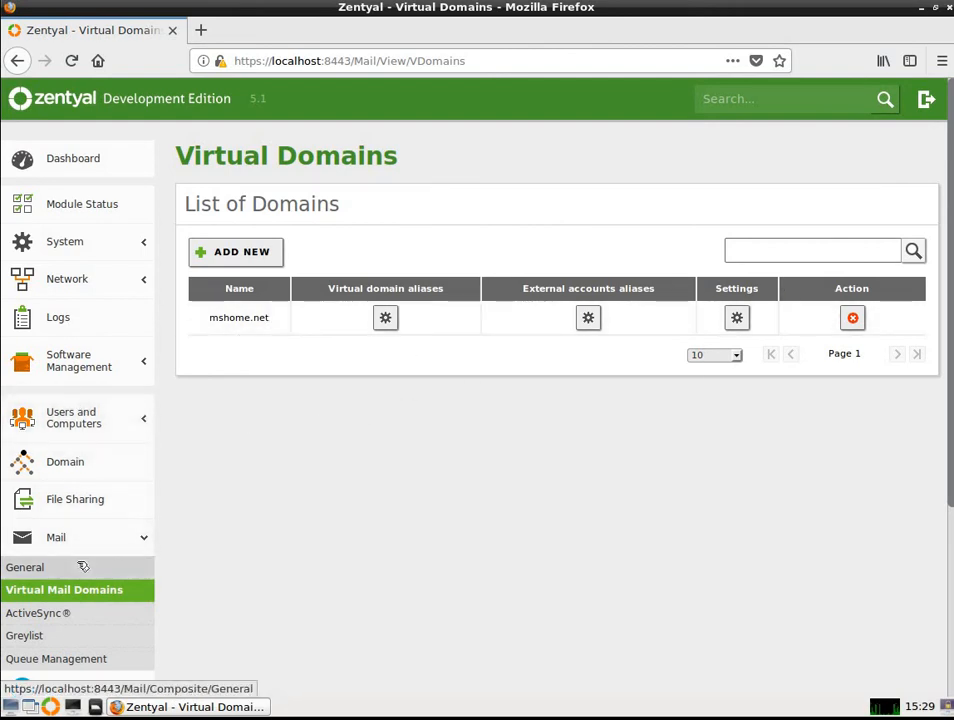
pyautogui.scroll(-3)
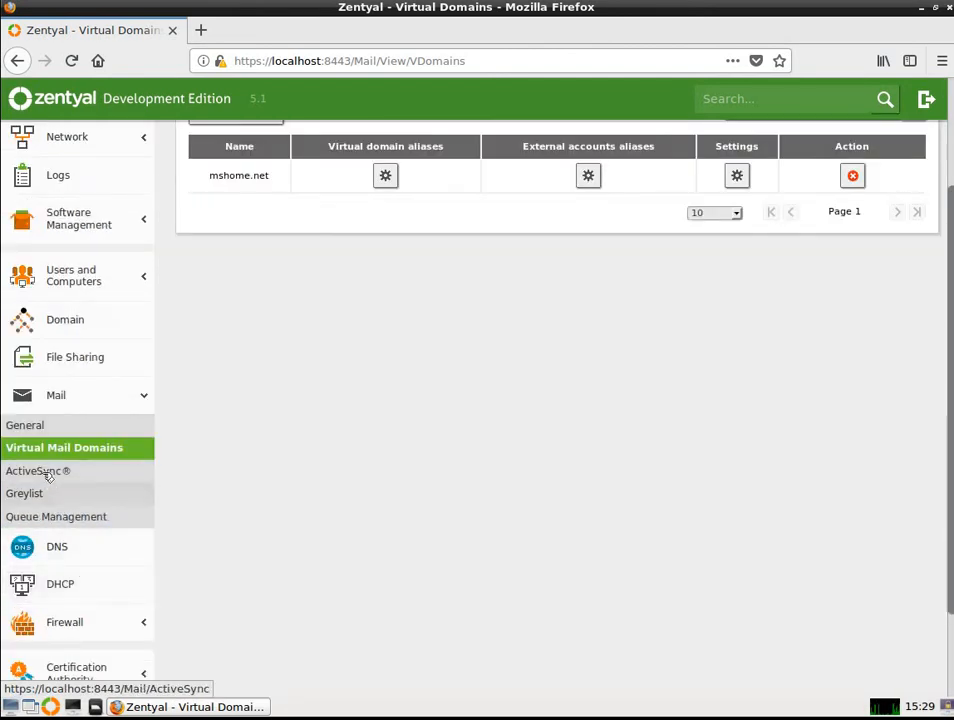
pyautogui.moveTo(250, 457)
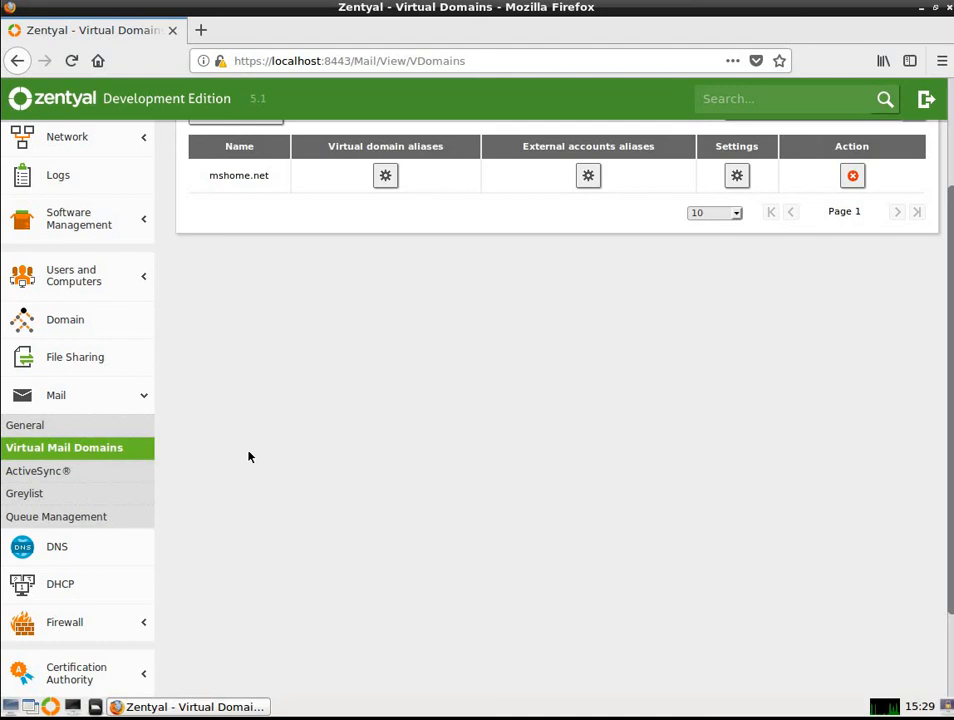
pyautogui.moveTo(66, 507)
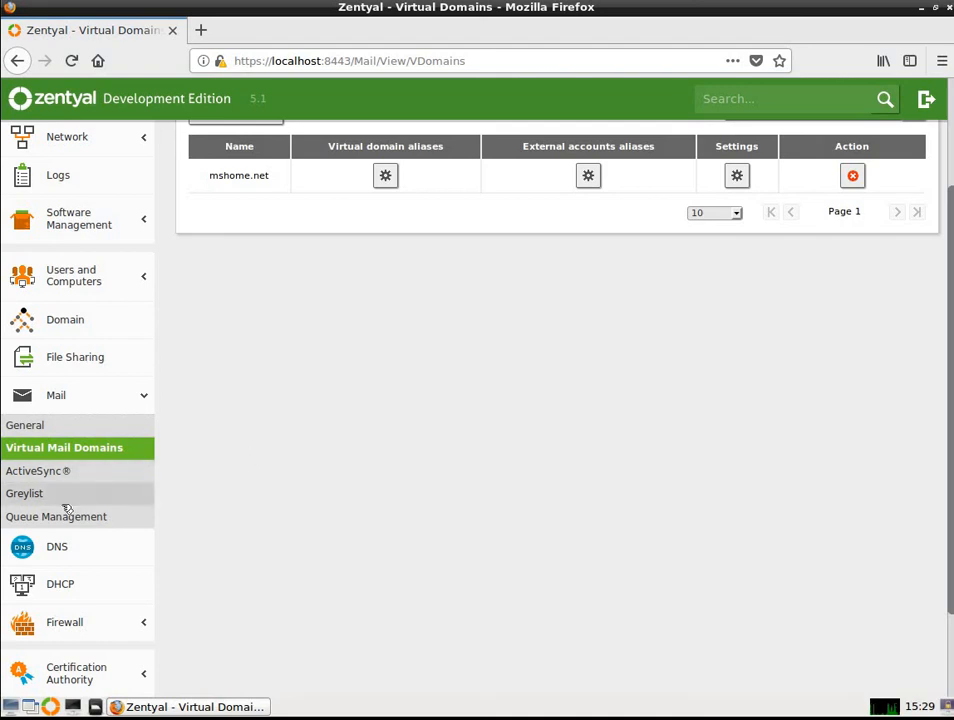
pyautogui.click(24, 493)
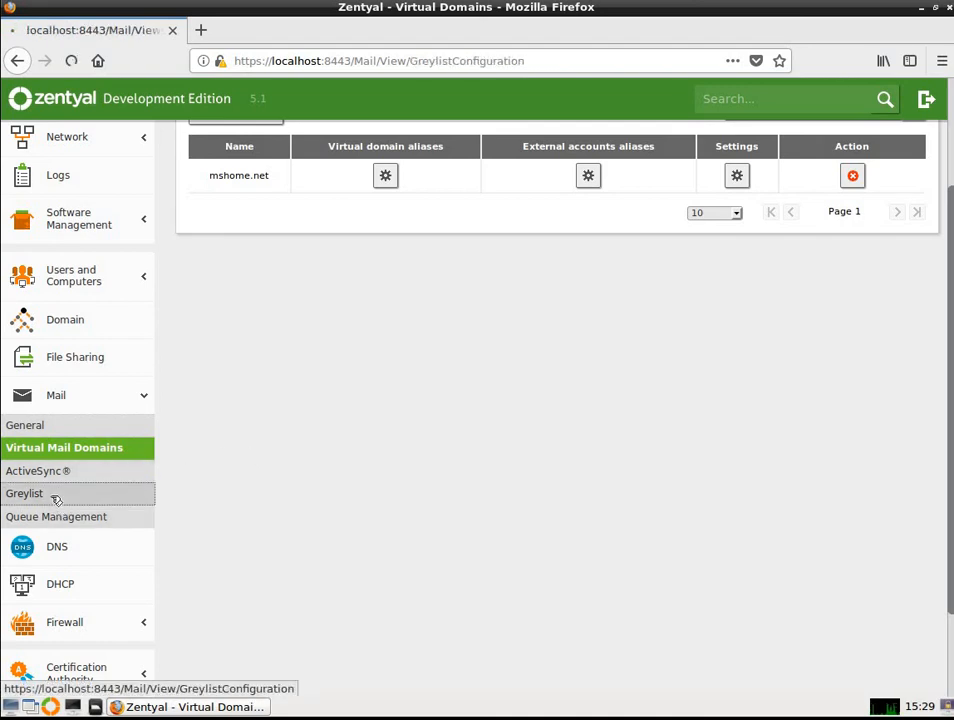
# Review the disabled Greylist settings (300 s, 48 h, 35 days), then go to Queue Management
pyautogui.click(24, 493)
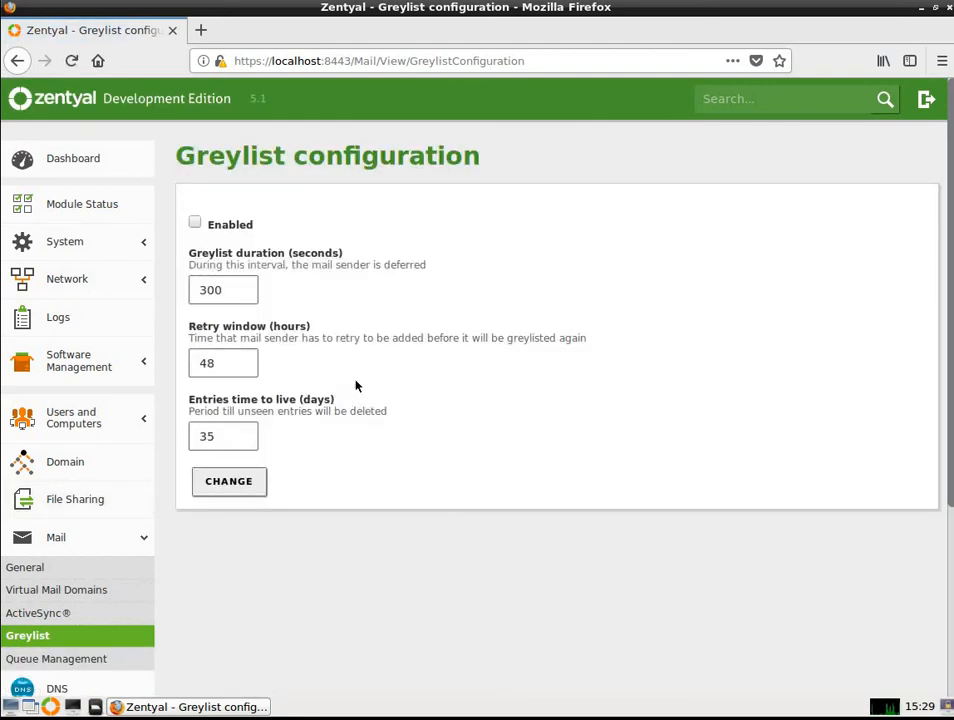
pyautogui.moveTo(183, 258)
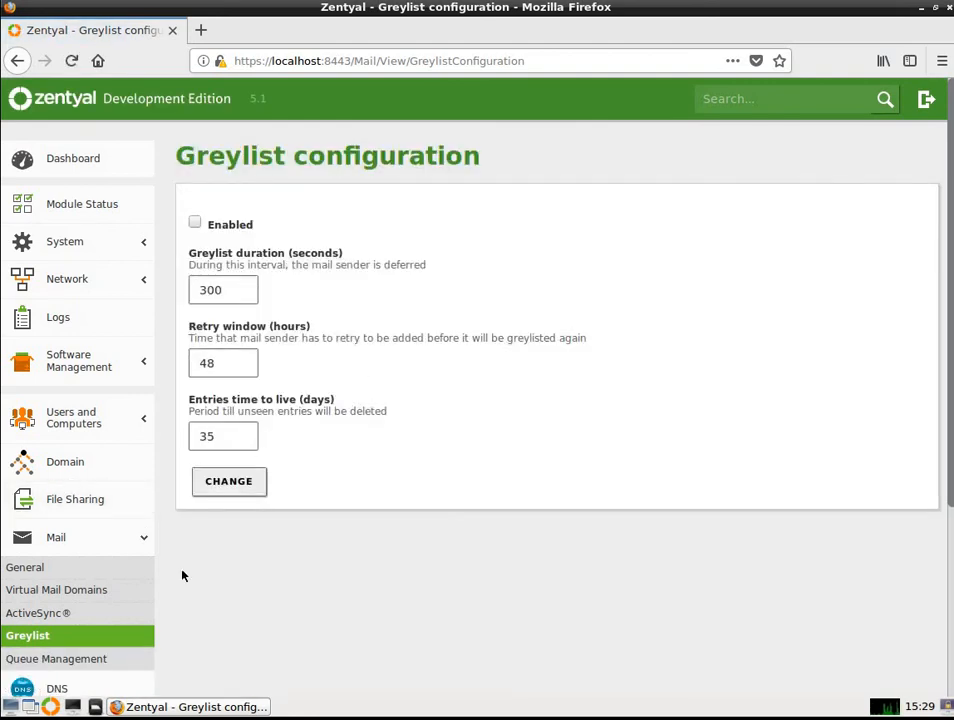
pyautogui.scroll(-3)
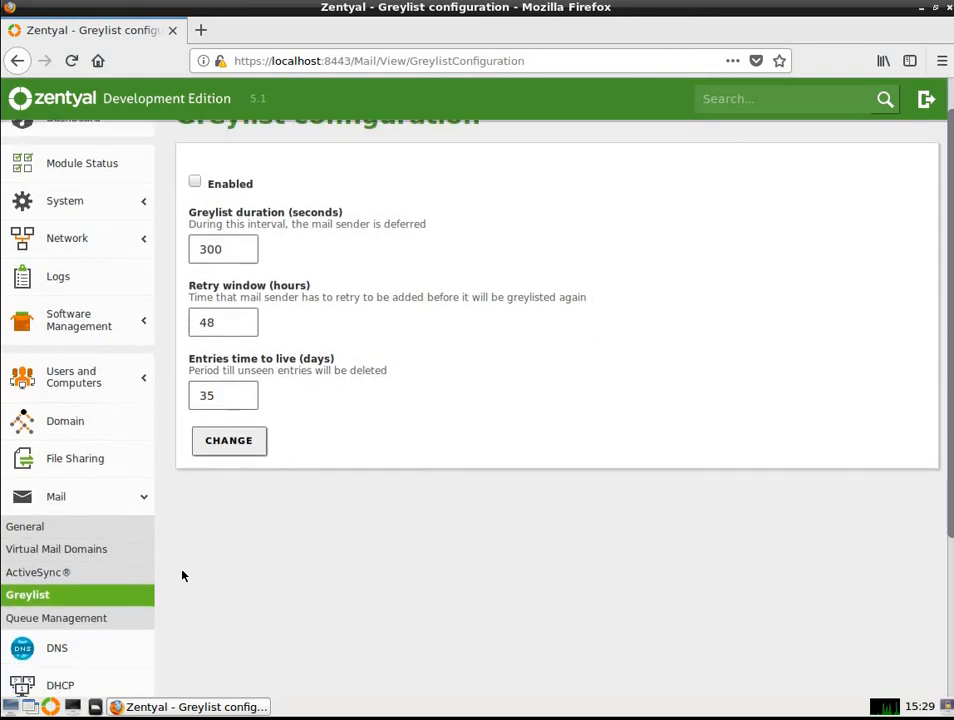
pyautogui.scroll(-3)
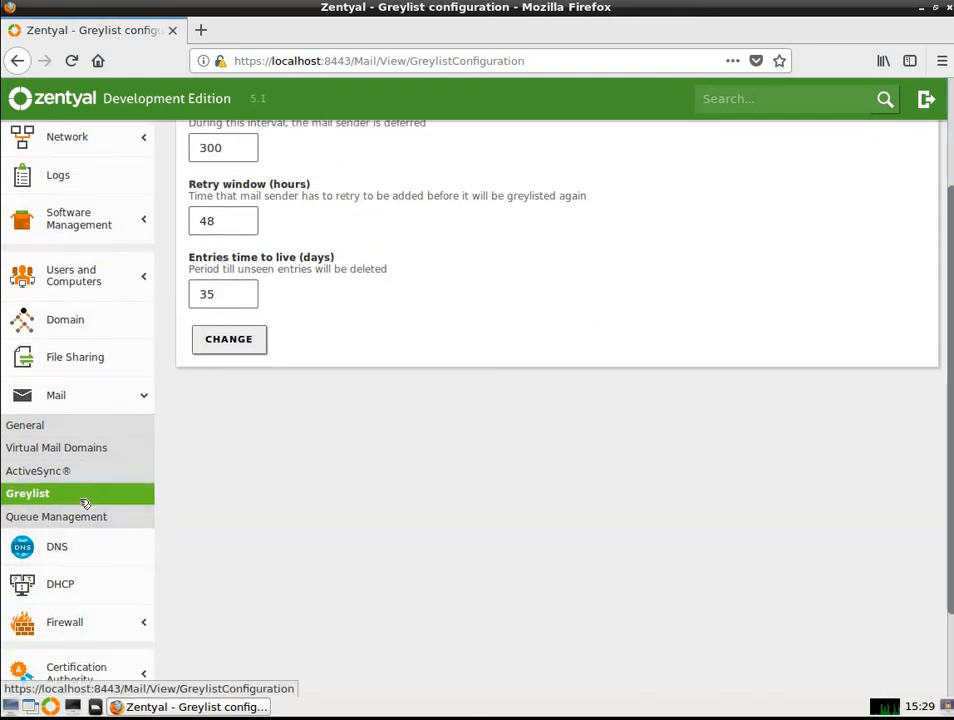
pyautogui.click(56, 516)
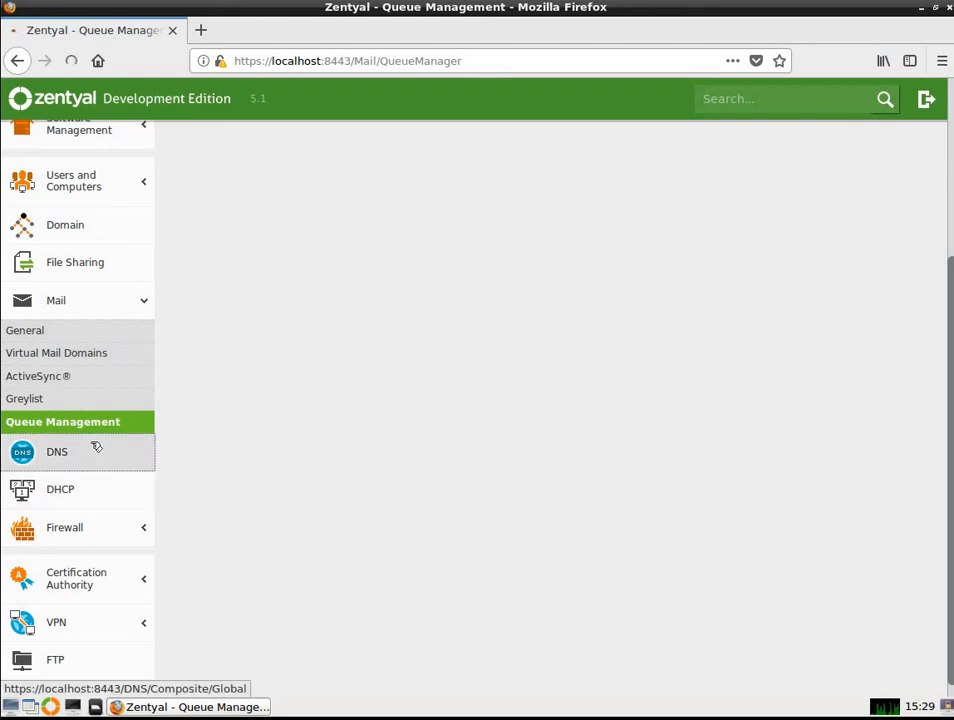
# Review DNS: transparent cache disabled, no forwarders, and mshome.net as the only domain
pyautogui.click(57, 451)
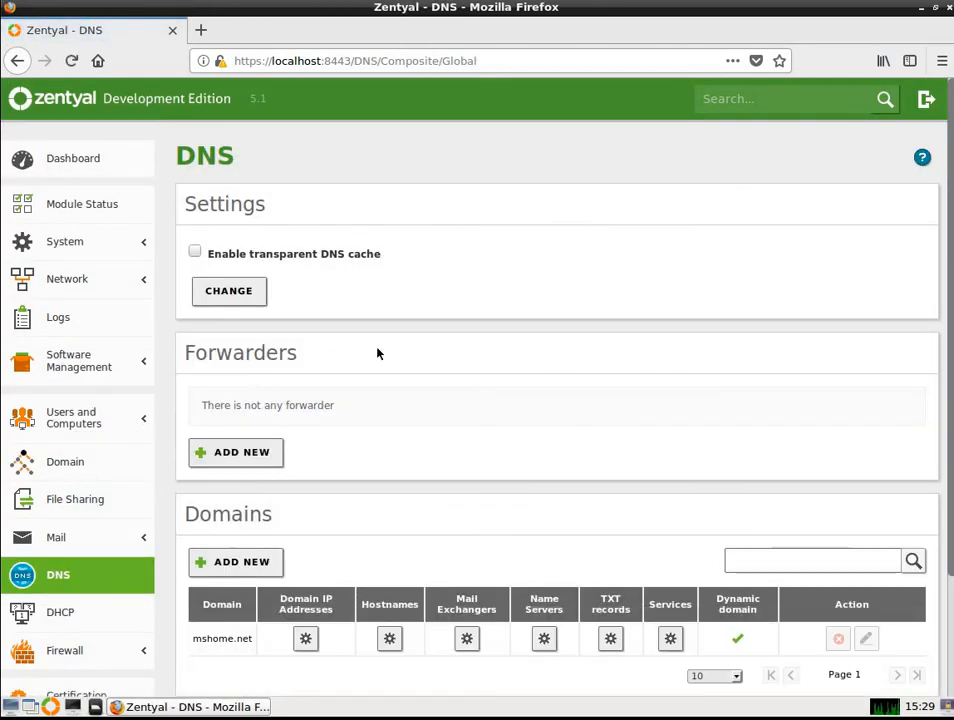
pyautogui.moveTo(363, 302)
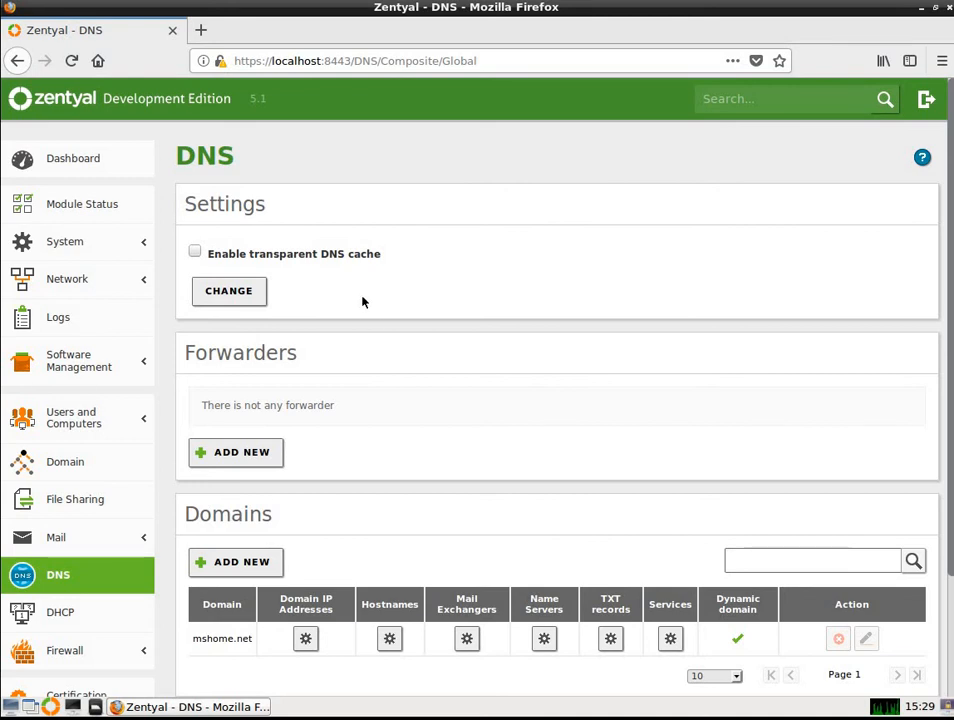
pyautogui.moveTo(360, 297)
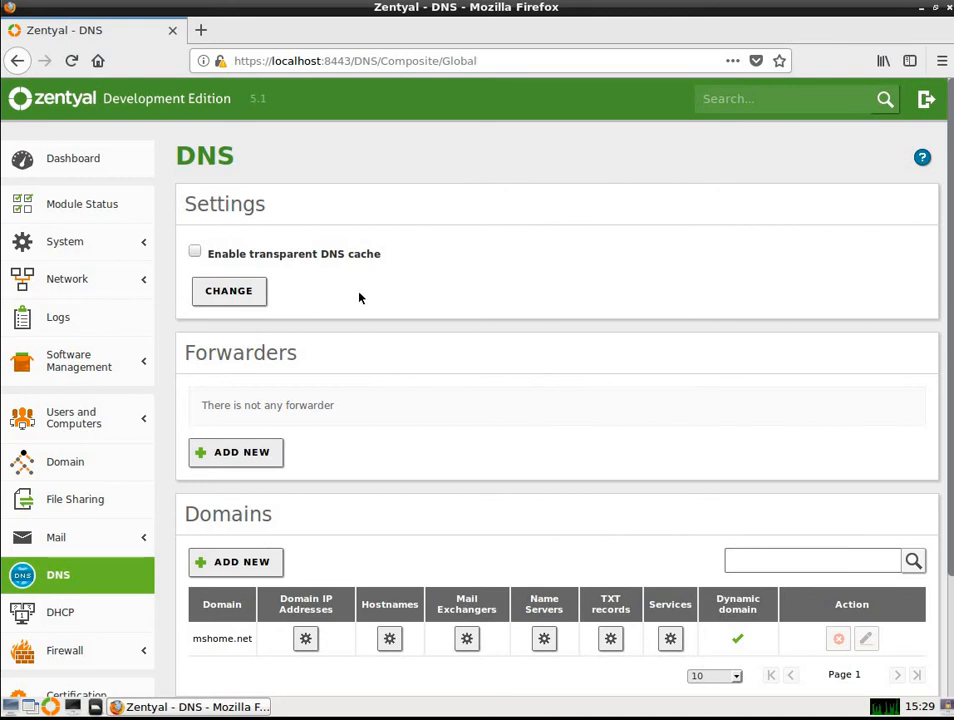
pyautogui.scroll(-3)
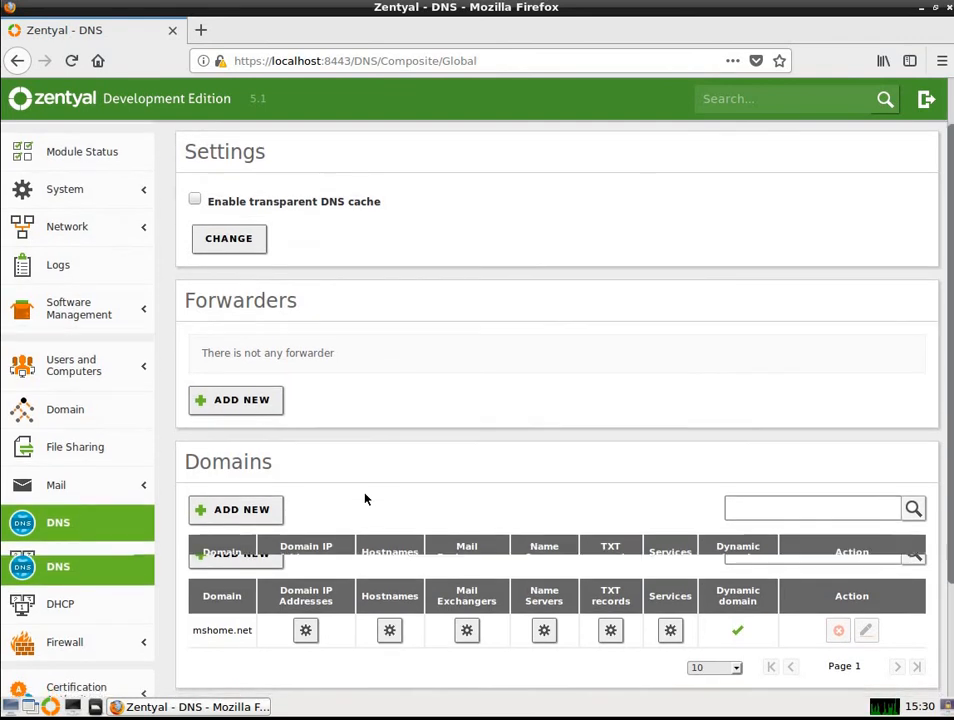
pyautogui.scroll(-3)
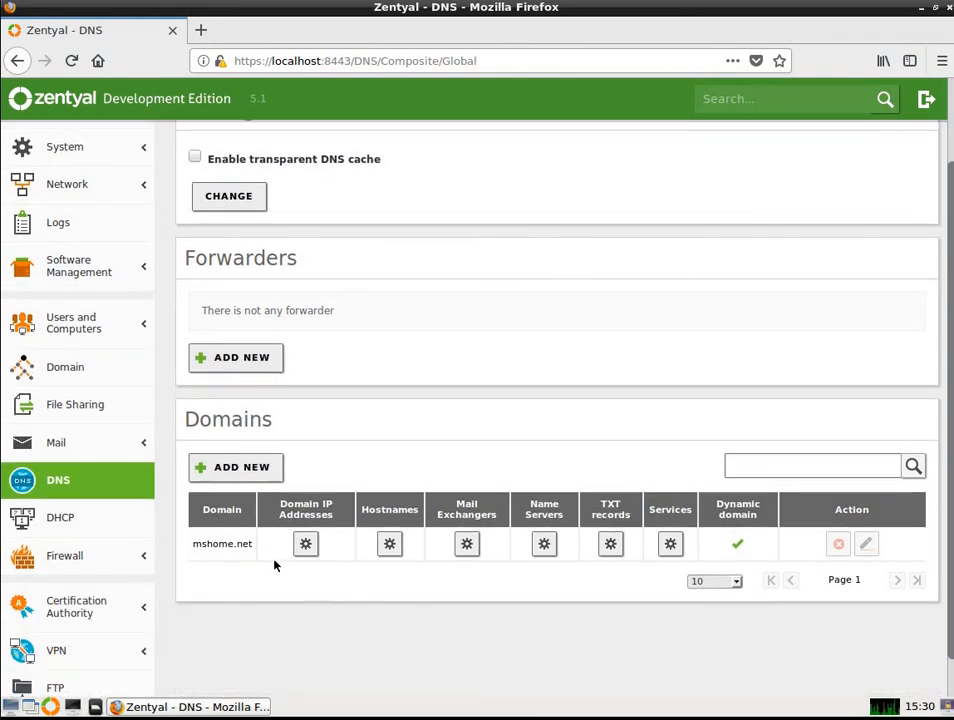
pyautogui.moveTo(60, 517)
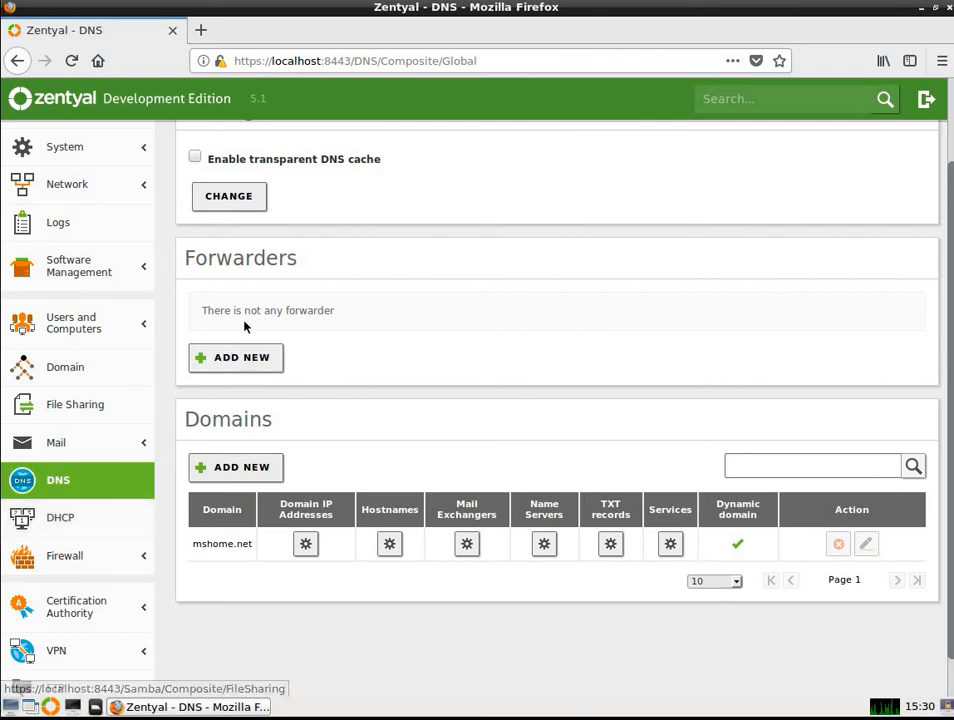
pyautogui.moveTo(335, 322)
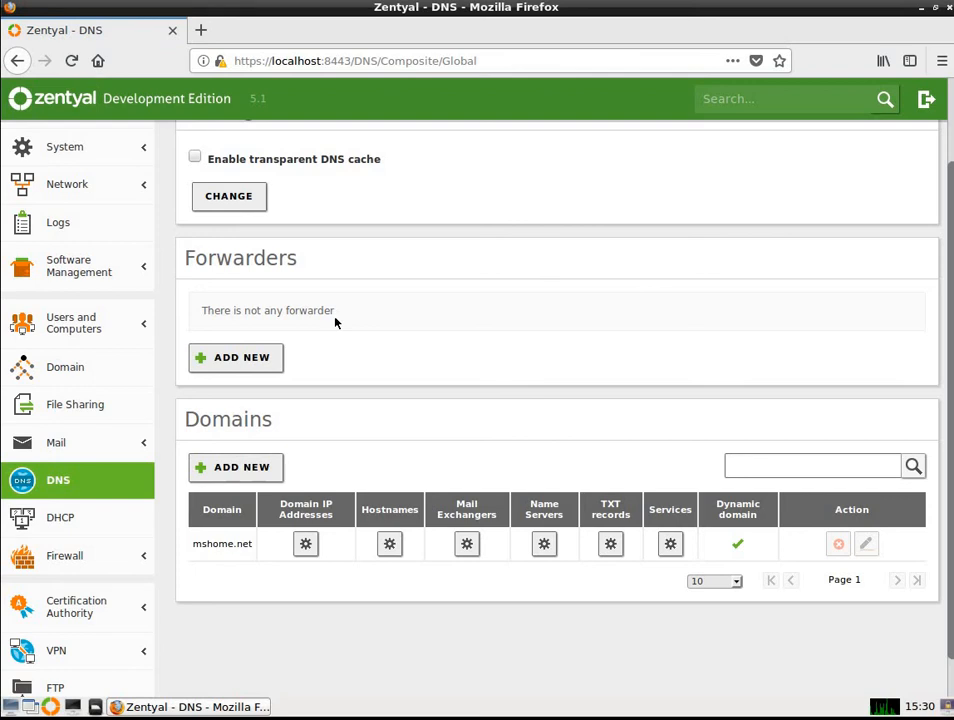
pyautogui.moveTo(298, 353)
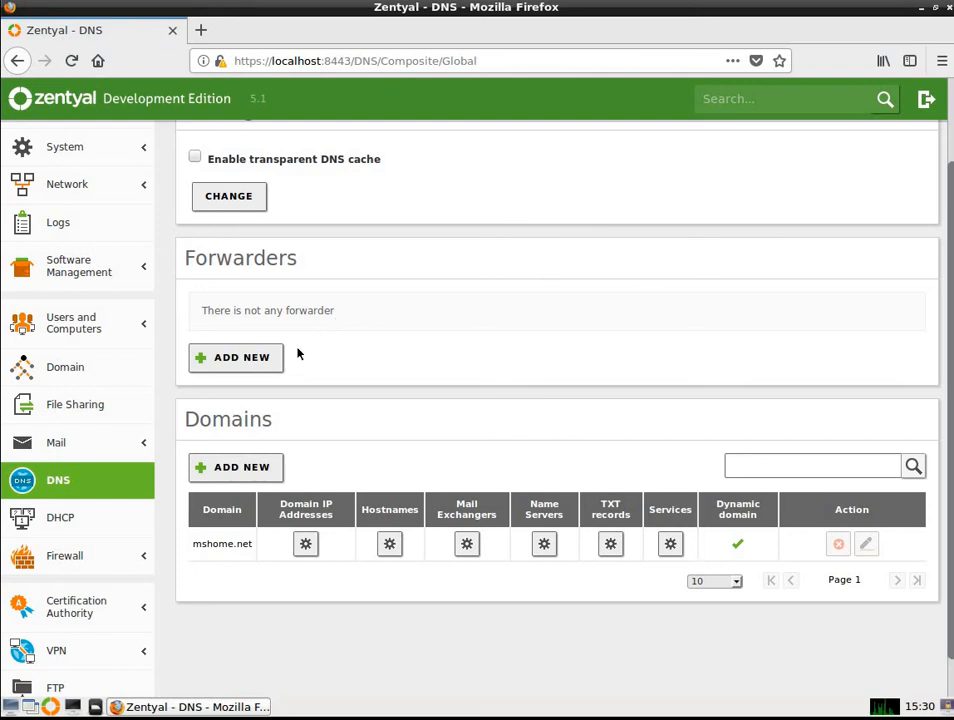
pyautogui.moveTo(341, 338)
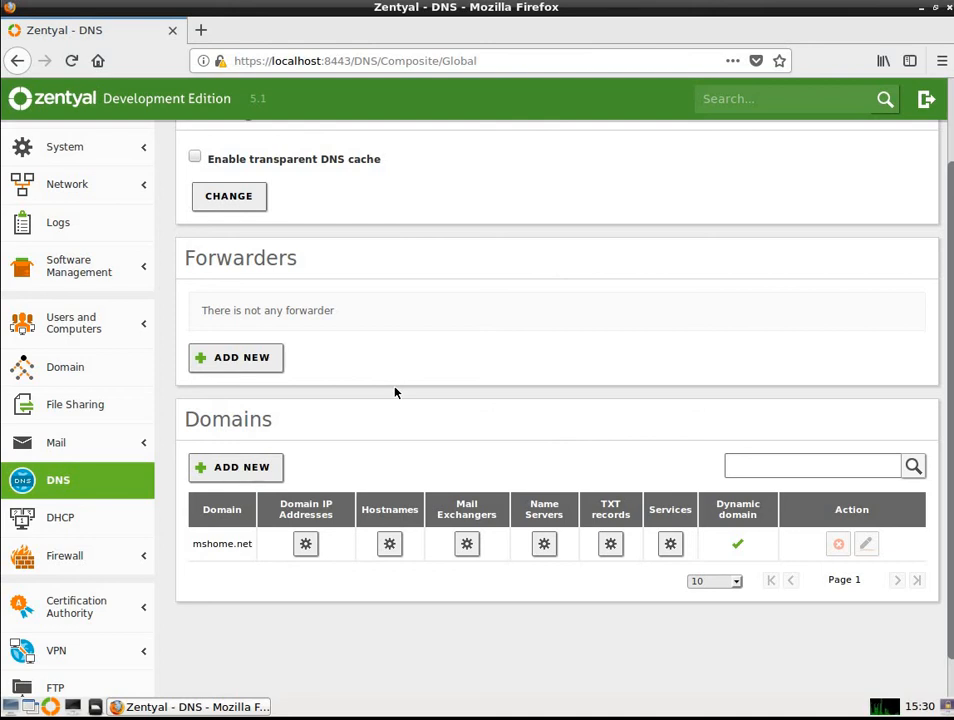
pyautogui.moveTo(369, 368)
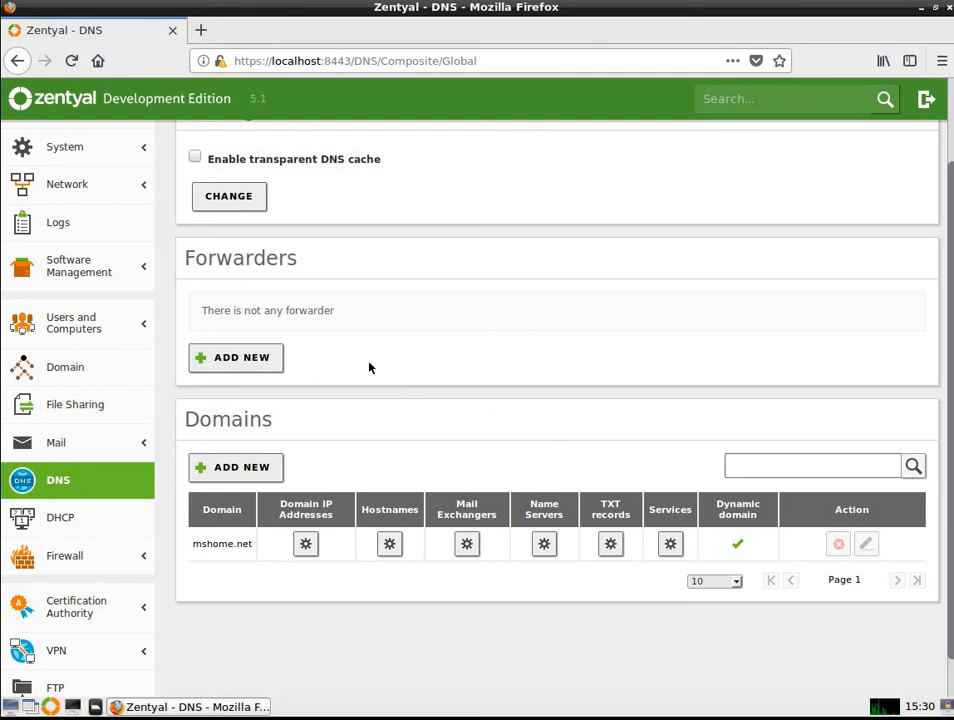
pyautogui.moveTo(316, 337)
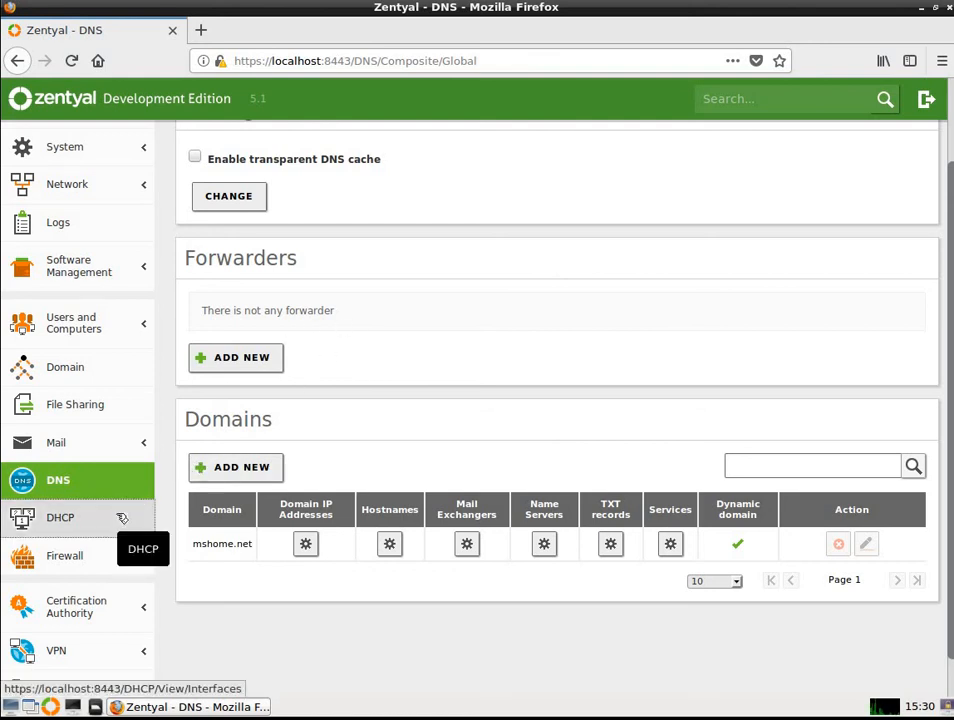
# View the DHCP page with eth0 enabled but no range, and expand Firewall
pyautogui.click(60, 517)
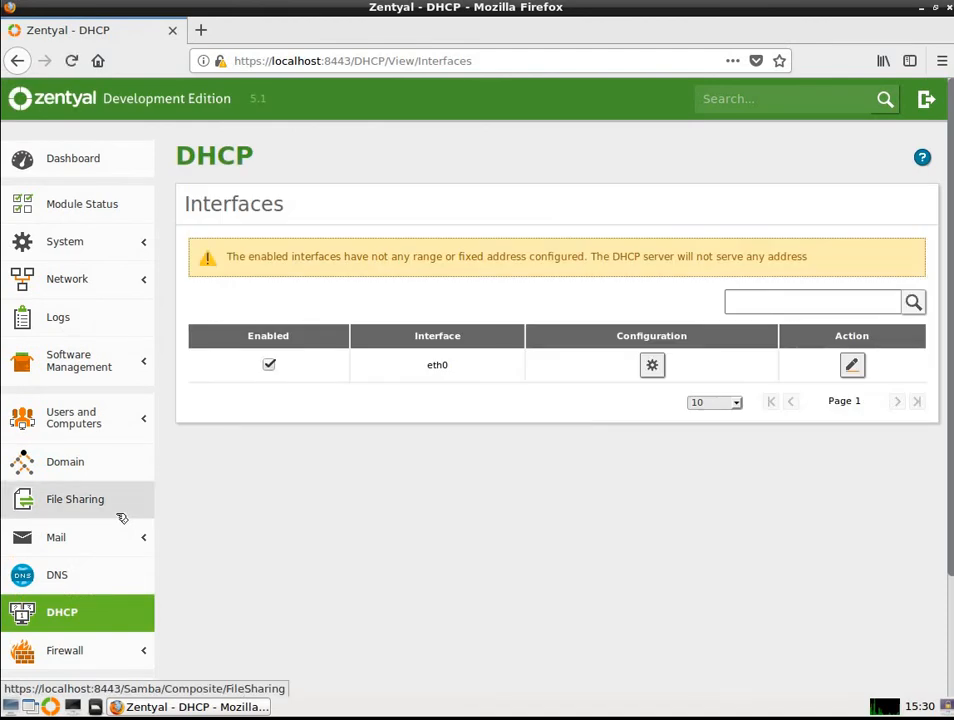
pyautogui.moveTo(416, 391)
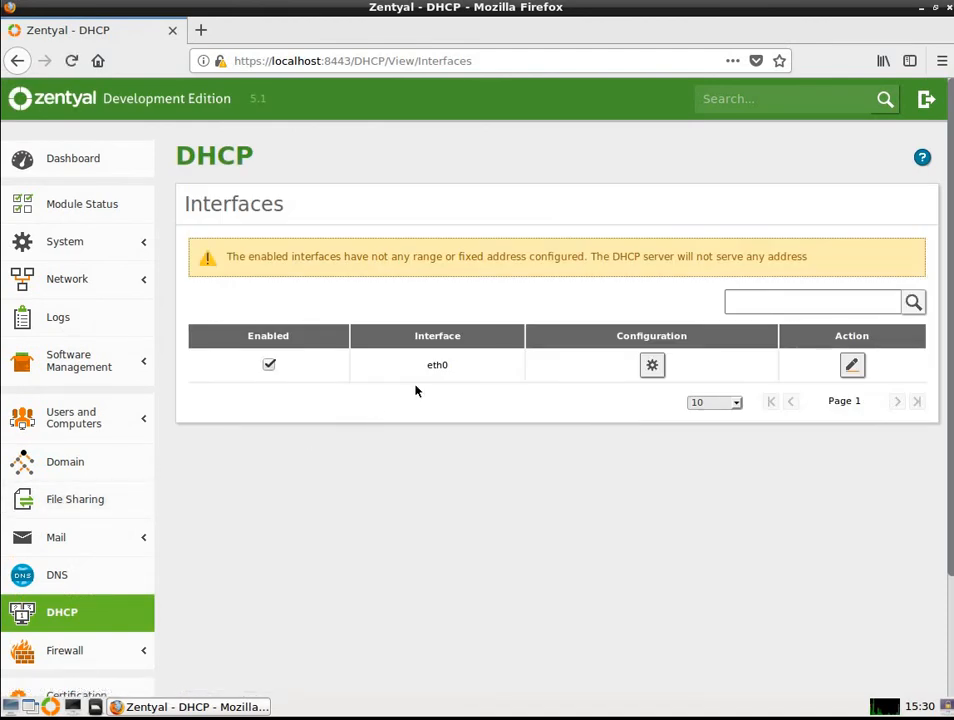
pyautogui.moveTo(626, 282)
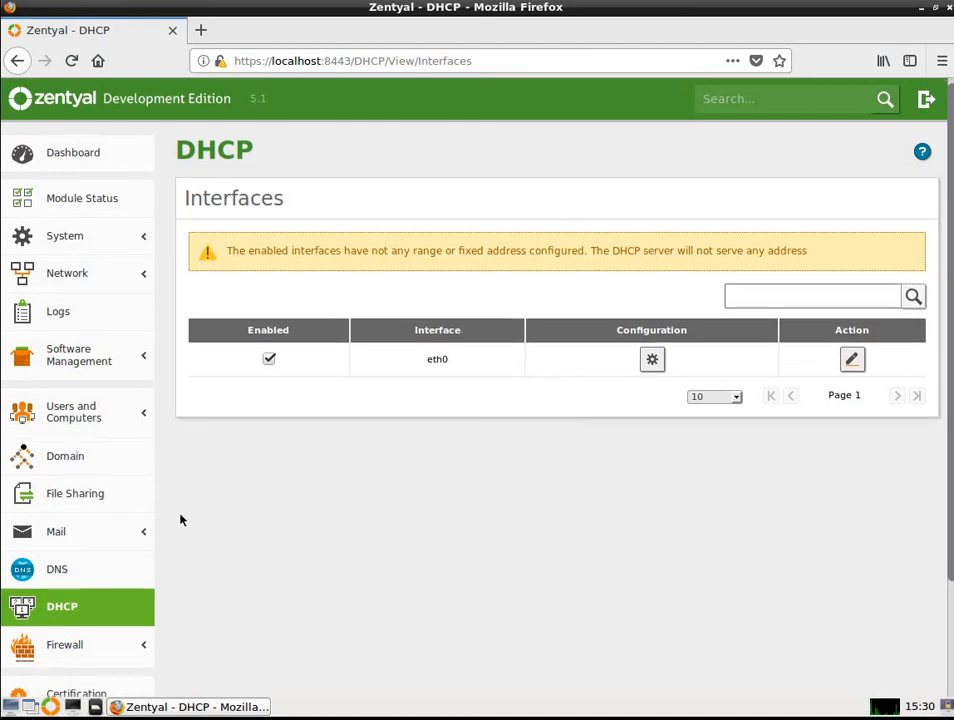
pyautogui.scroll(-3)
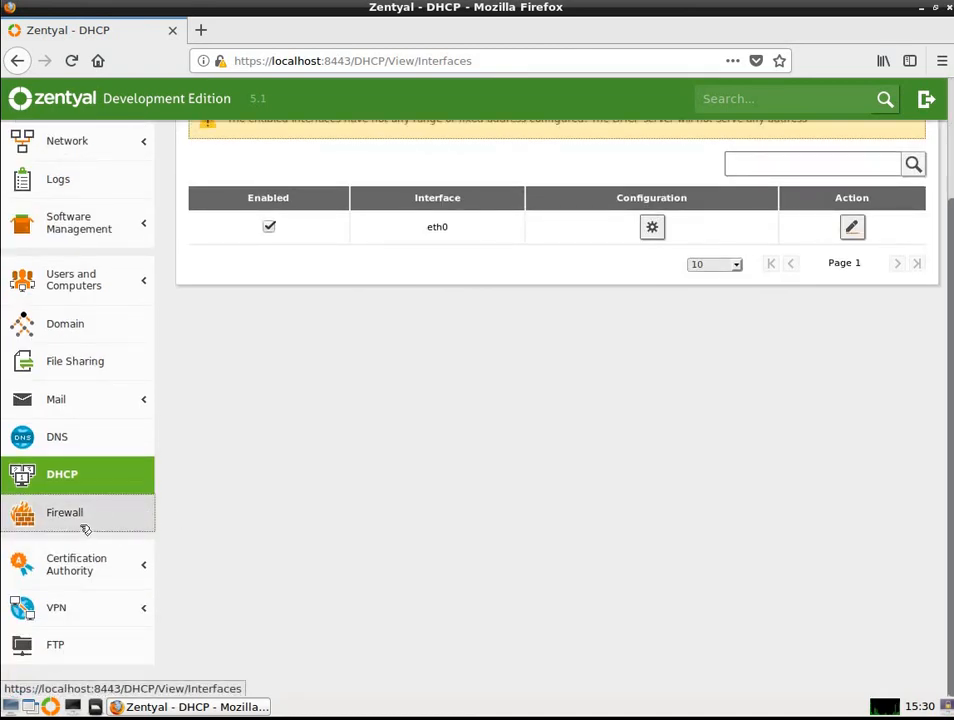
pyautogui.click(64, 512)
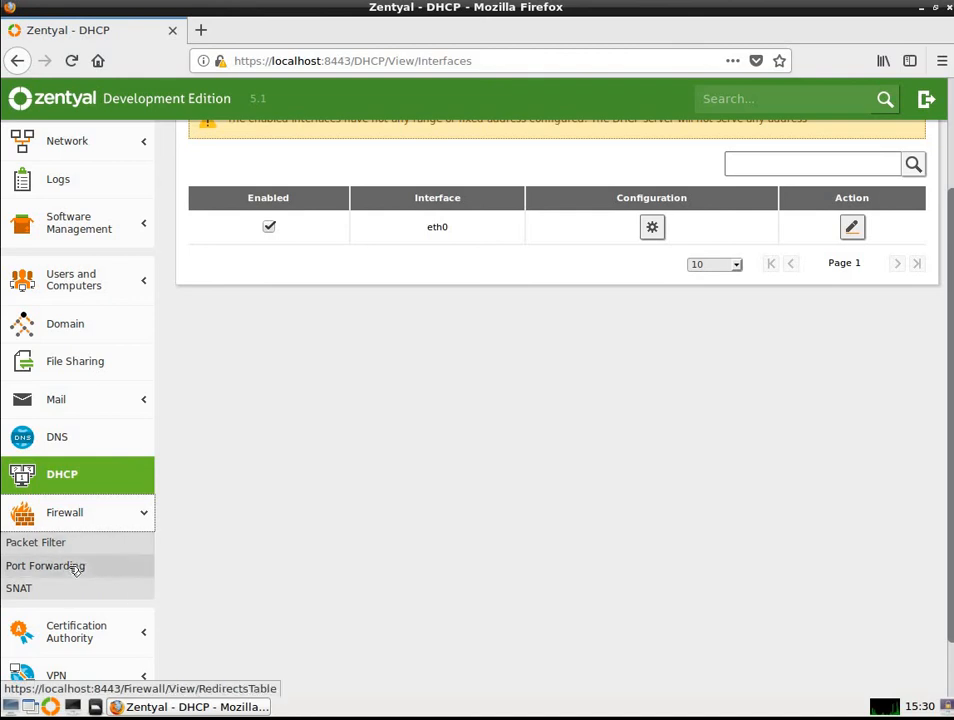
# Show the Port Forwarding rules for eth1 port 8443 and eth0 port 3389
pyautogui.click(45, 565)
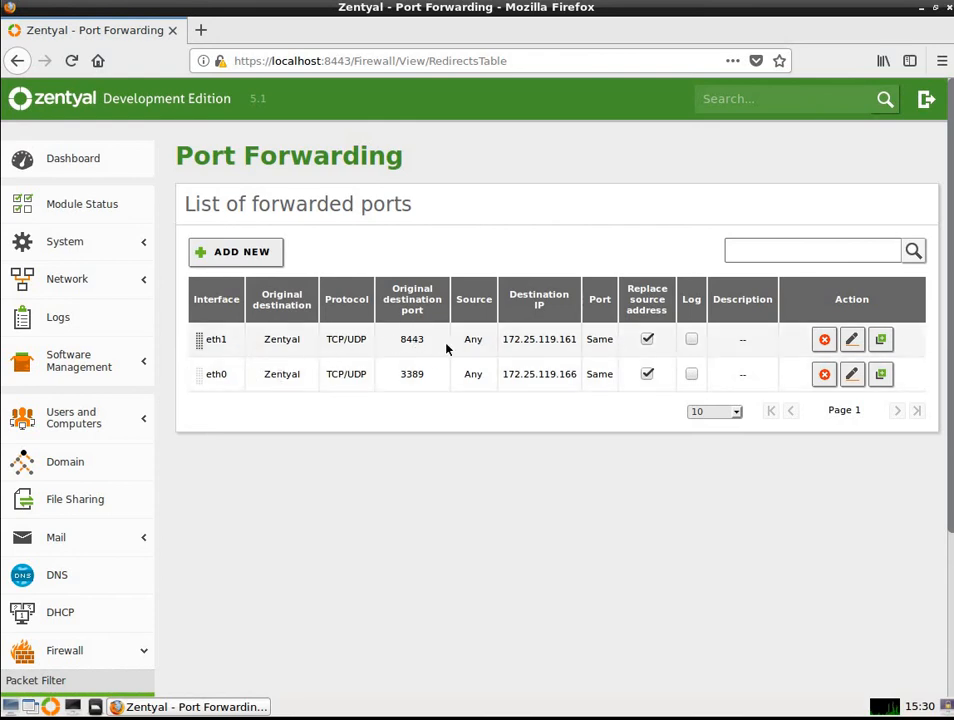
pyautogui.moveTo(567, 353)
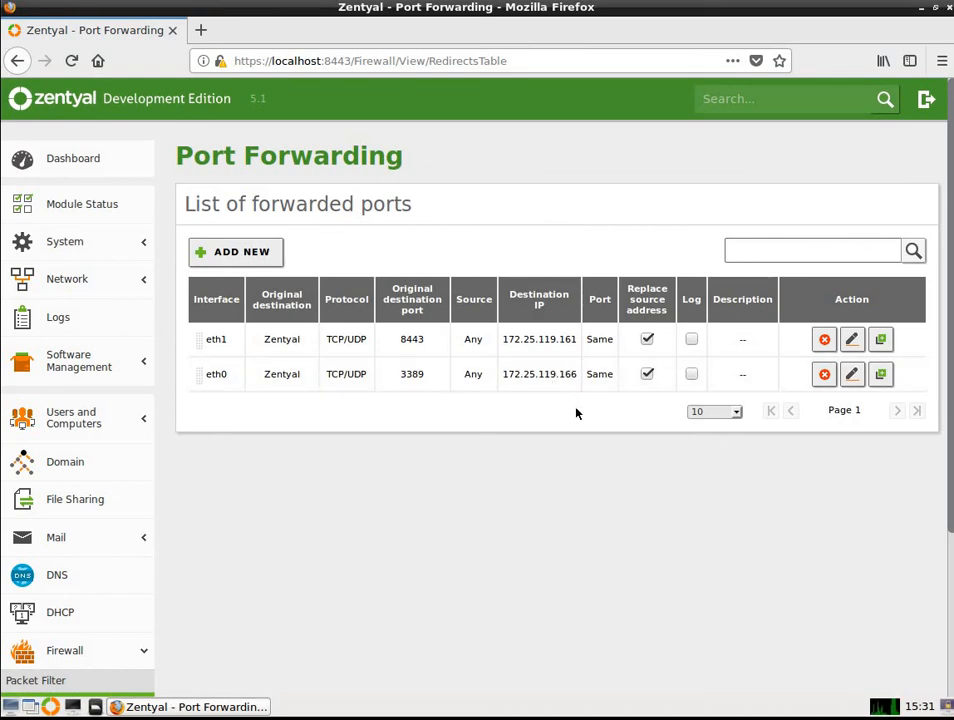
pyautogui.moveTo(601, 423)
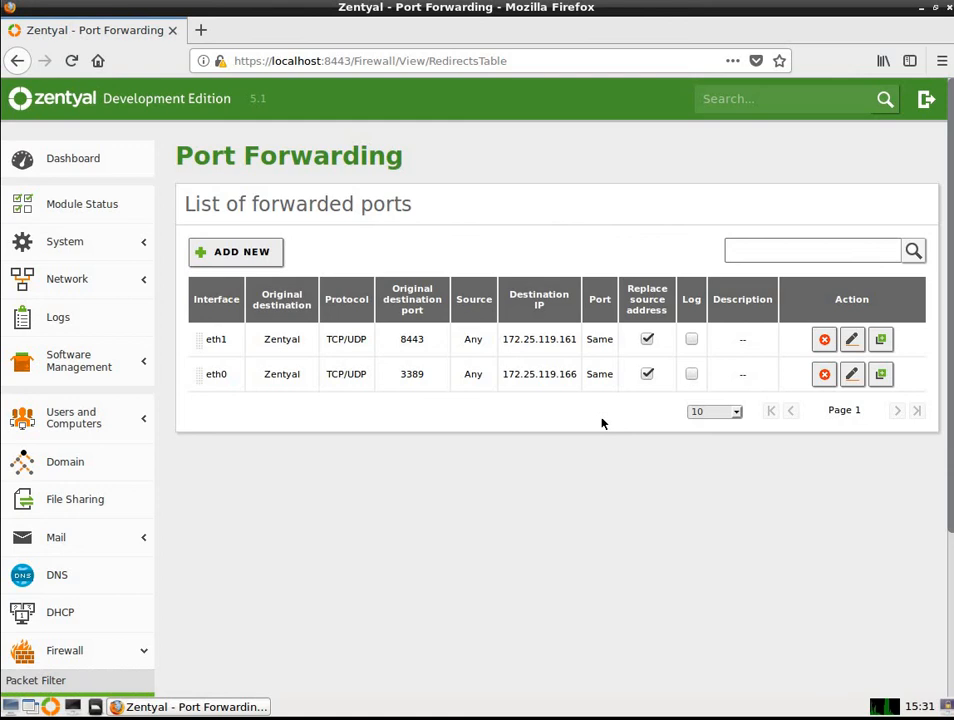
pyautogui.moveTo(528, 426)
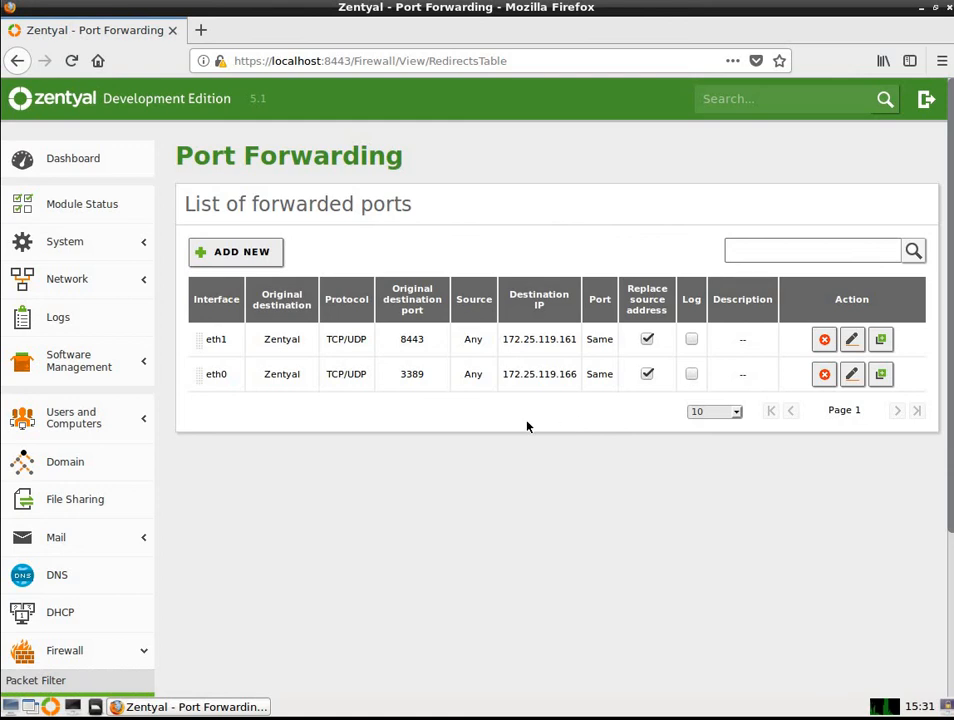
pyautogui.moveTo(503, 222)
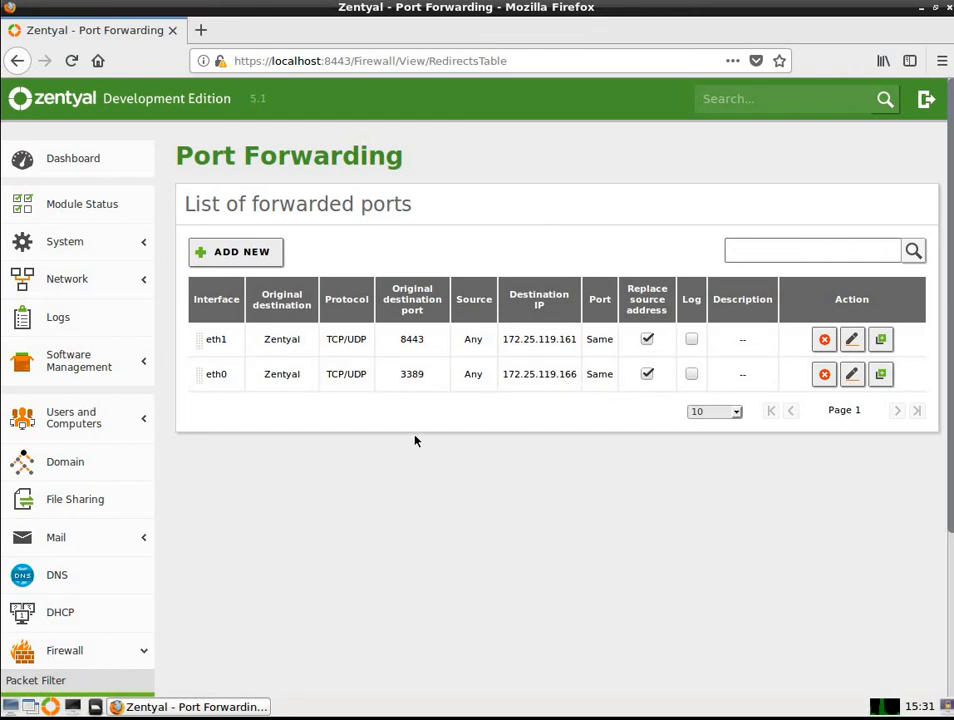
pyautogui.moveTo(448, 441)
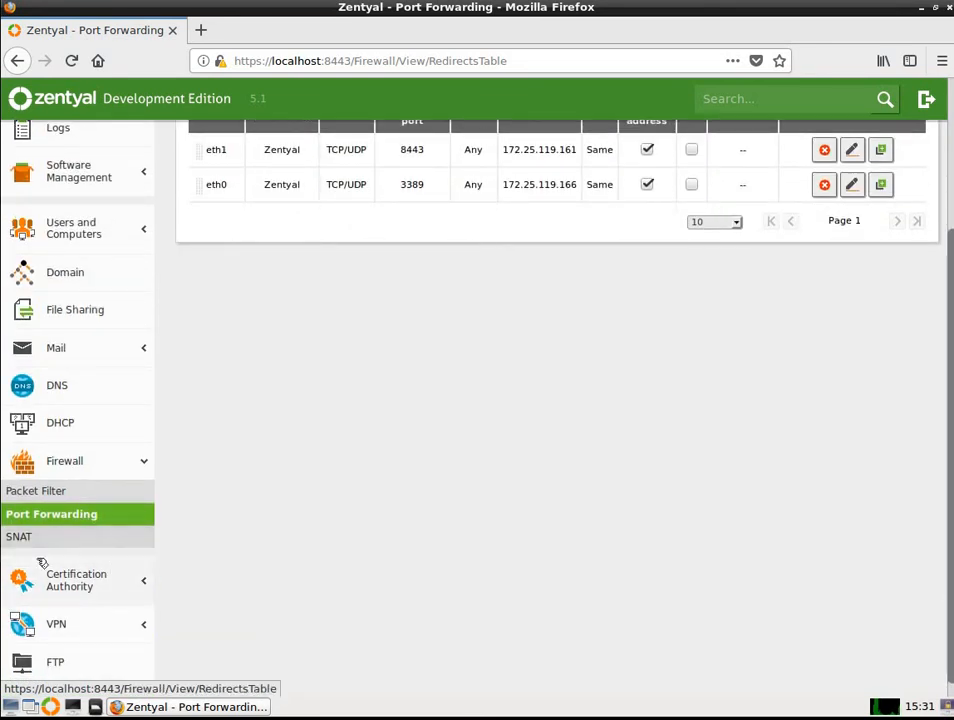
# Leave the empty SNAT rules page for Certification Authority General
pyautogui.click(18, 536)
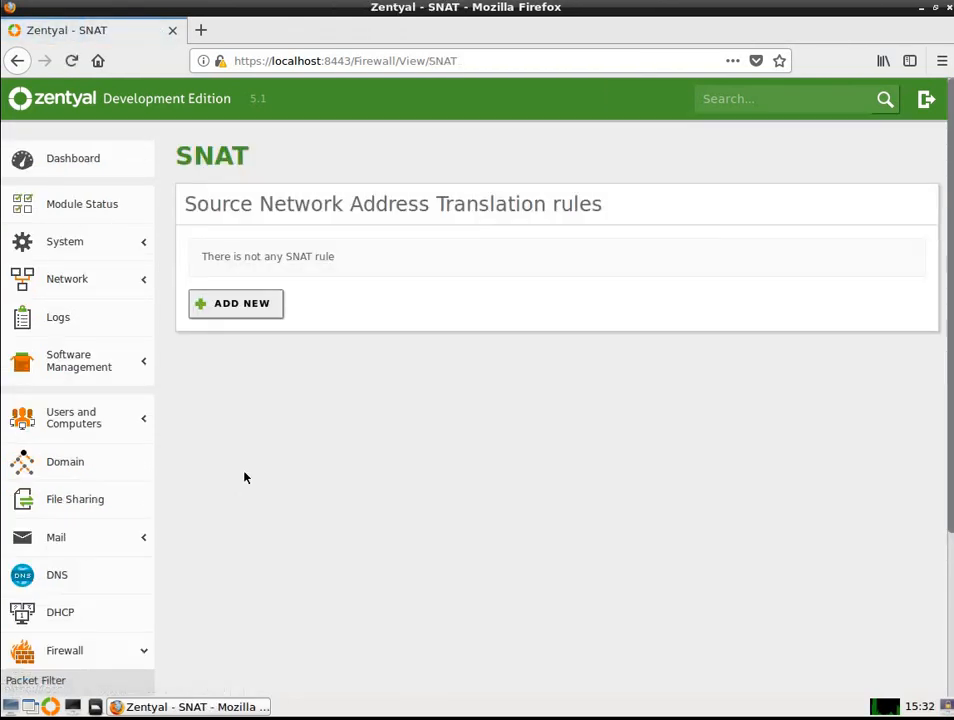
pyautogui.moveTo(77, 417)
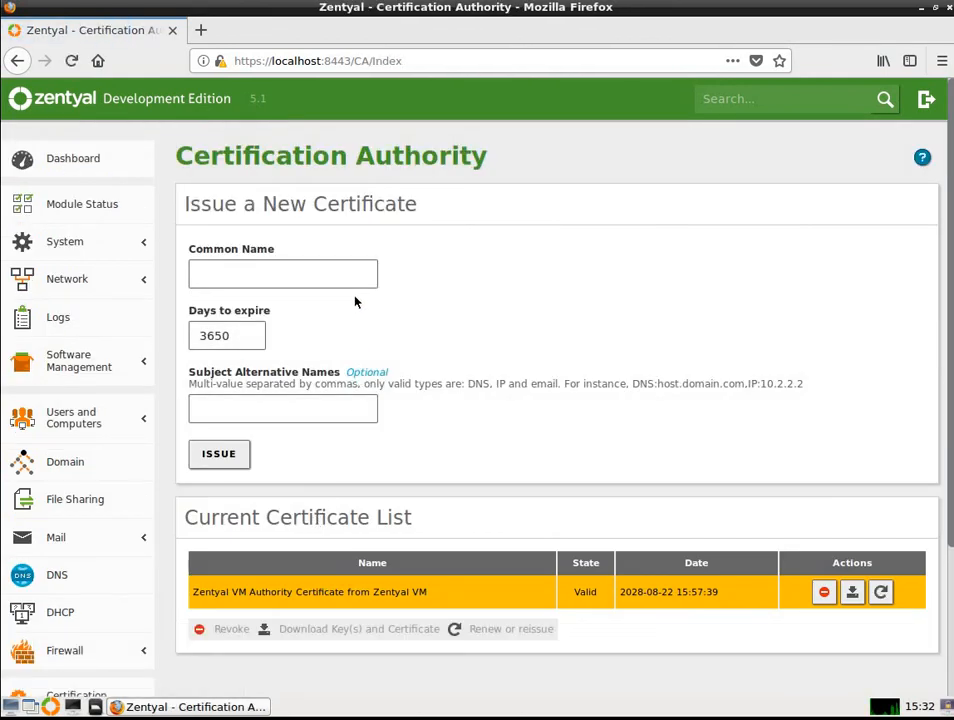
pyautogui.scroll(-3)
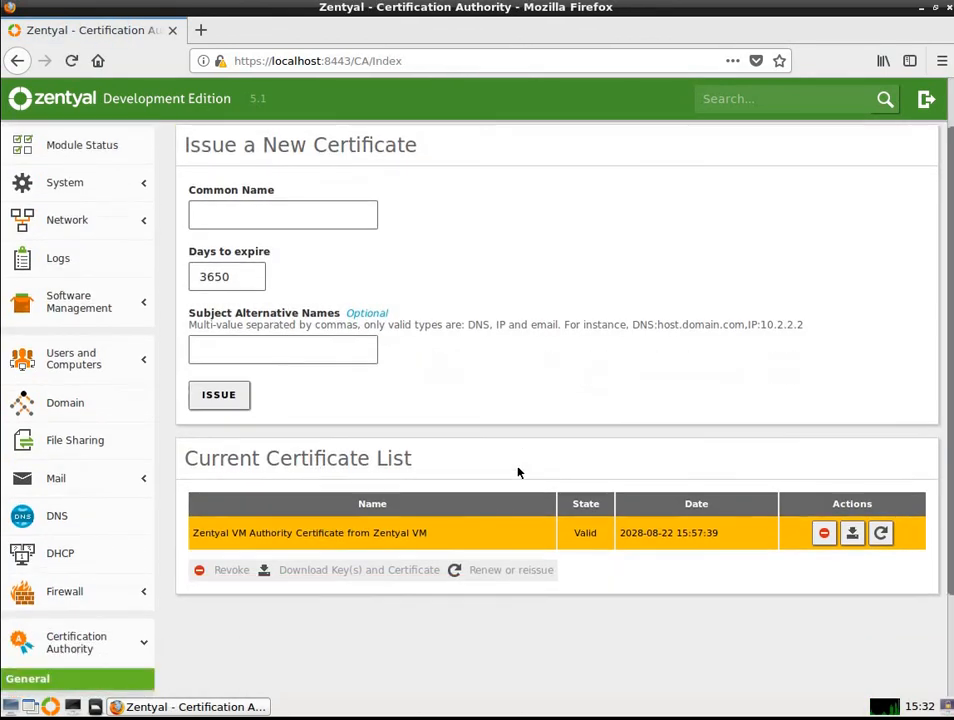
pyautogui.scroll(-3)
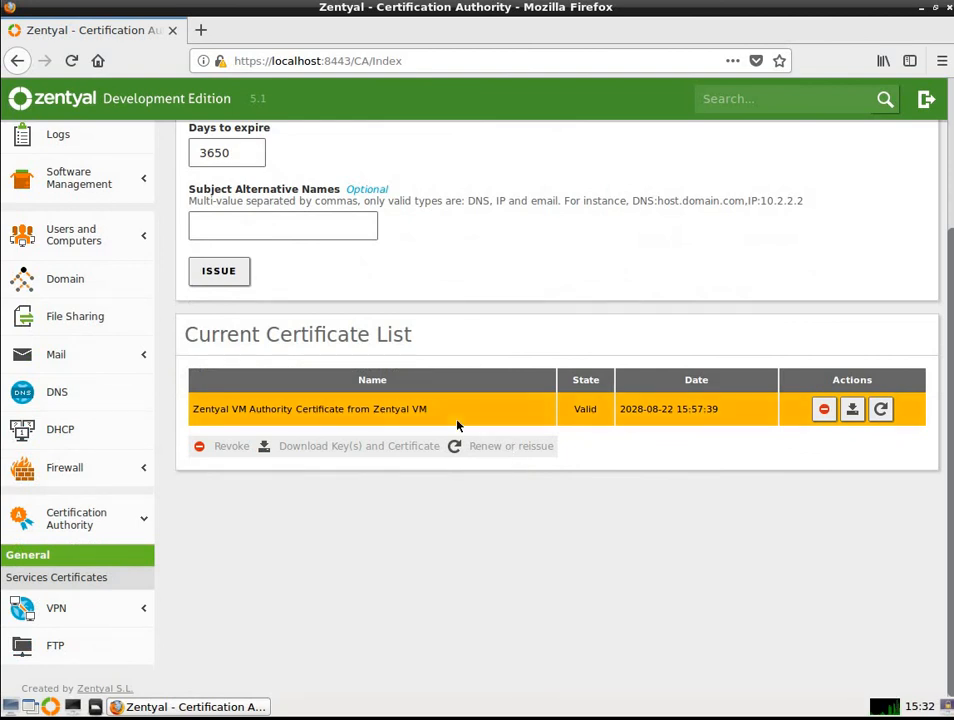
pyautogui.moveTo(406, 409)
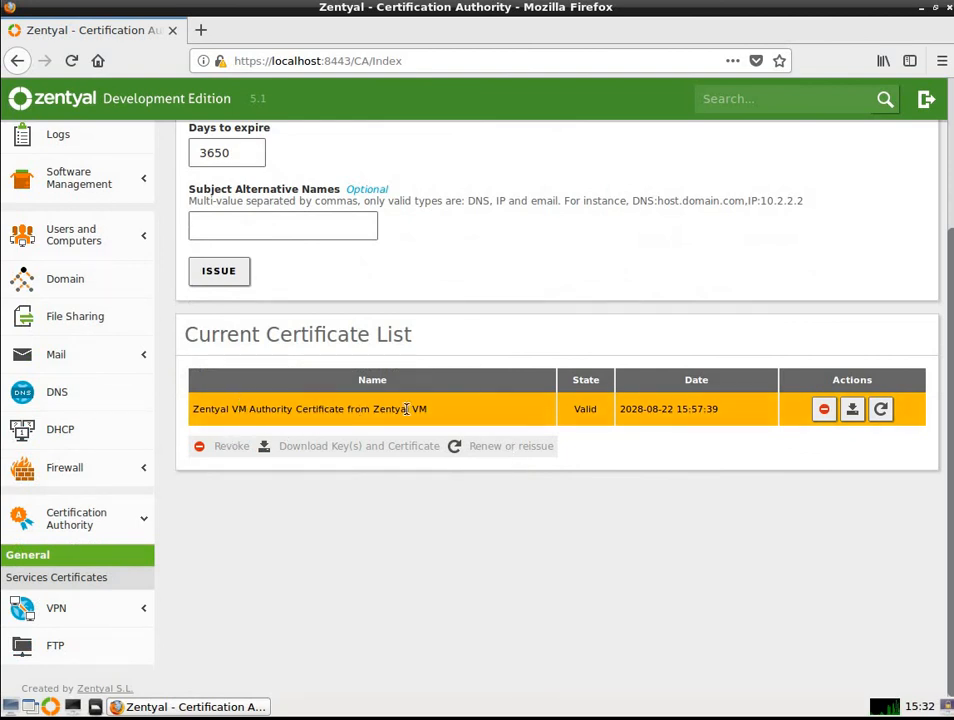
pyautogui.moveTo(632, 408)
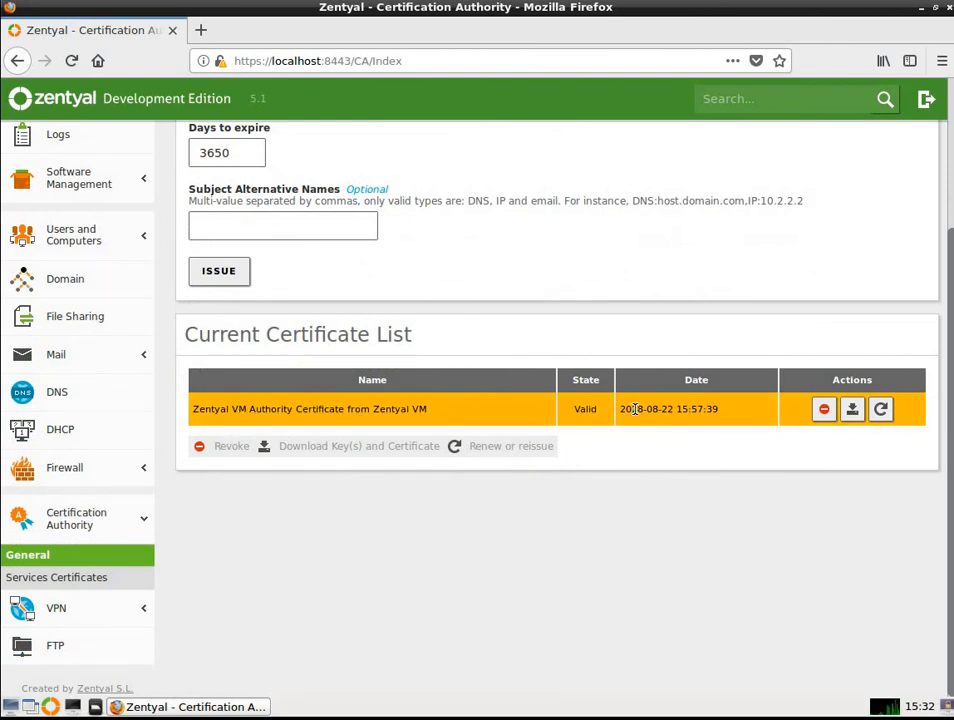
pyautogui.moveTo(750, 411)
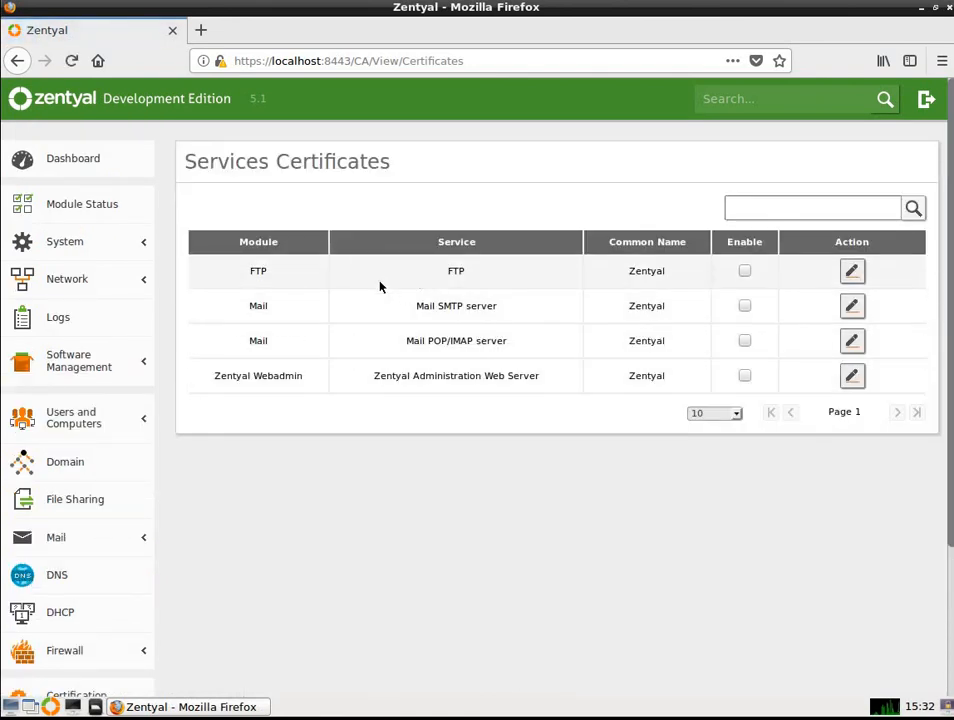
pyautogui.moveTo(377, 318)
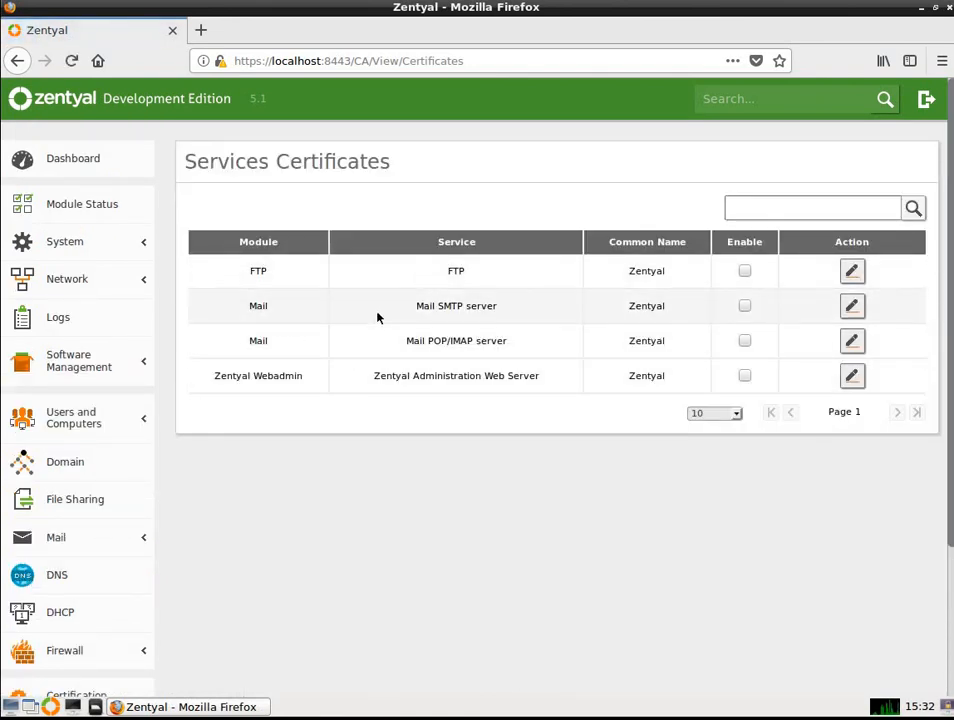
pyautogui.moveTo(380, 345)
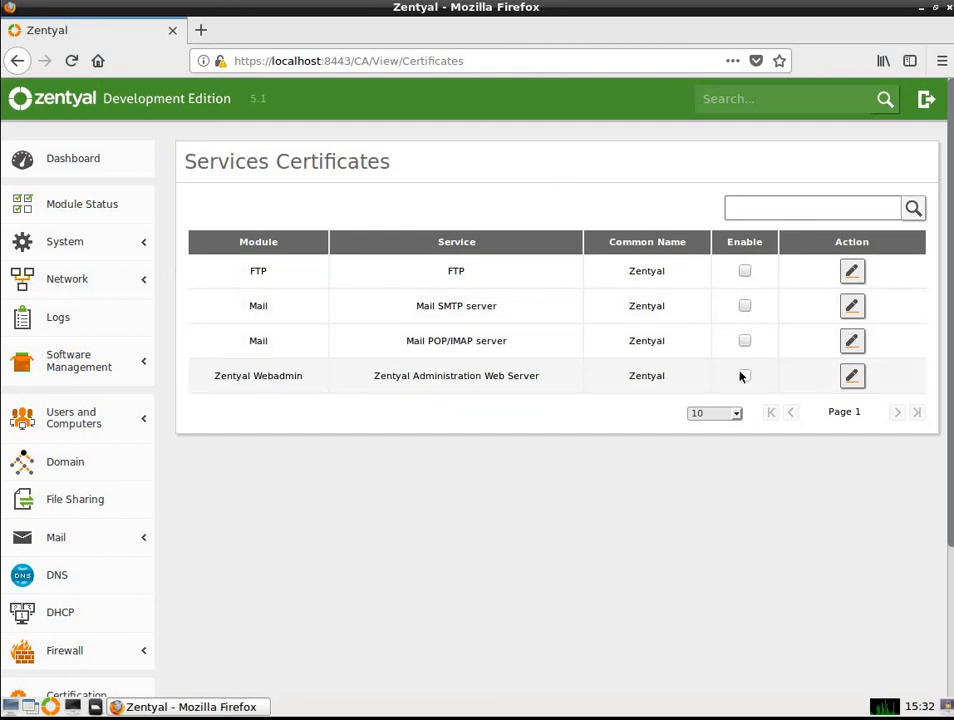
pyautogui.moveTo(728, 397)
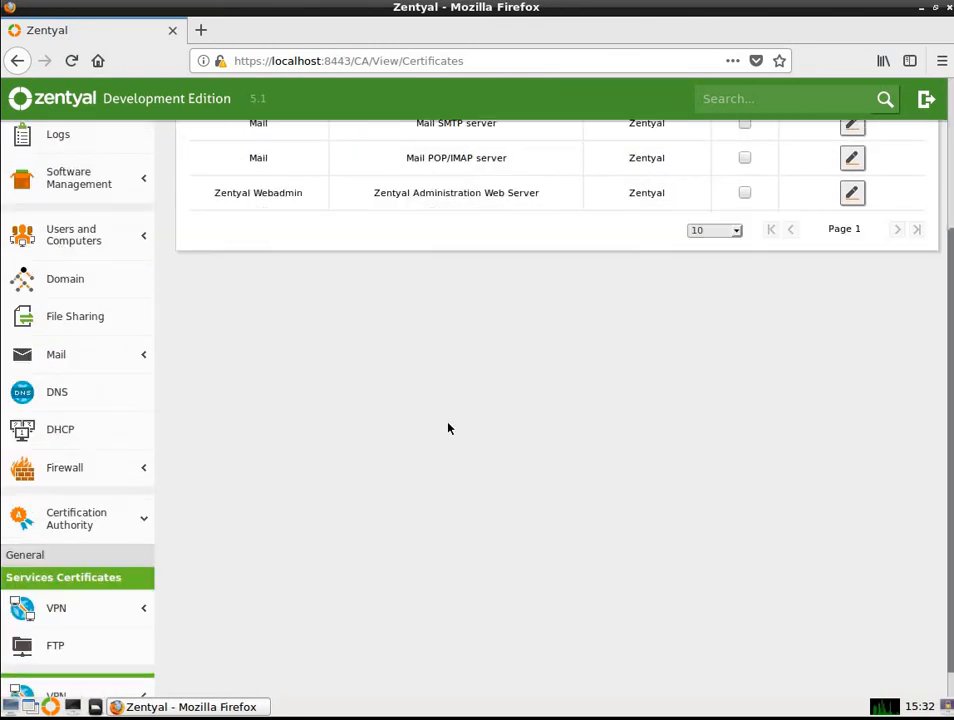
pyautogui.moveTo(744, 192)
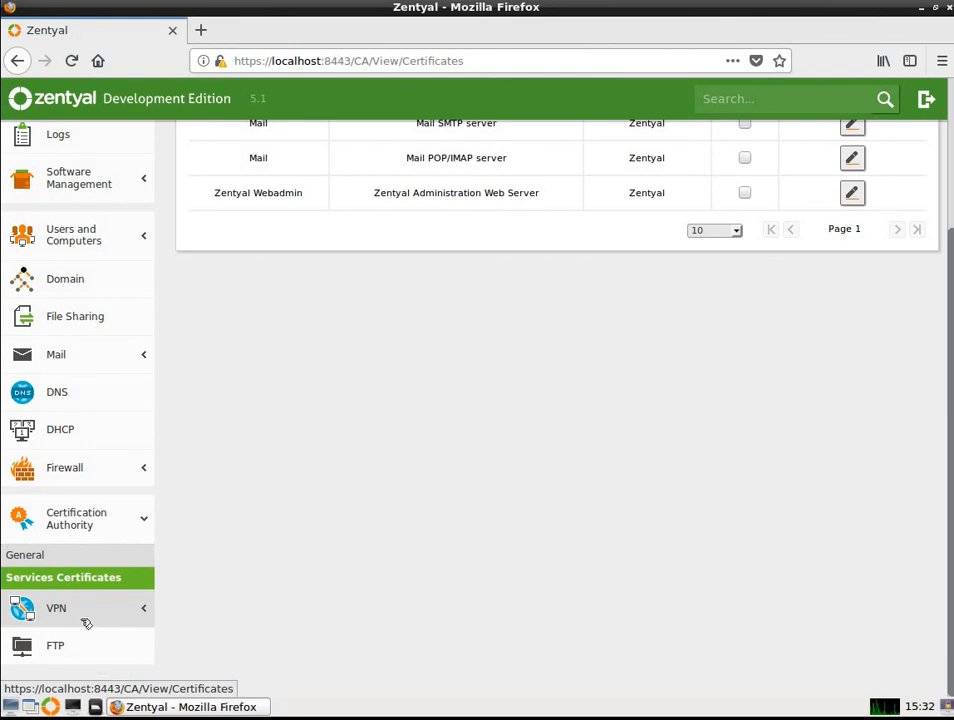
# Expand VPN, view the Servers page, then show the empty Clients page
pyautogui.click(56, 607)
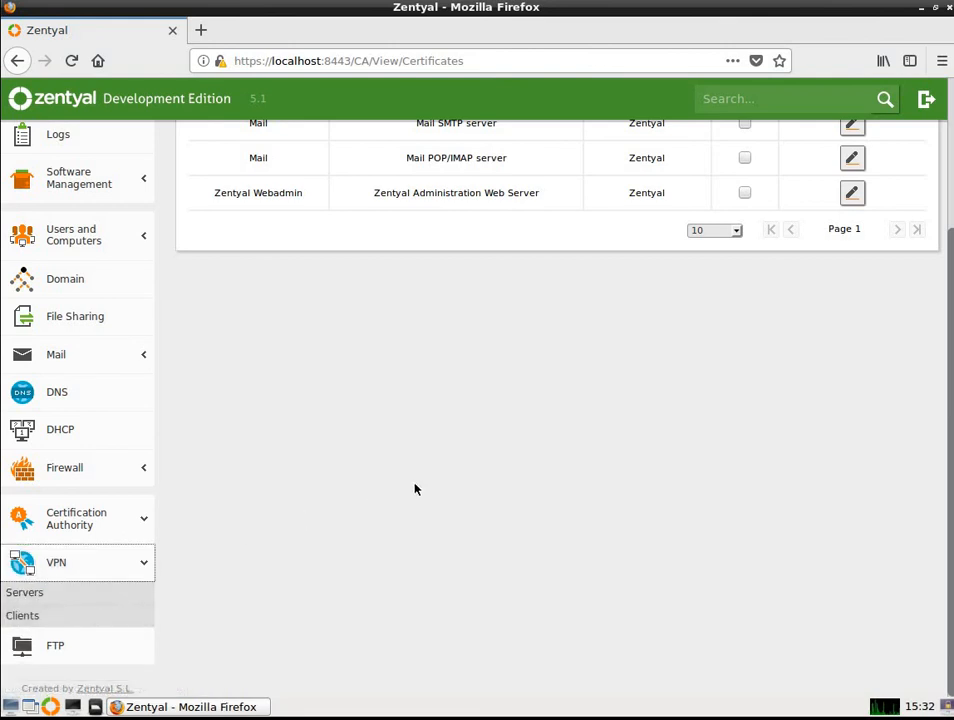
pyautogui.moveTo(22, 615)
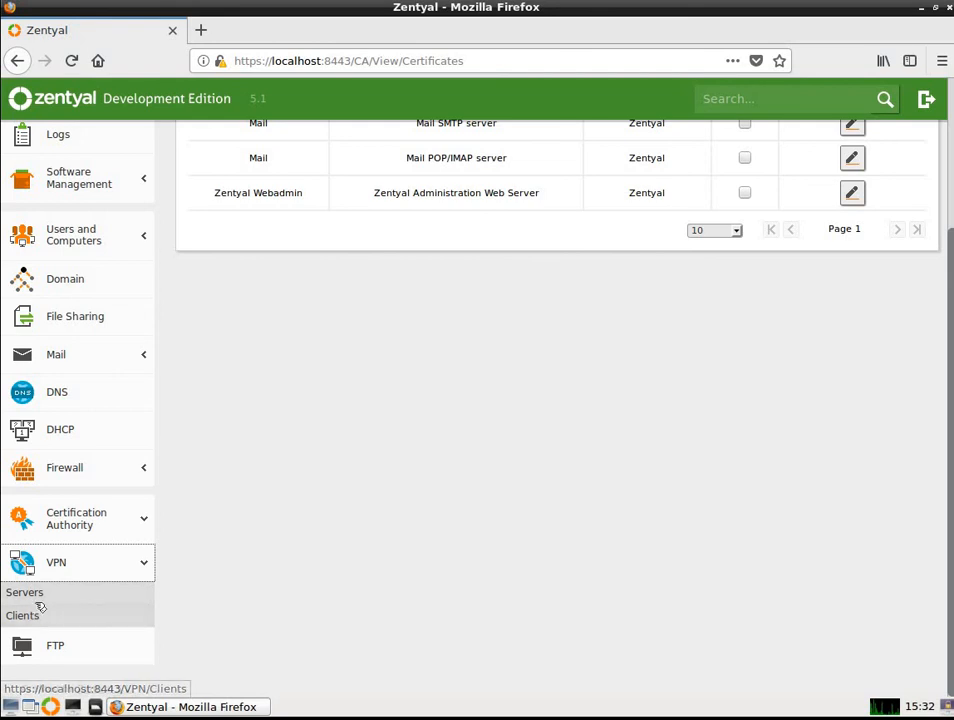
pyautogui.click(24, 592)
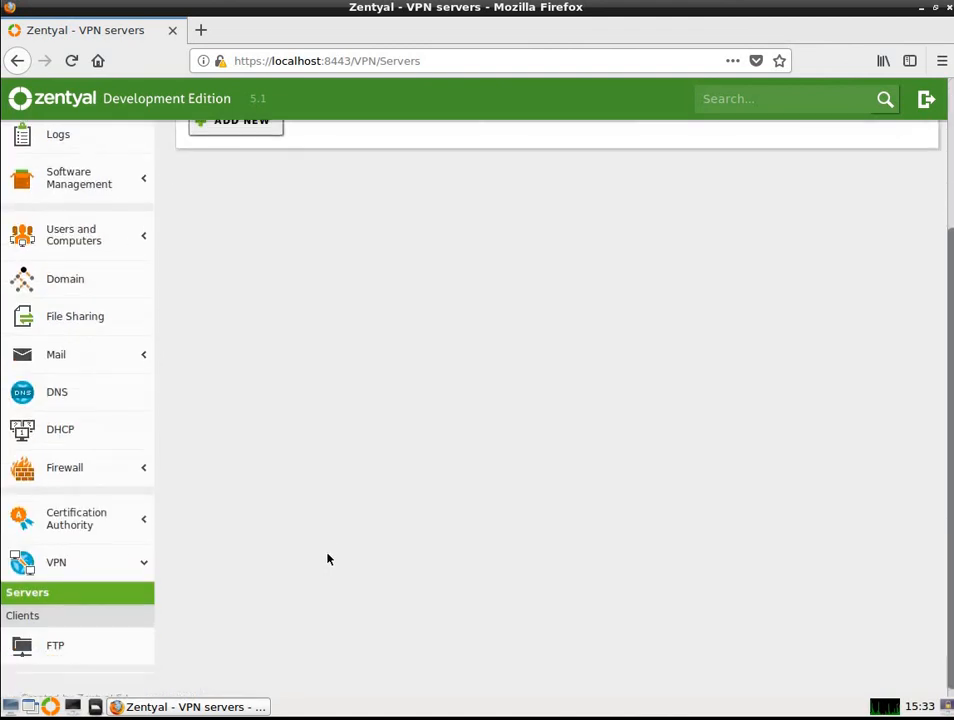
pyautogui.click(22, 615)
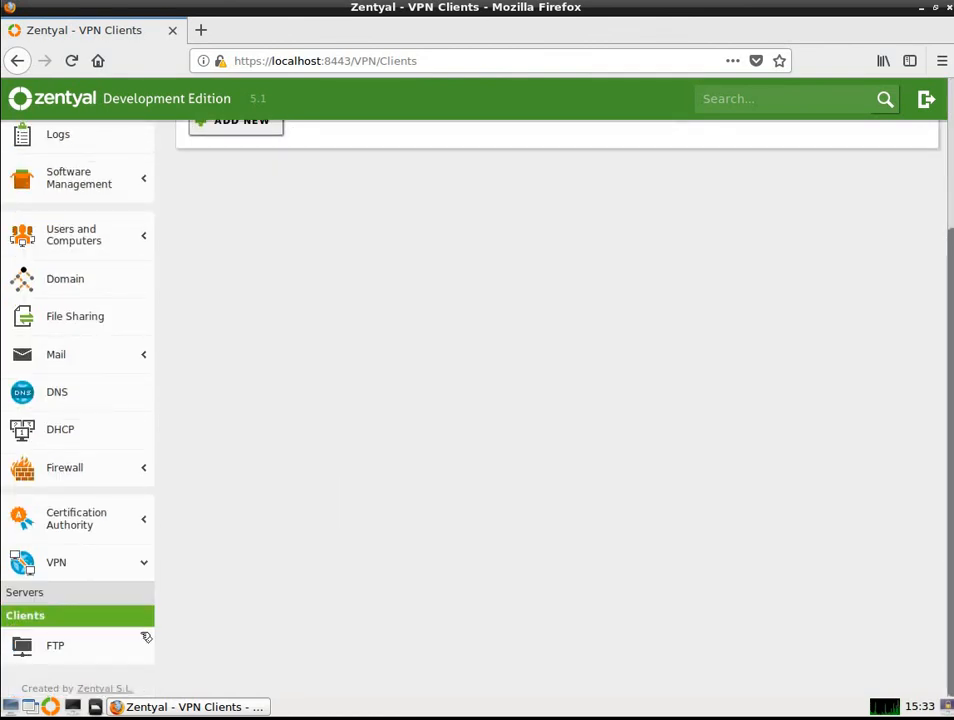
# Review the FTP Server settings: anonymous access disabled, restricted personal directories, SSL forced
pyautogui.click(55, 645)
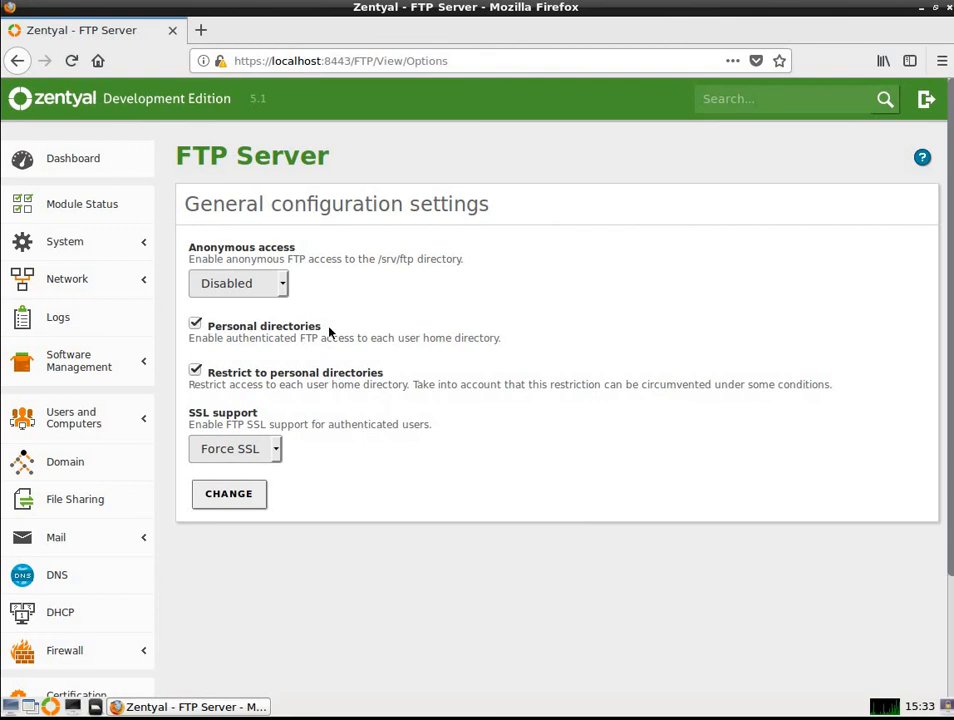
pyautogui.moveTo(307, 352)
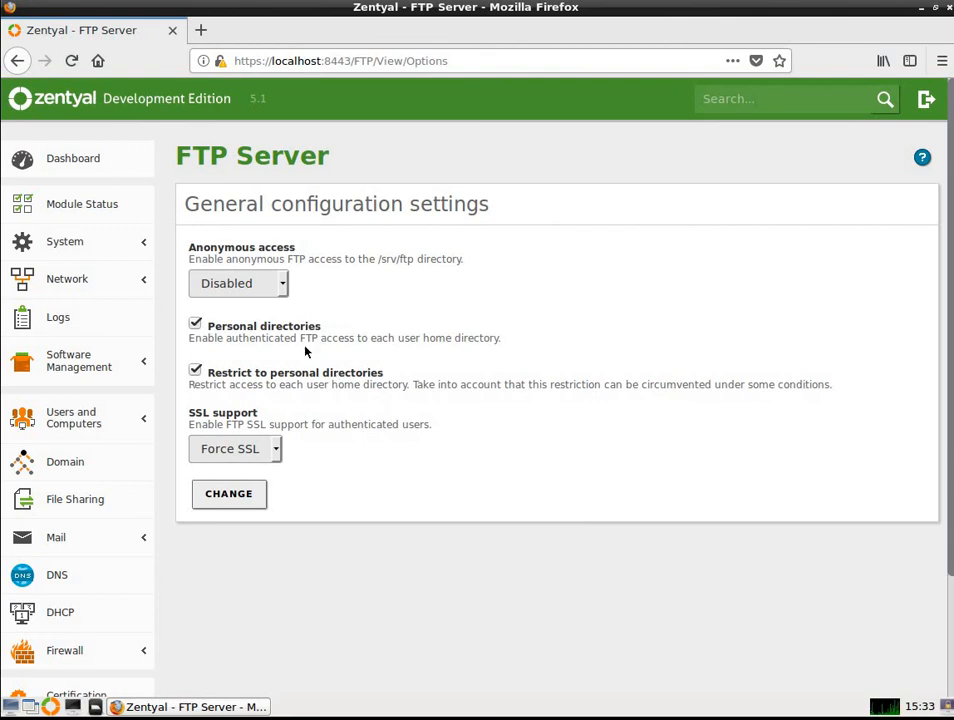
pyautogui.moveTo(333, 412)
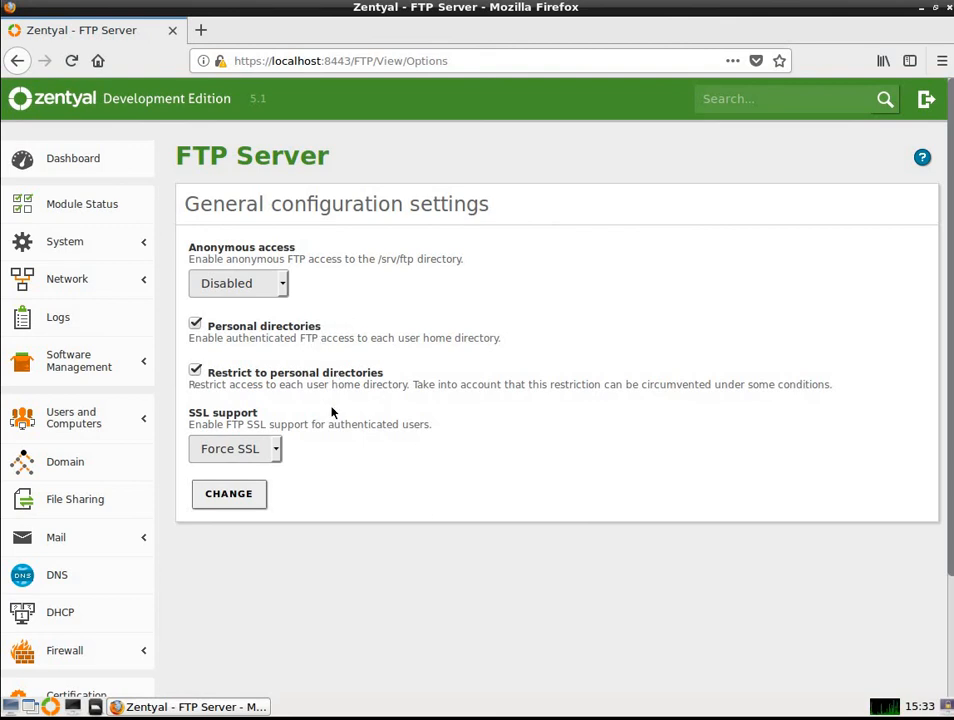
pyautogui.moveTo(340, 403)
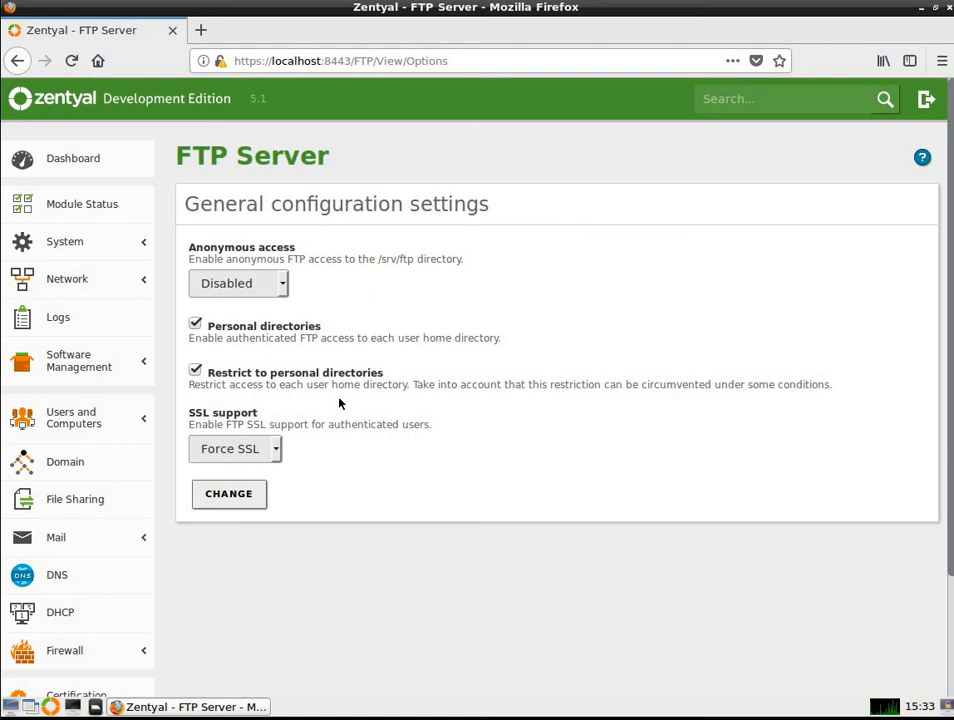
pyautogui.moveTo(250, 459)
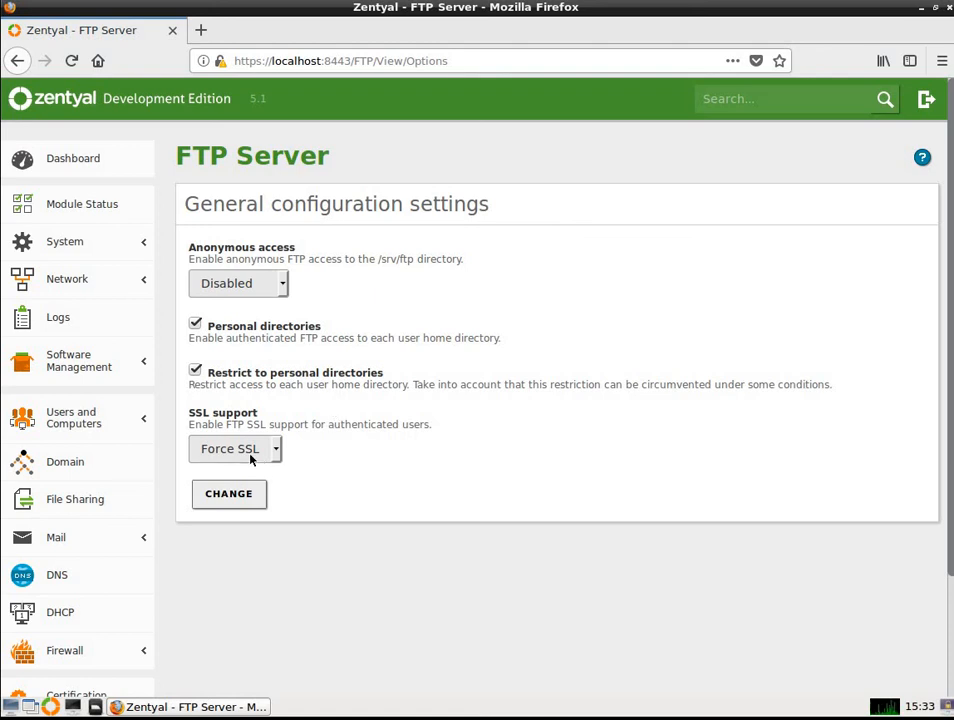
pyautogui.scroll(-3)
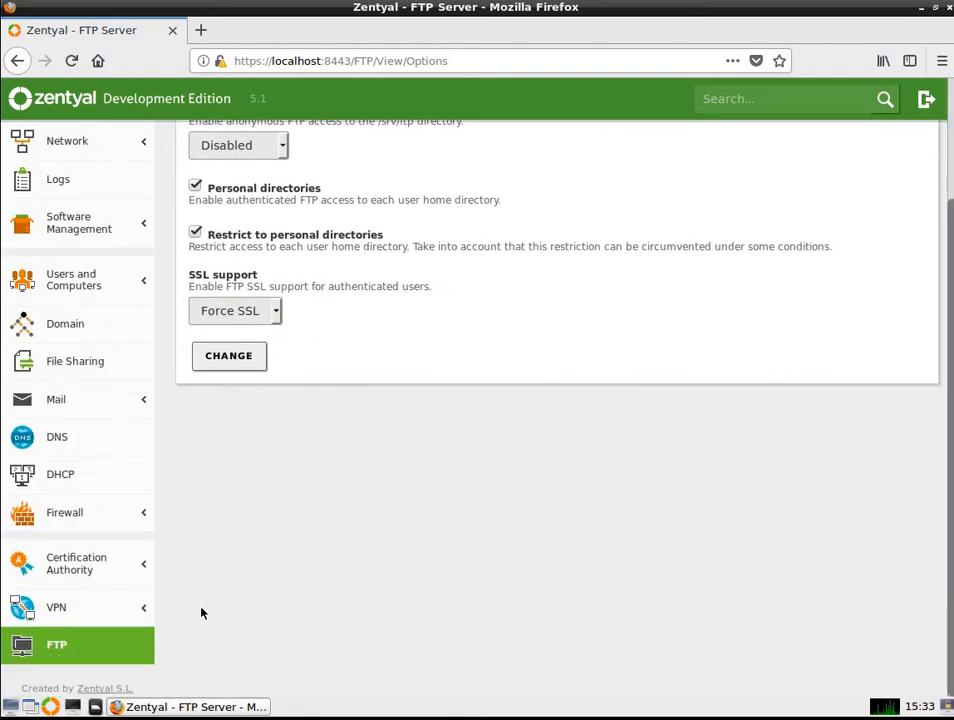
pyautogui.moveTo(324, 565)
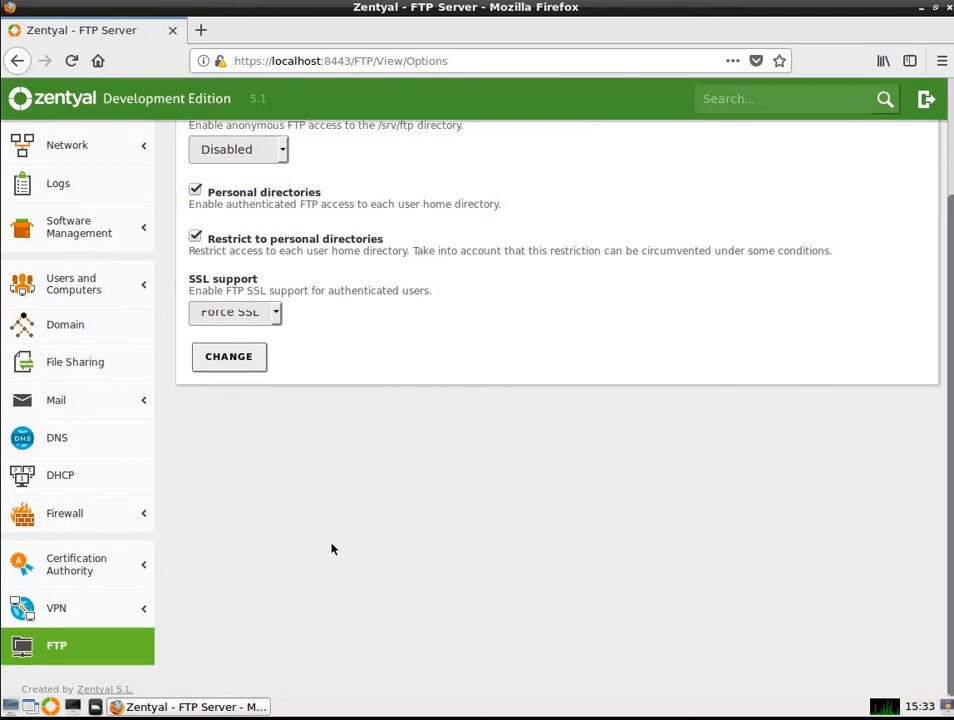
pyautogui.scroll(3)
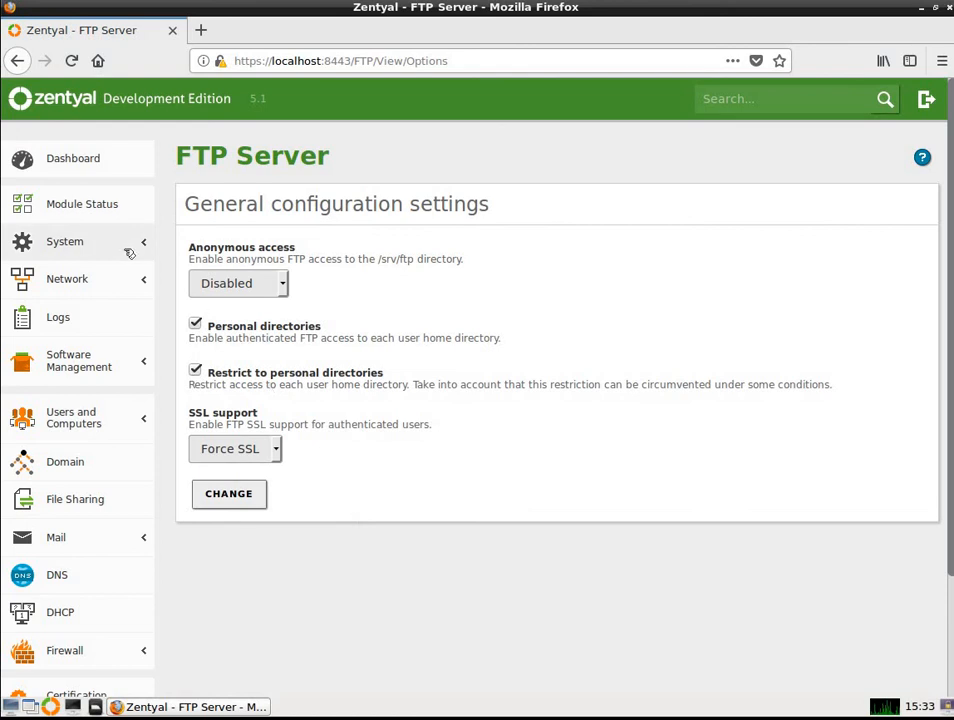
pyautogui.click(72, 158)
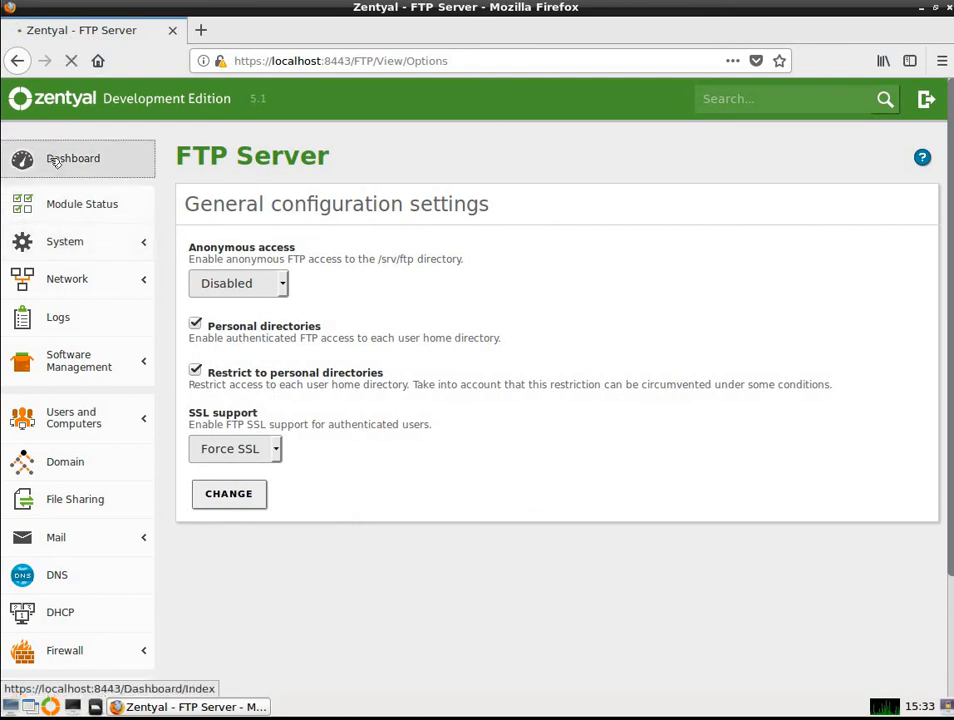
# View the Dashboard's system info, eth0/eth1 interfaces and module statuses with FTP running
pyautogui.click(72, 158)
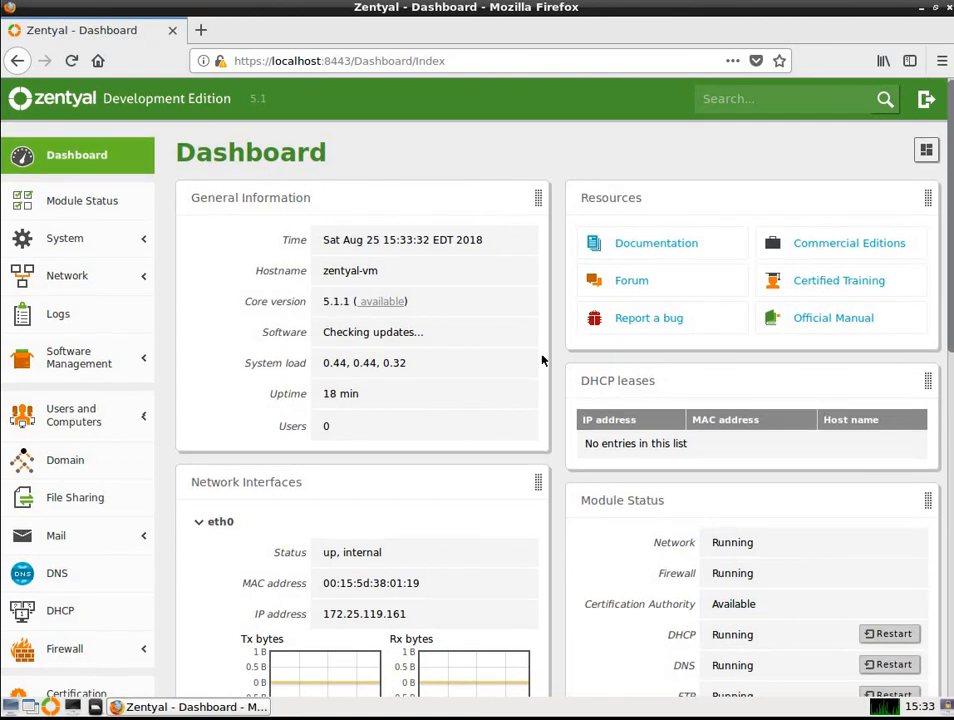
pyautogui.scroll(-3)
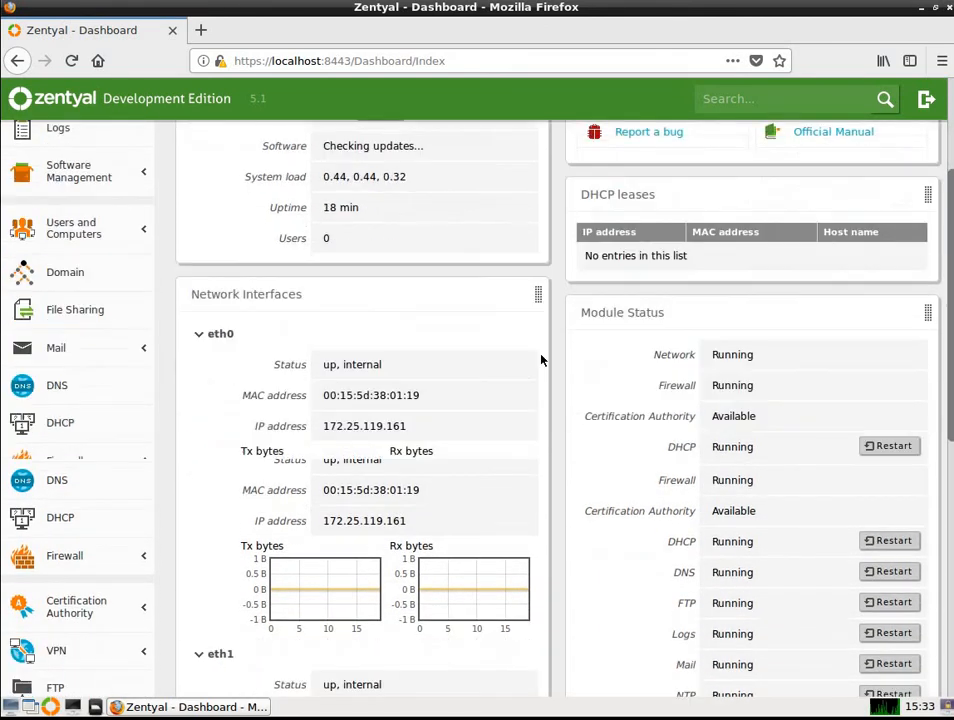